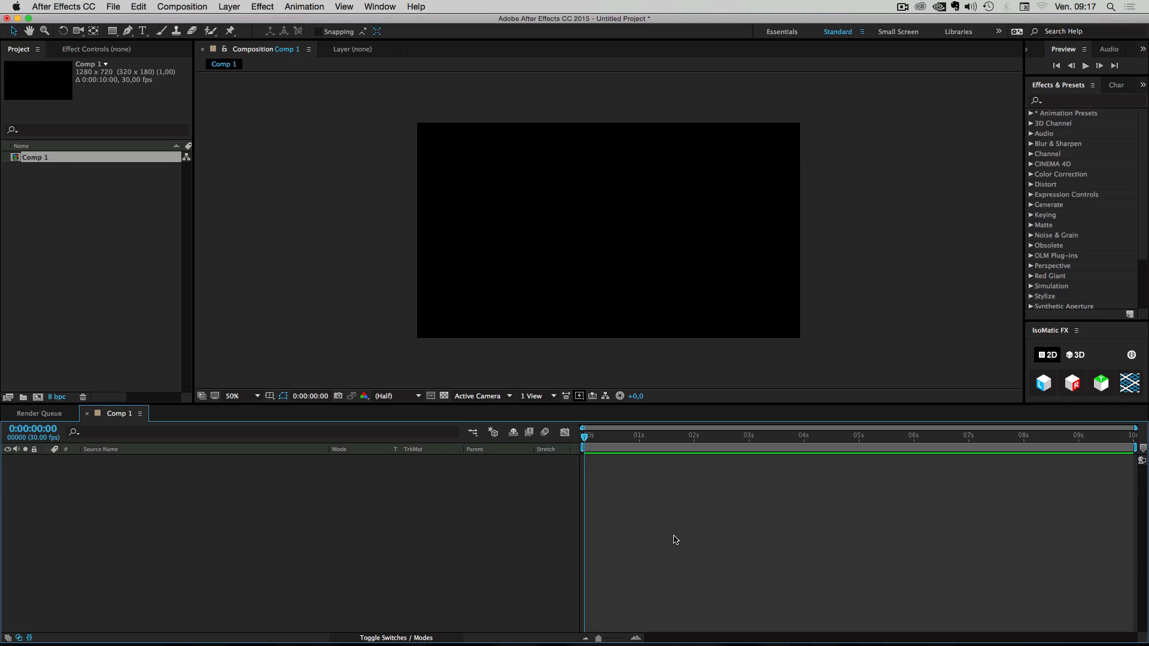
pyautogui.moveTo(995, 439)
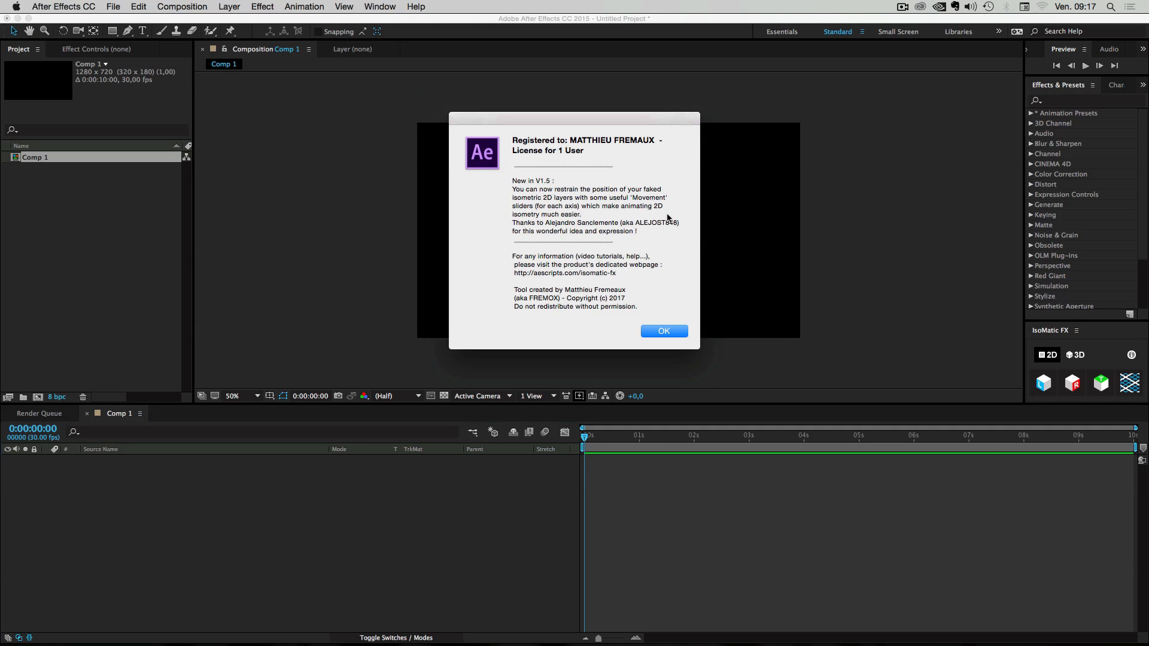
pyautogui.moveTo(541, 182)
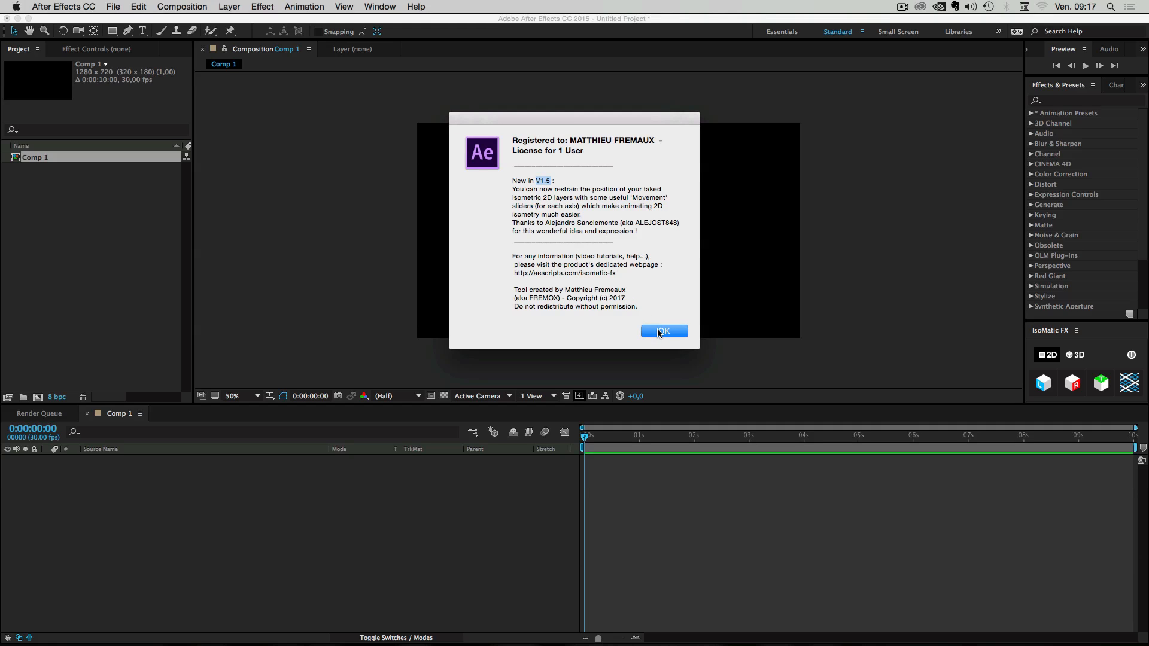
pyautogui.moveTo(657, 270)
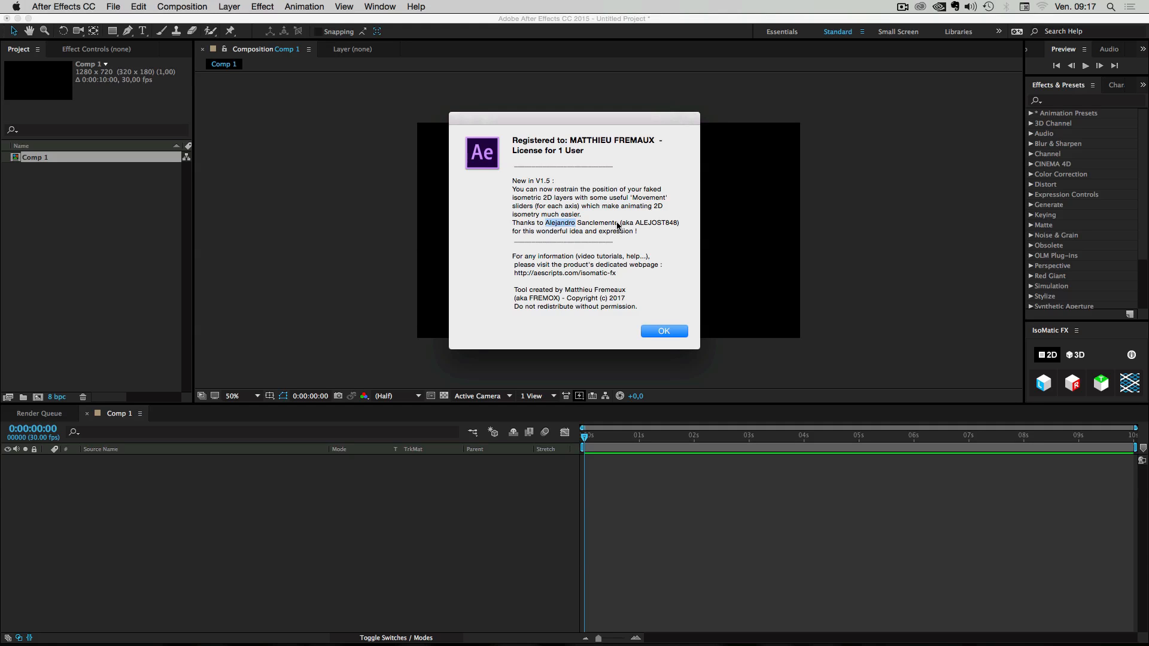
pyautogui.moveTo(629, 193)
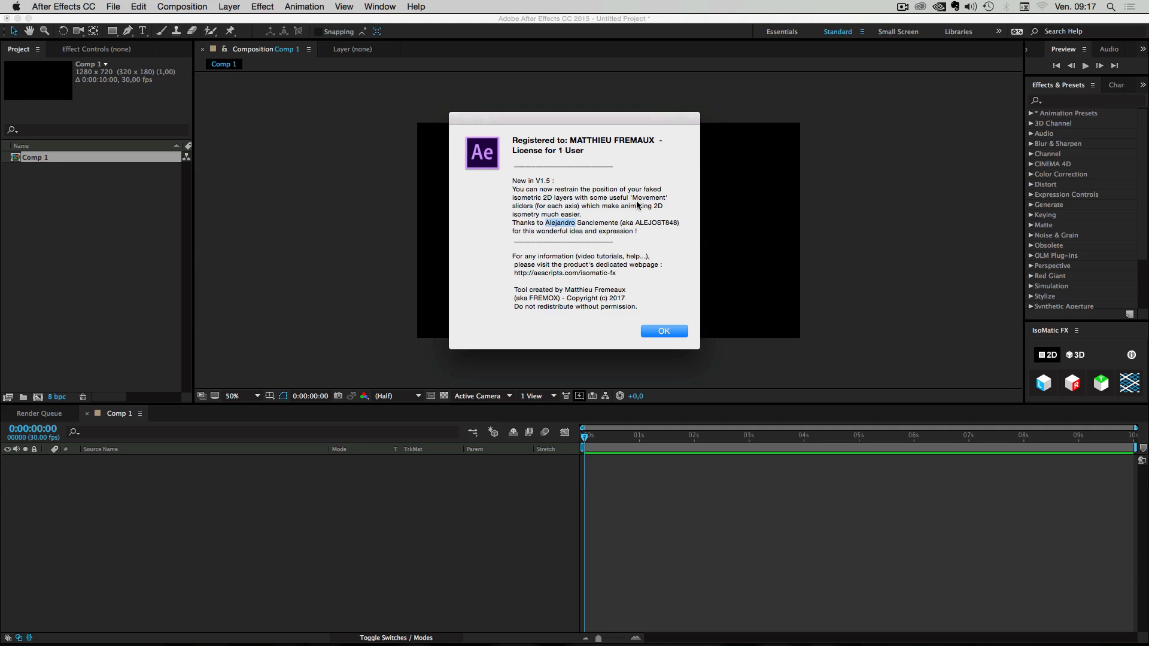
pyautogui.moveTo(678, 211)
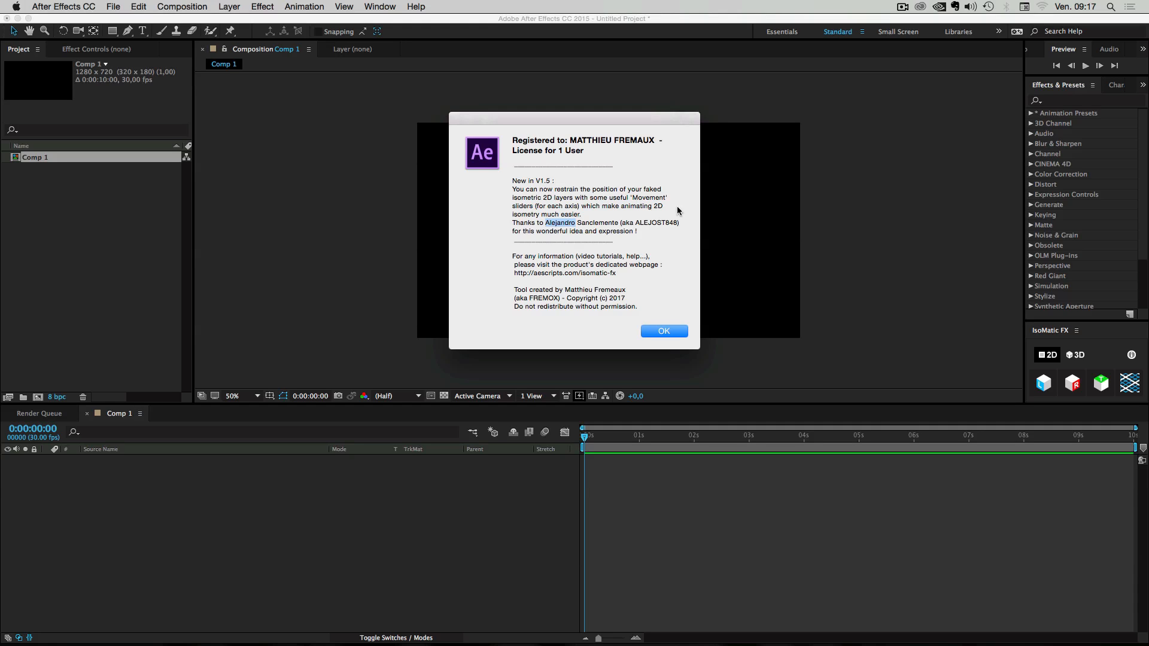
pyautogui.moveTo(872, 278)
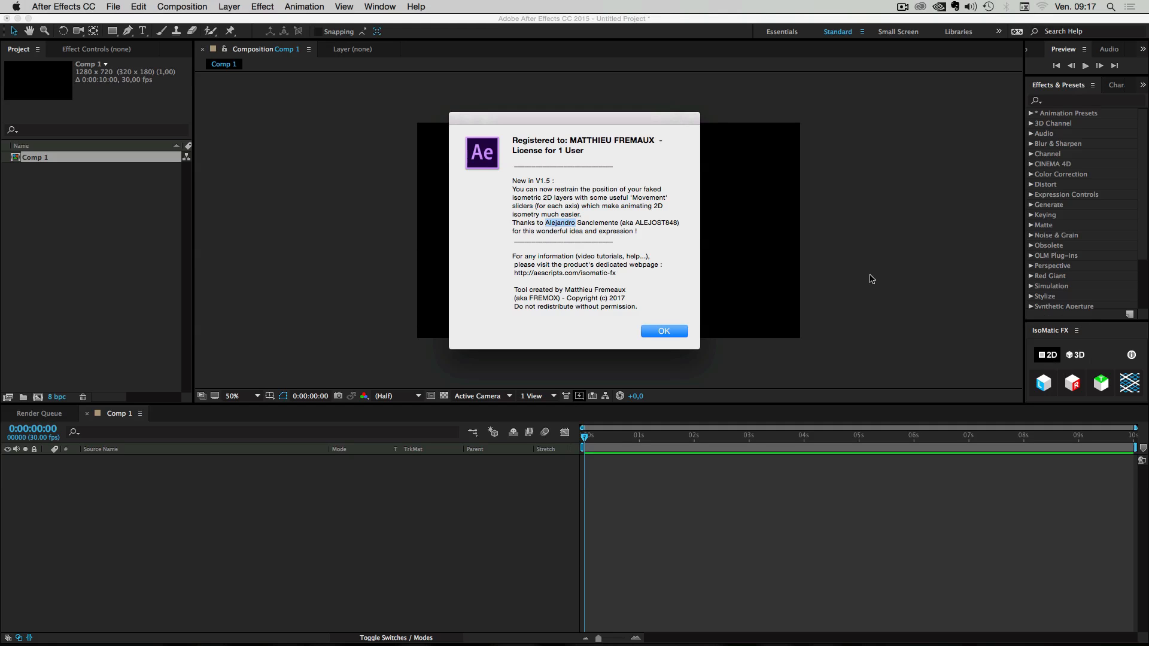
pyautogui.moveTo(658, 177)
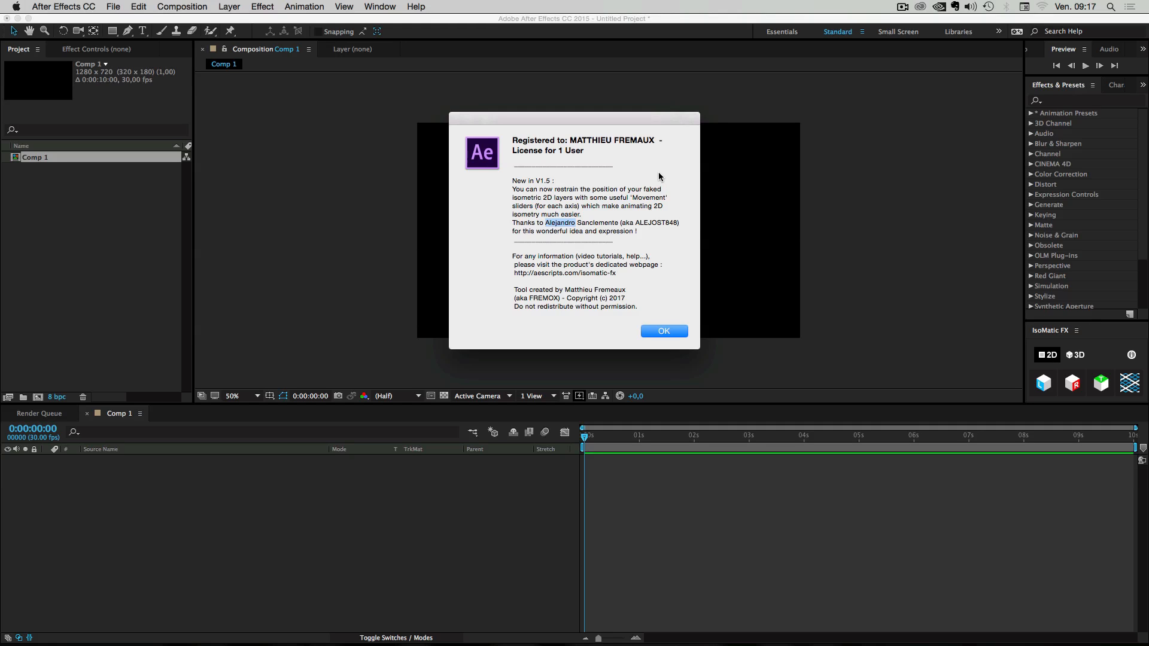
# - Dismiss the IsoMatic FX information window to reveal the empty Comp 1
pyautogui.click(664, 330)
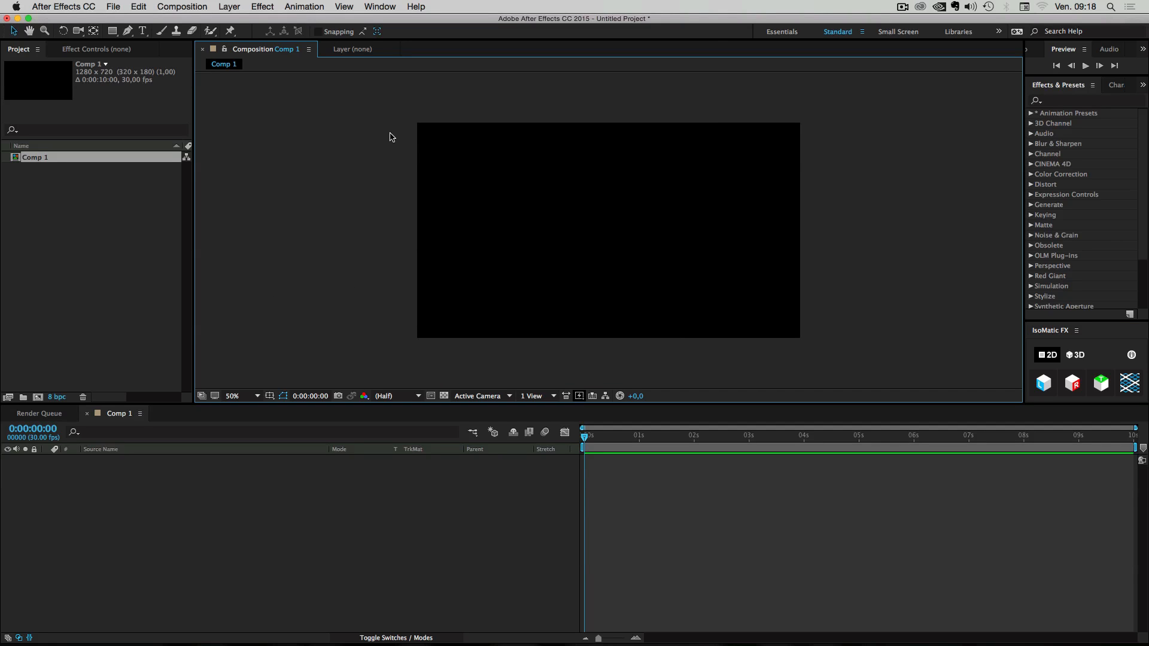
pyautogui.moveTo(508, 166)
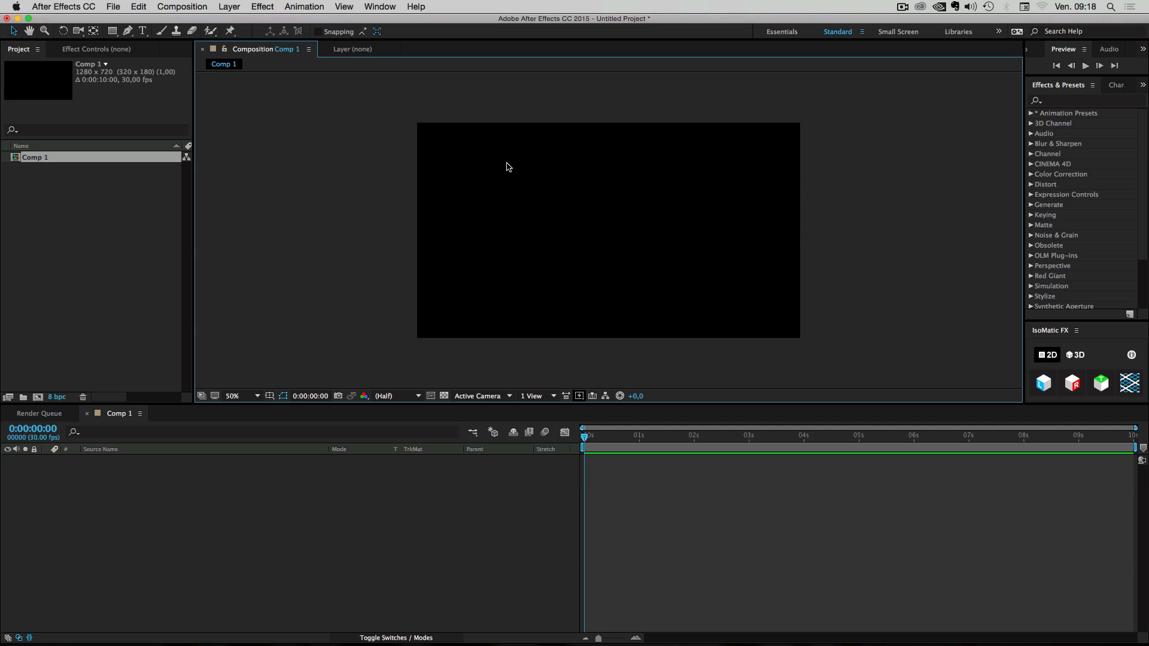
pyautogui.moveTo(276, 445)
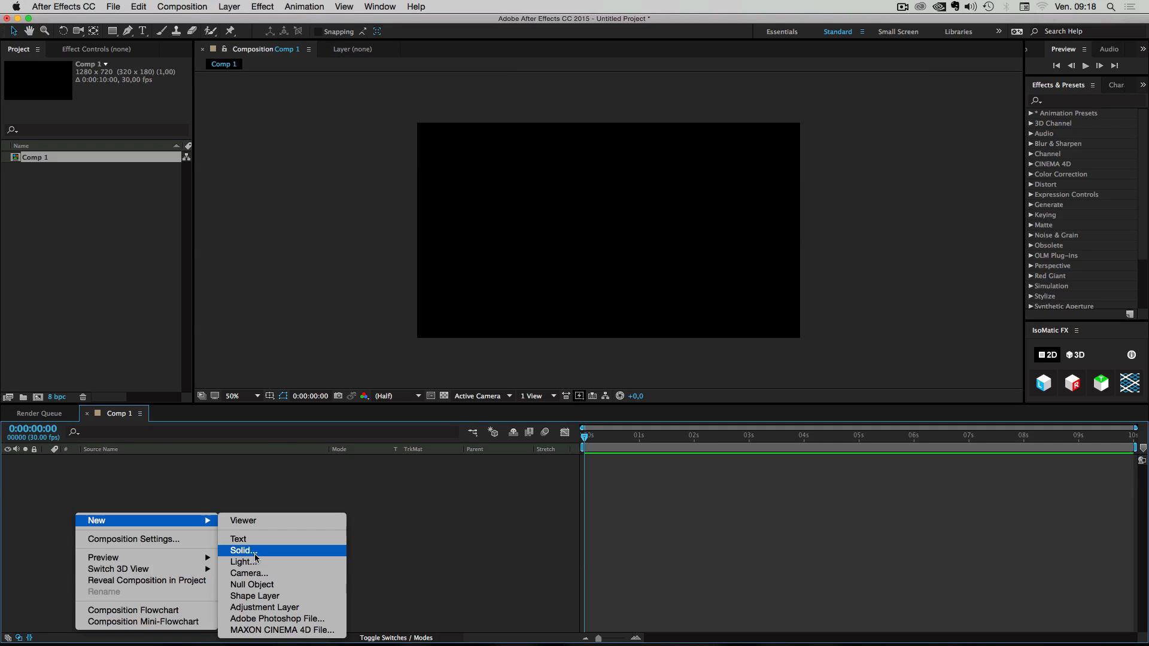
# - Create a 200×200 px Royal Blue Solid 1 centred in Comp 1
pyautogui.click(242, 551)
pyautogui.write('200')
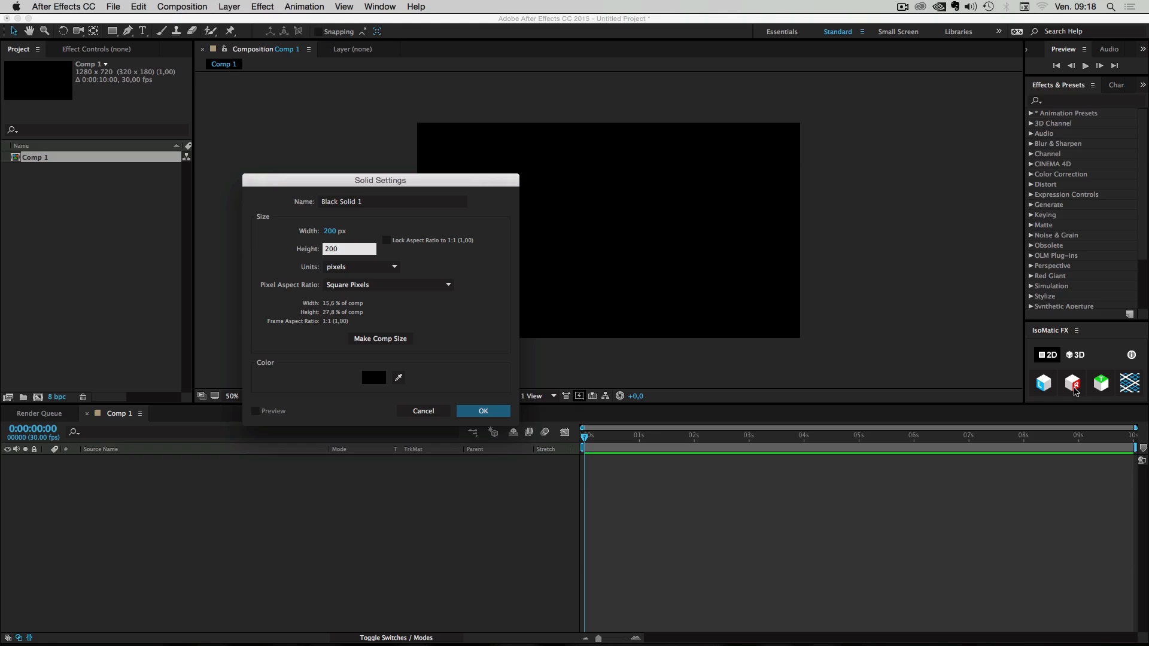
pyautogui.moveTo(1099, 391)
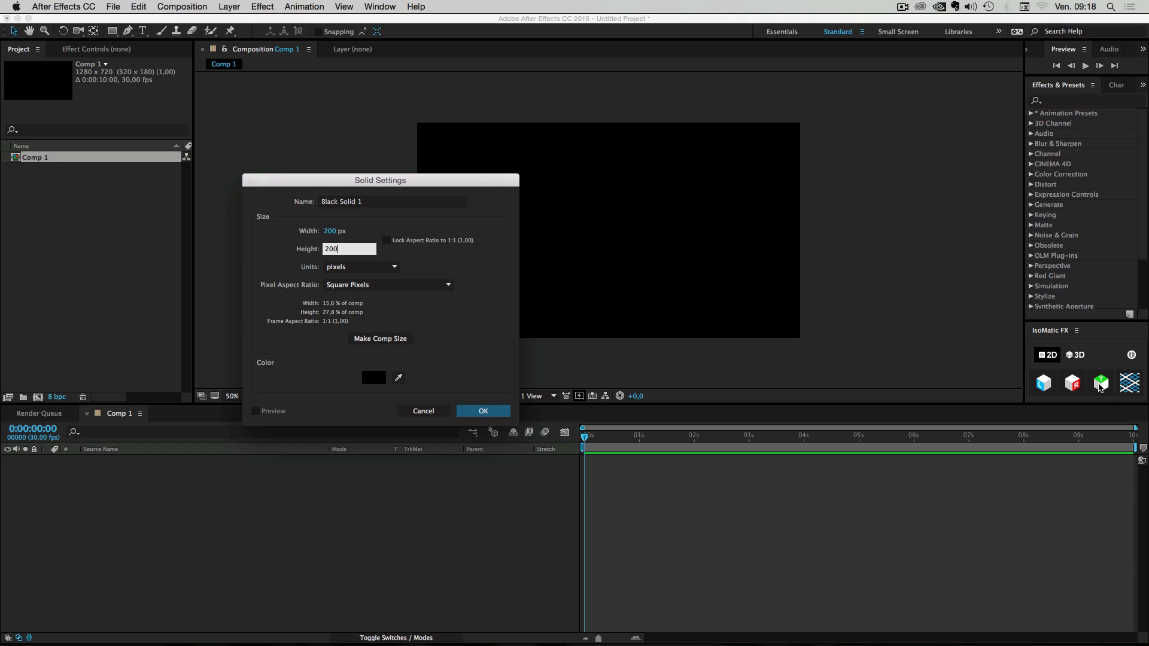
pyautogui.moveTo(1053, 368)
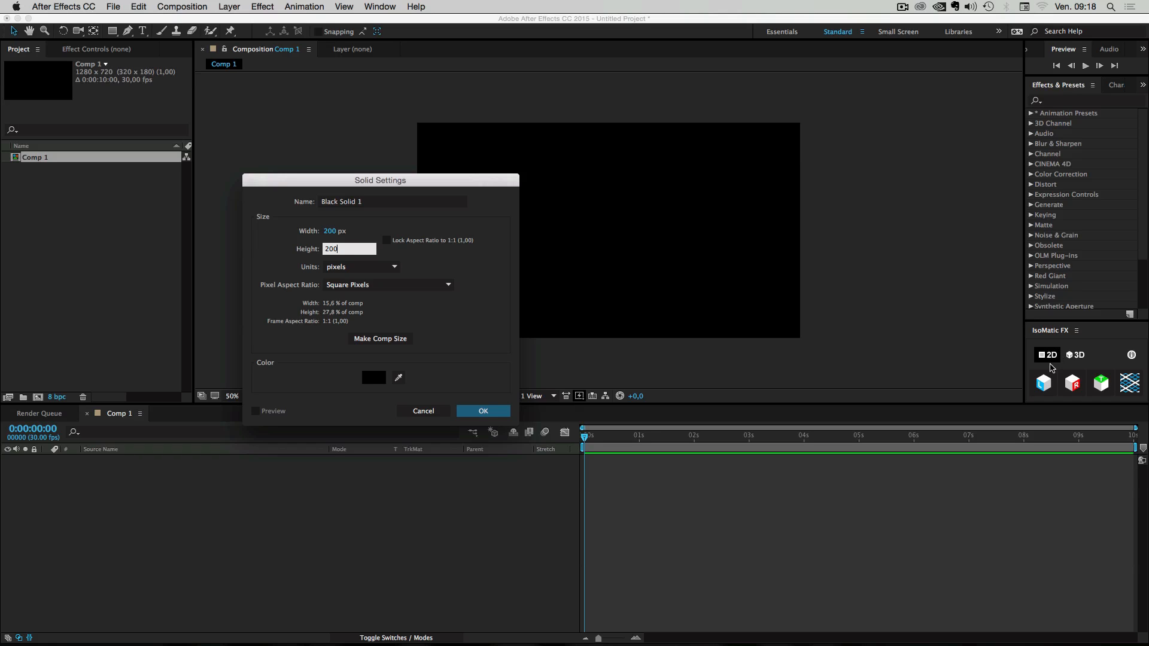
pyautogui.moveTo(1048, 387)
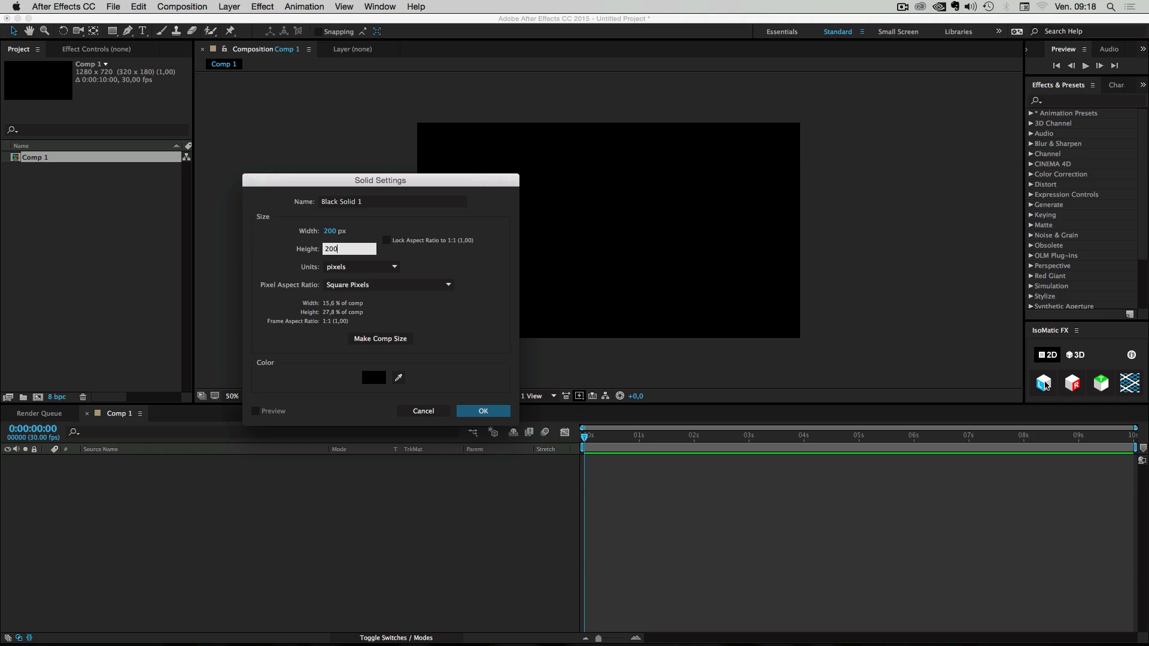
pyautogui.moveTo(556, 308)
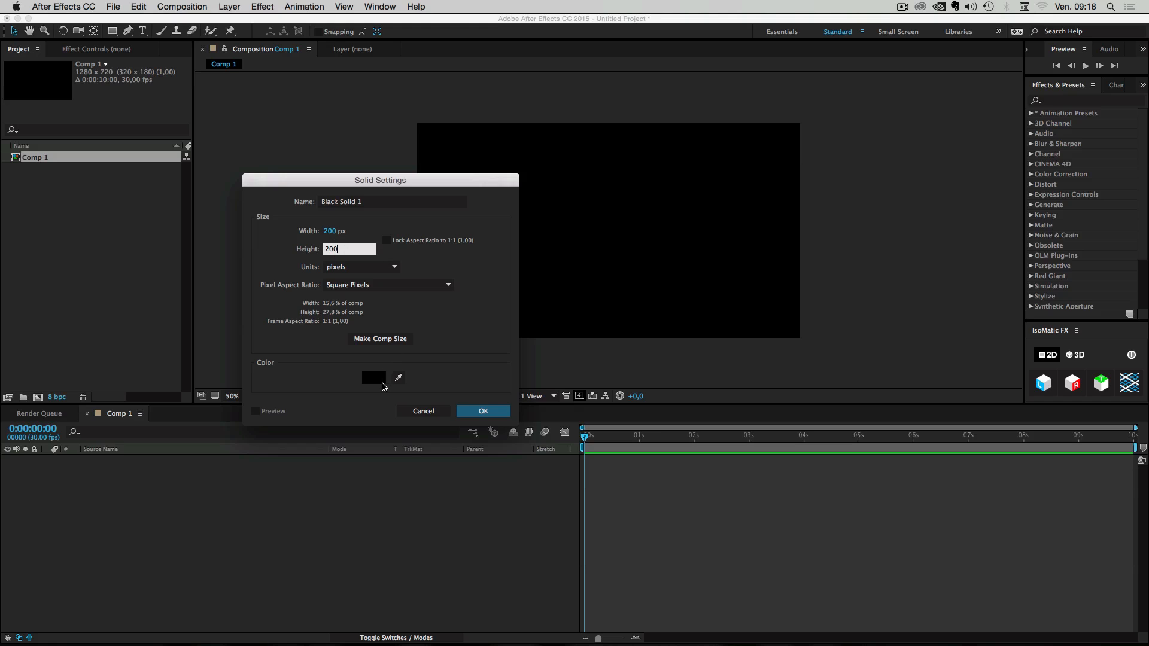
pyautogui.click(373, 377)
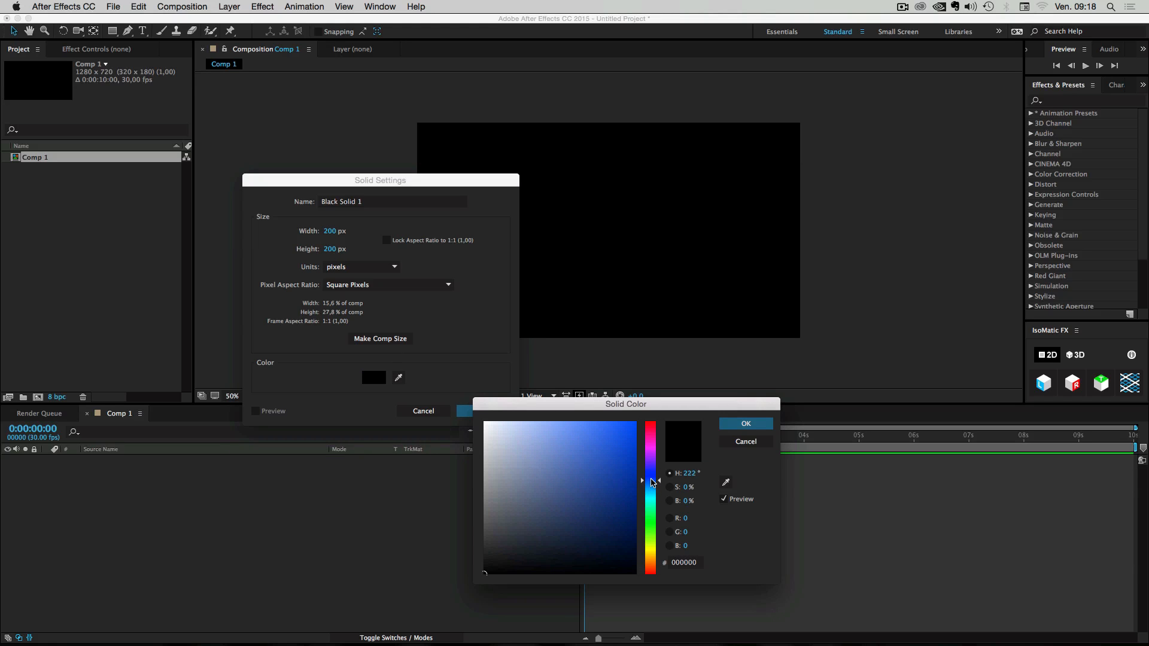
pyautogui.click(603, 423)
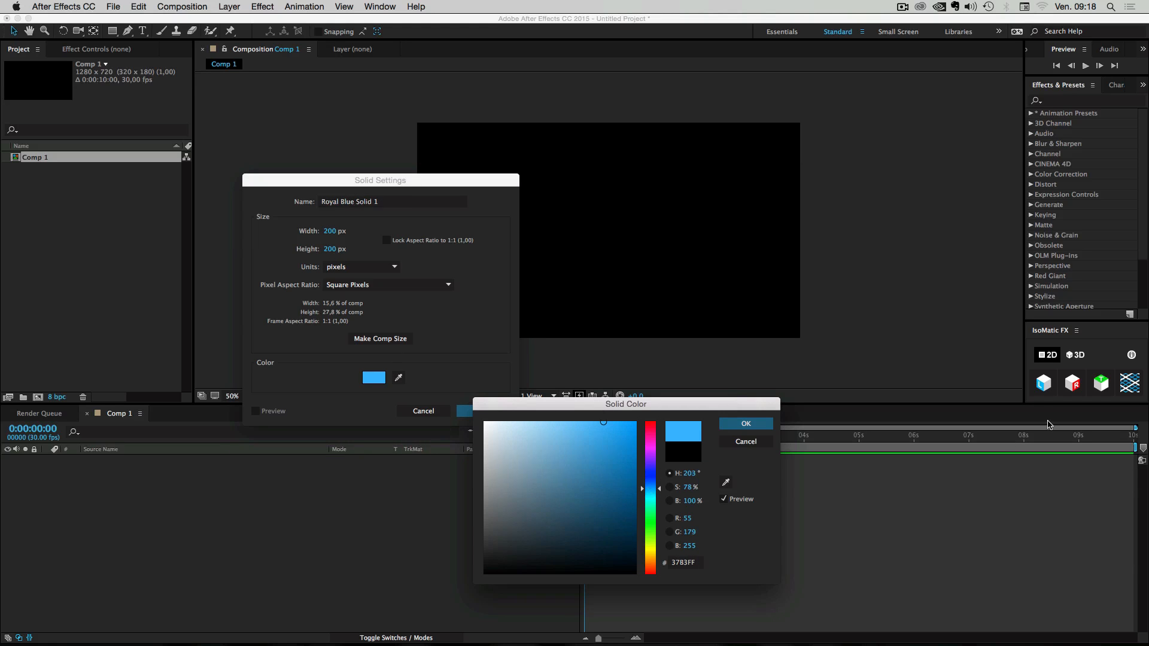
pyautogui.click(746, 424)
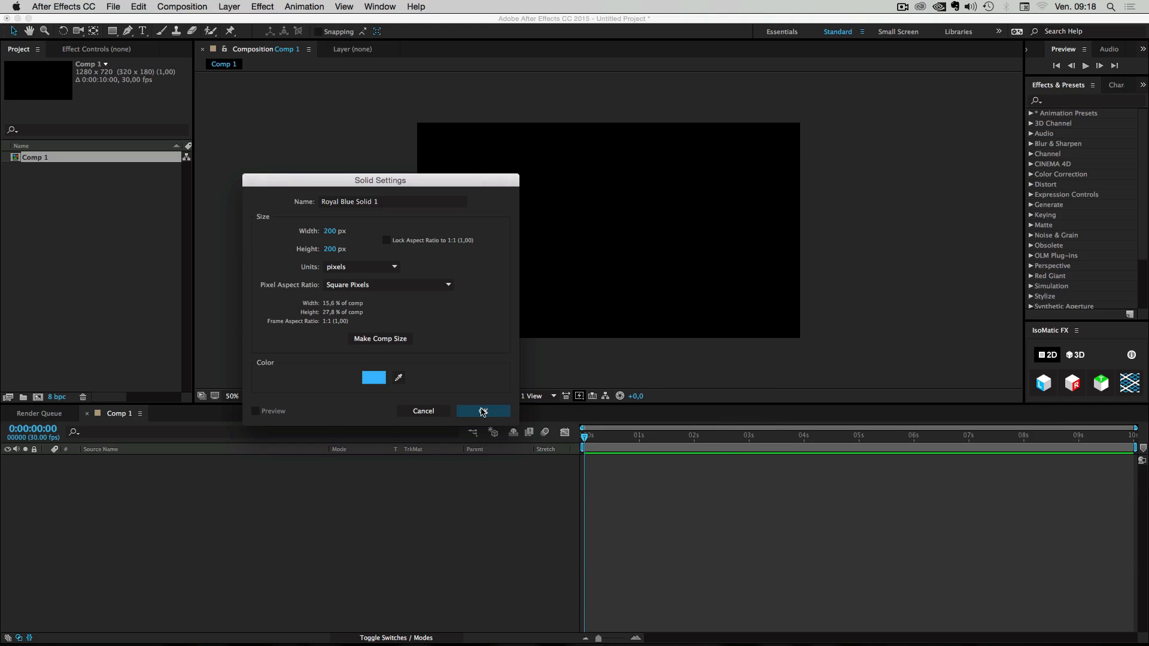
pyautogui.click(482, 411)
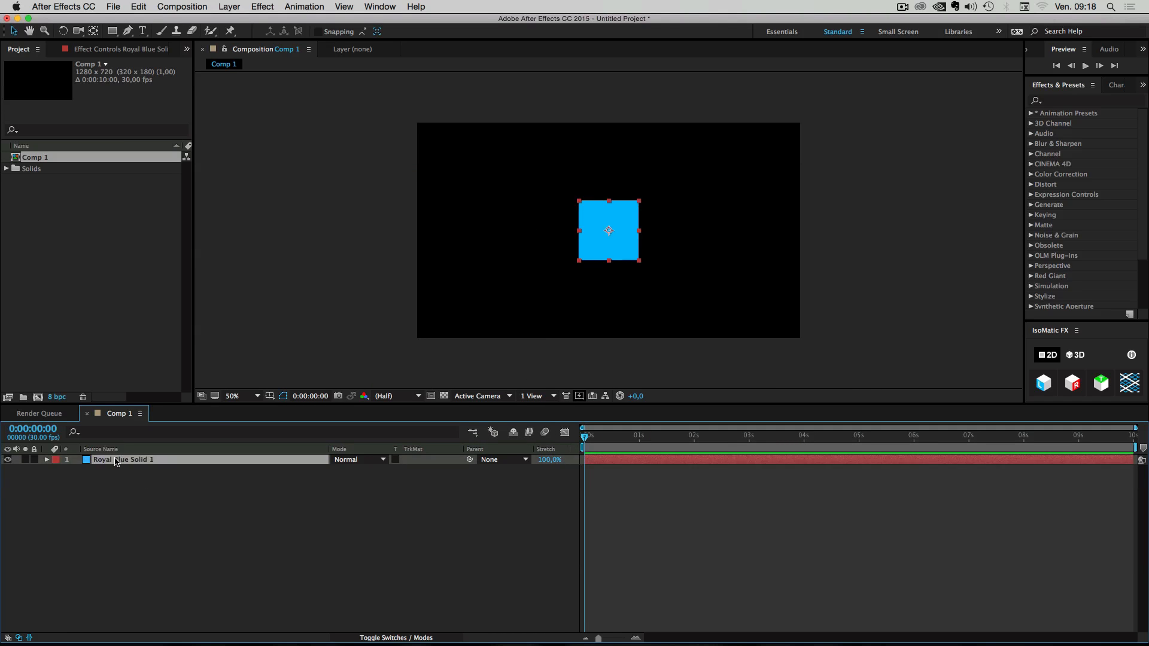
# - Duplicate the blue solid, add a red 200 px solid and duplicate it too
pyautogui.press('cmd+d')
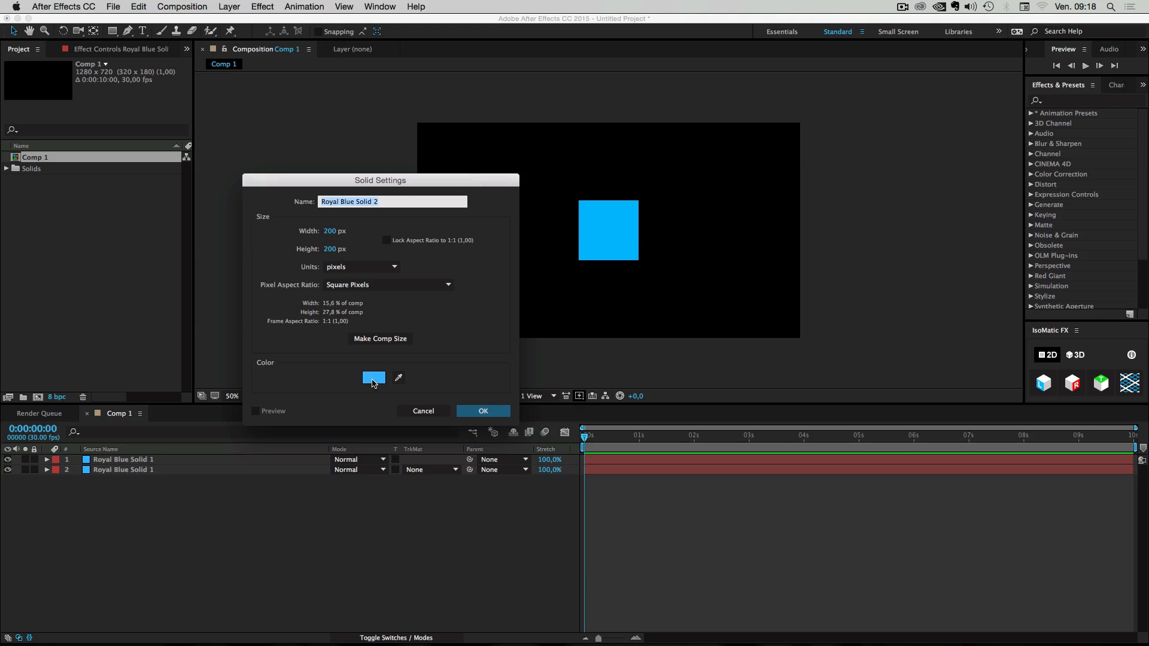
pyautogui.click(374, 377)
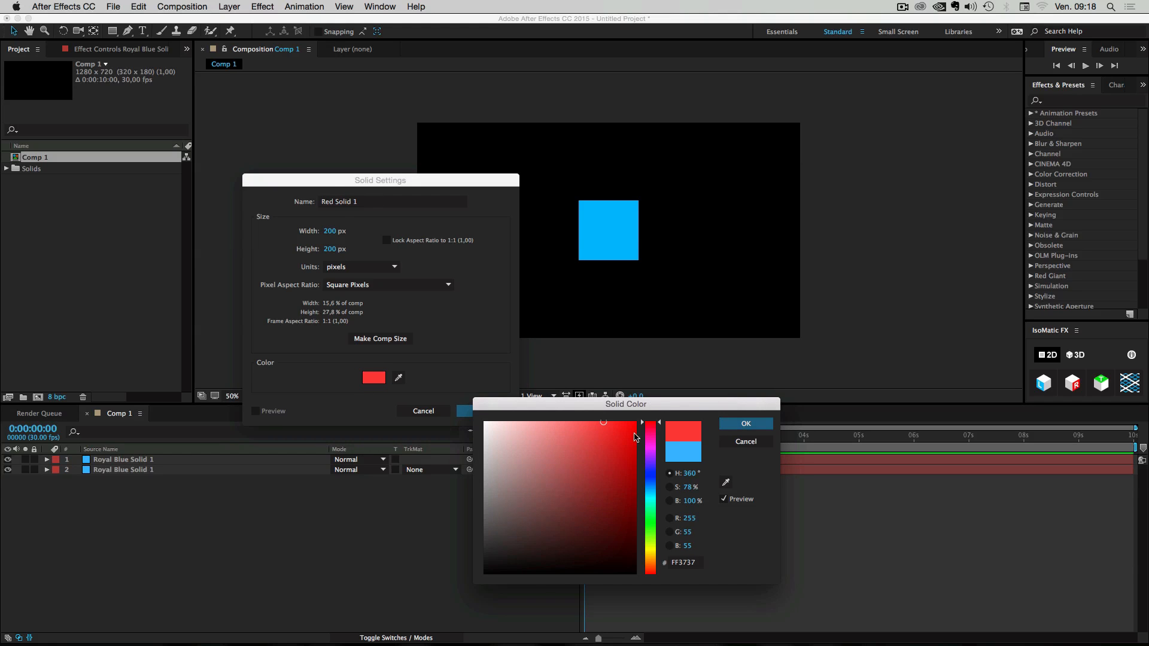
pyautogui.click(746, 423)
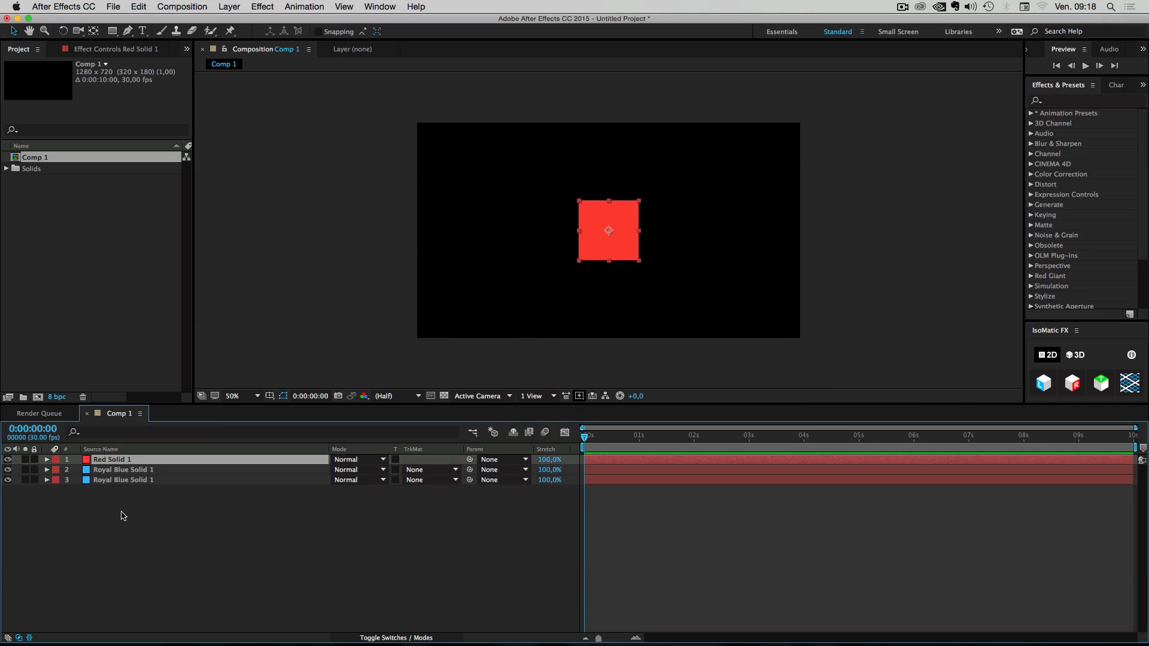
pyautogui.press('cmd+d')
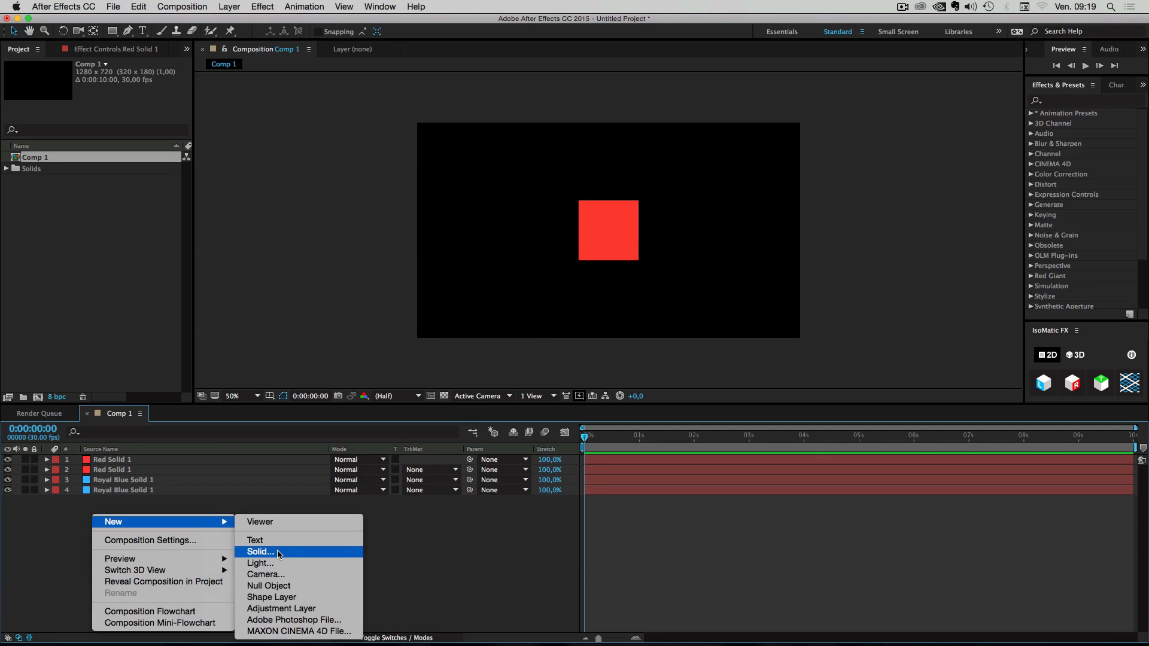
# - Add a lime green 200 px square solid to Comp 1
pyautogui.click(260, 552)
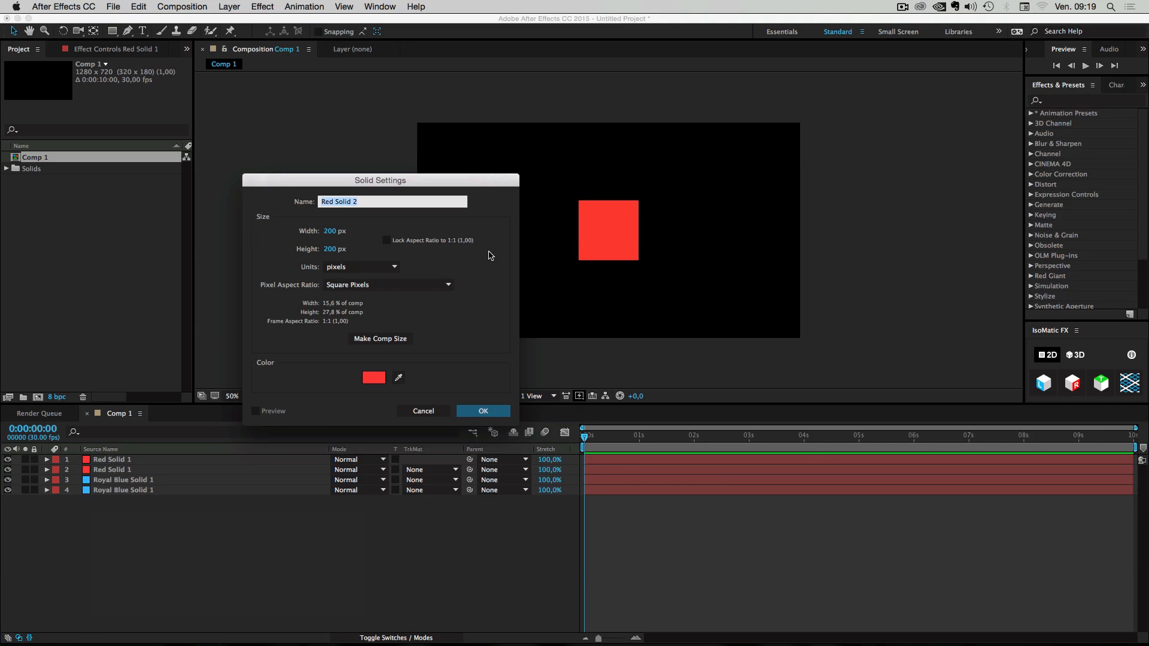
pyautogui.click(374, 377)
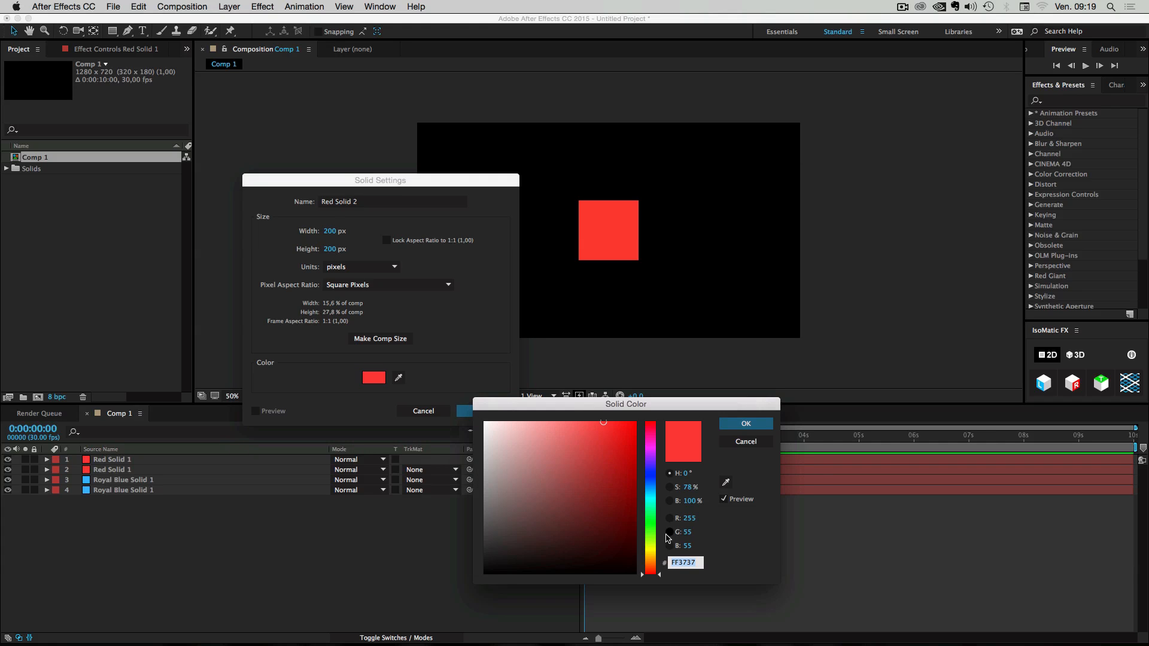
pyautogui.click(744, 424)
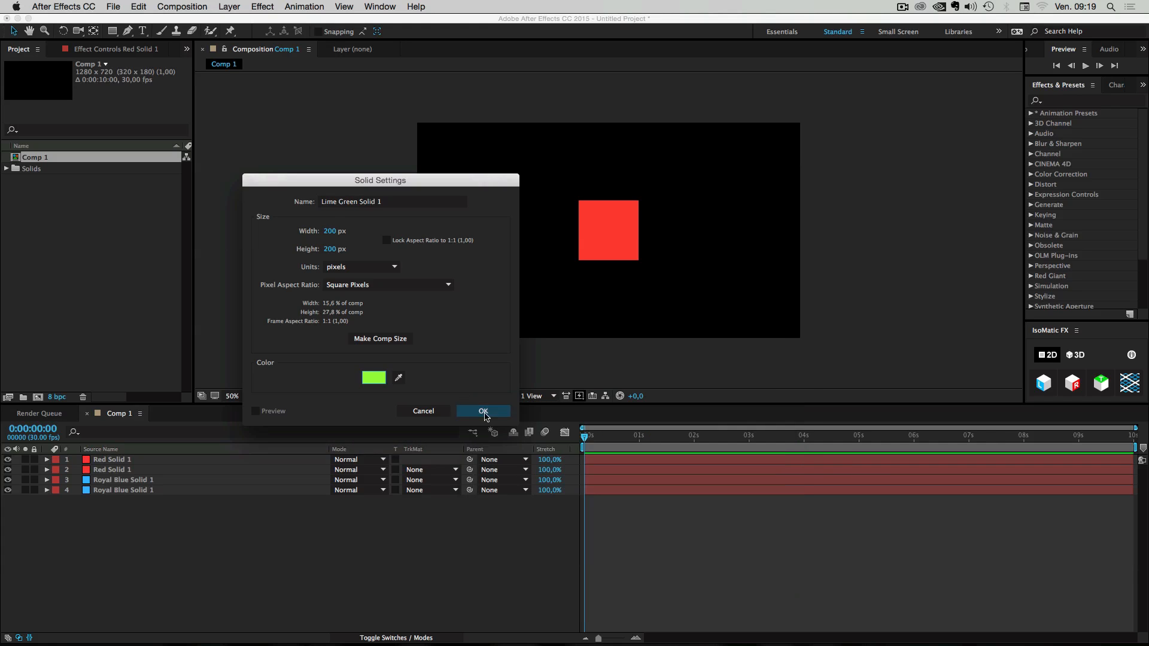
pyautogui.click(483, 410)
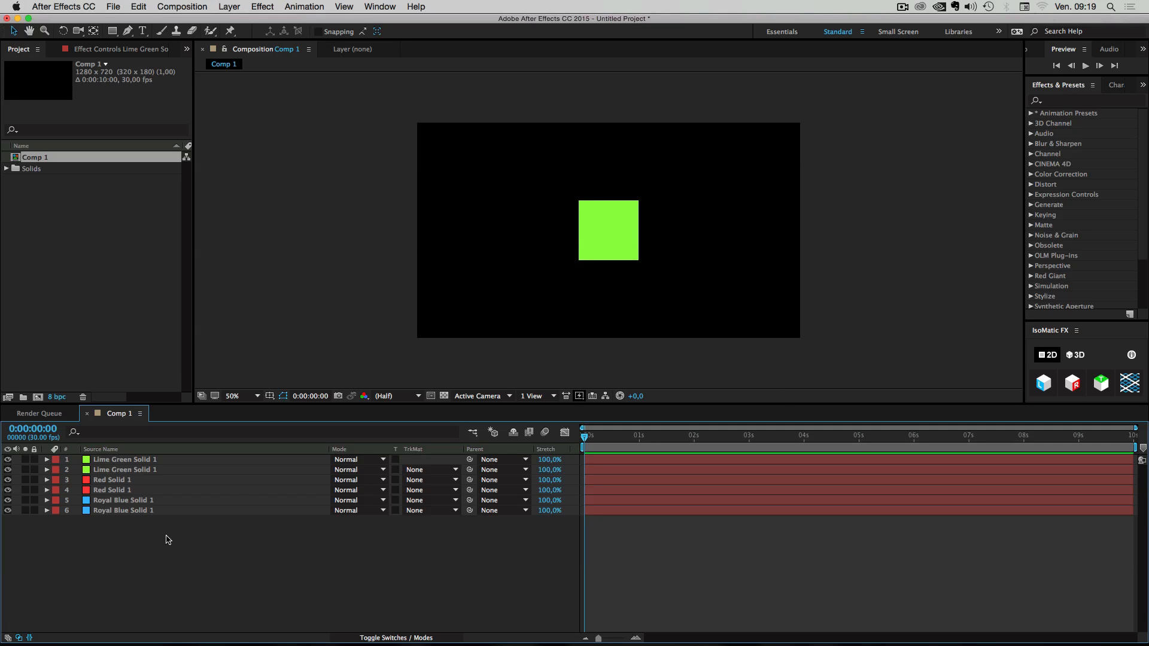
# - Apply IsoMatic top, right and left face presets to the green, red and blue solids
pyautogui.click(125, 469)
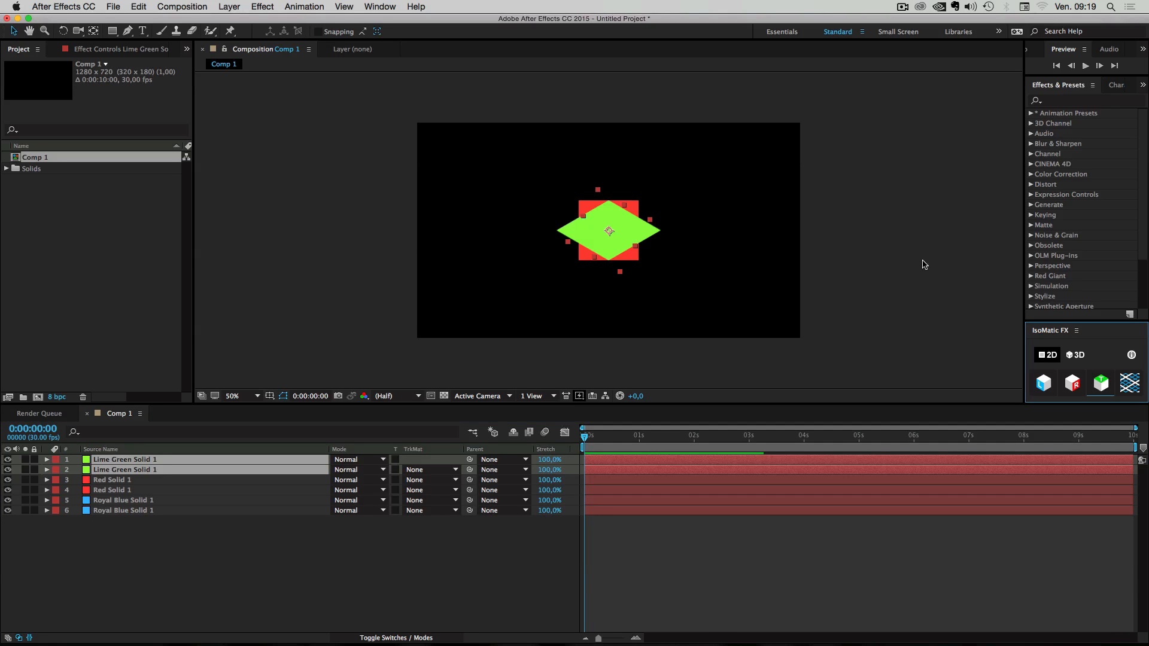
pyautogui.click(111, 479)
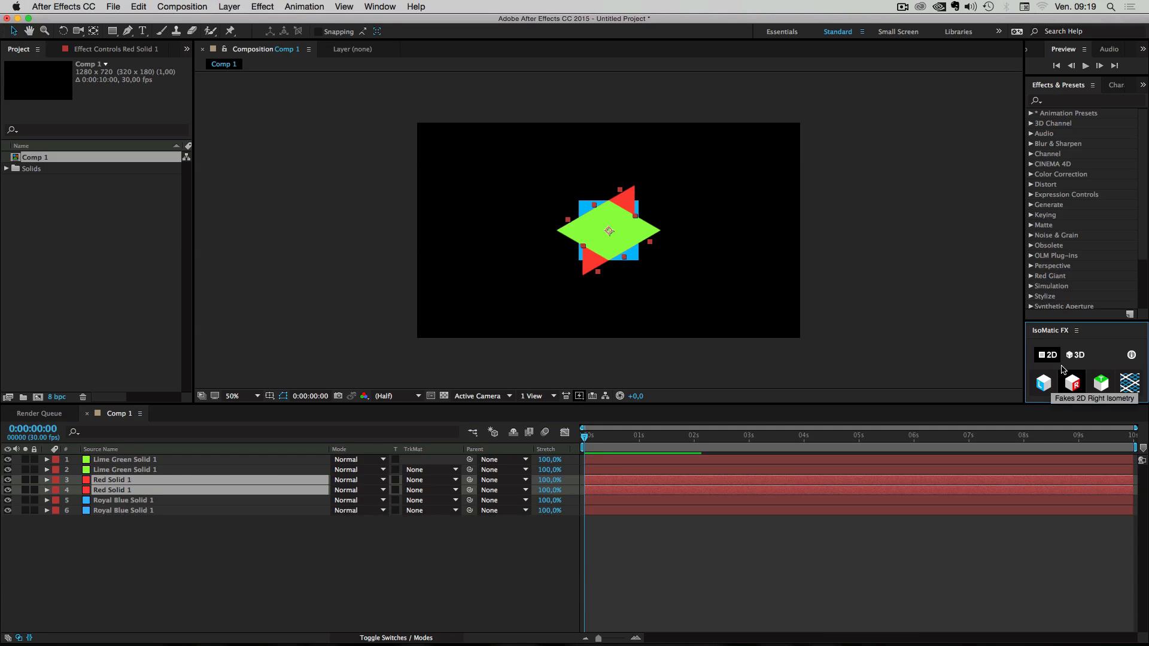
pyautogui.click(124, 500)
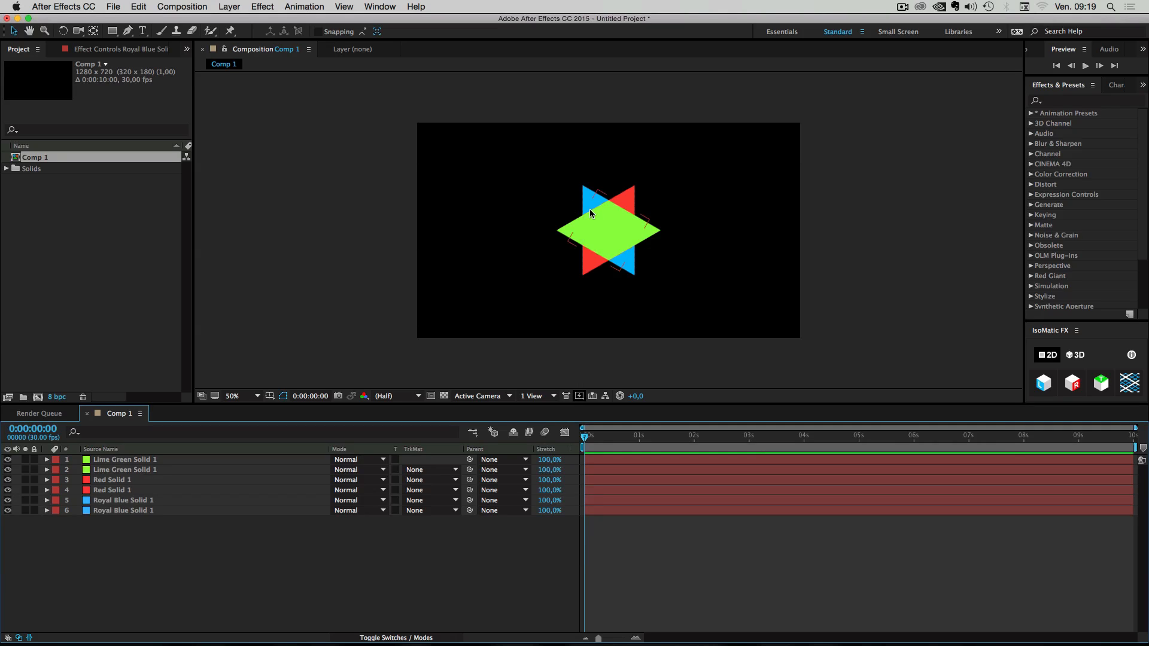
pyautogui.moveTo(606, 226)
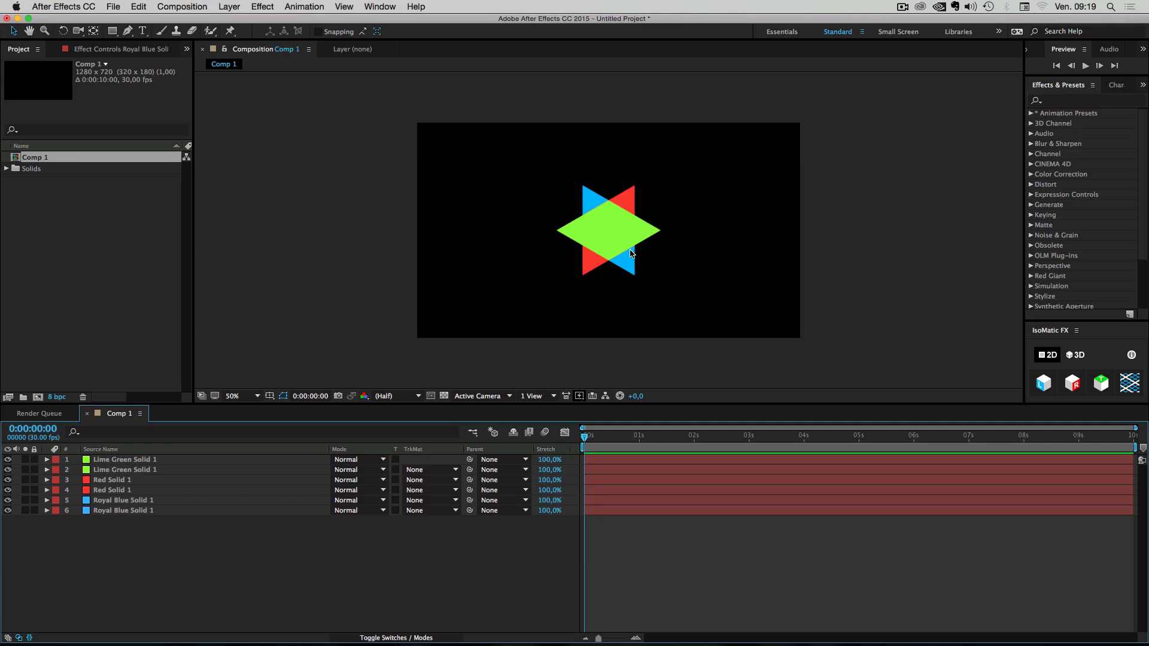
pyautogui.moveTo(585, 160)
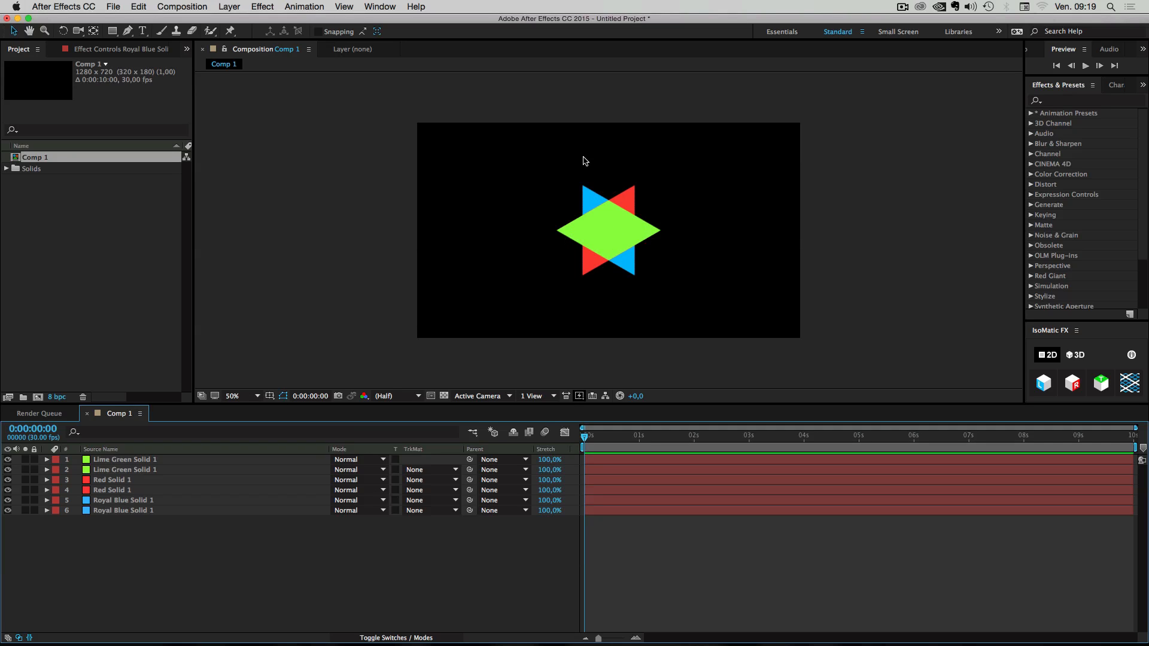
pyautogui.moveTo(1040, 372)
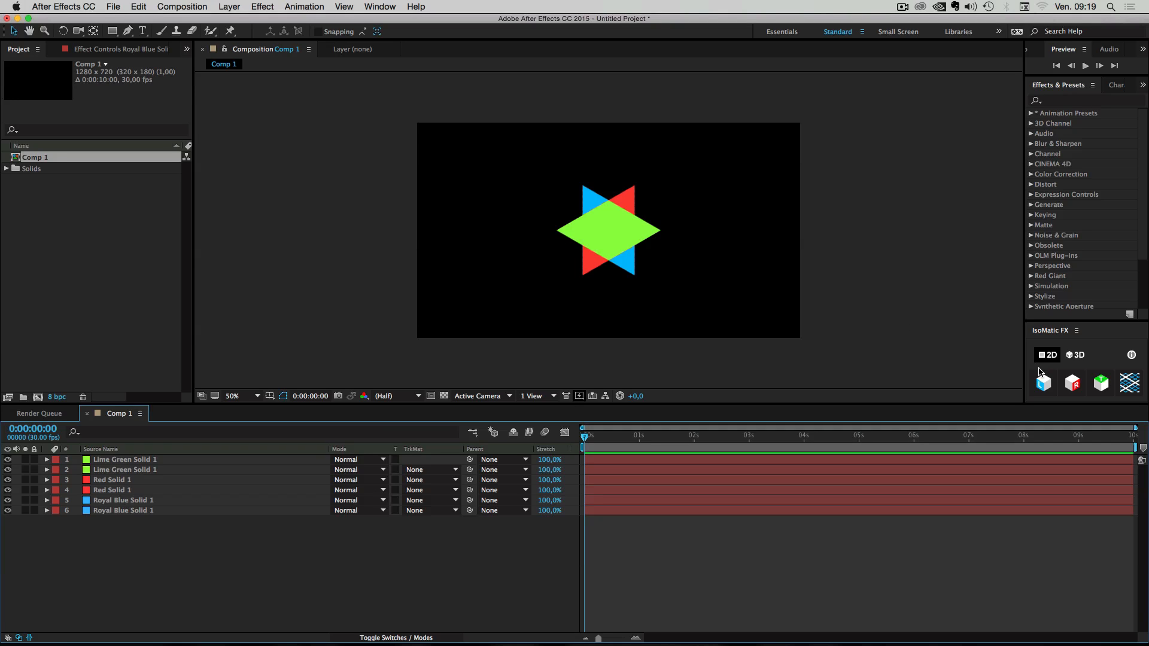
pyautogui.moveTo(1130, 383)
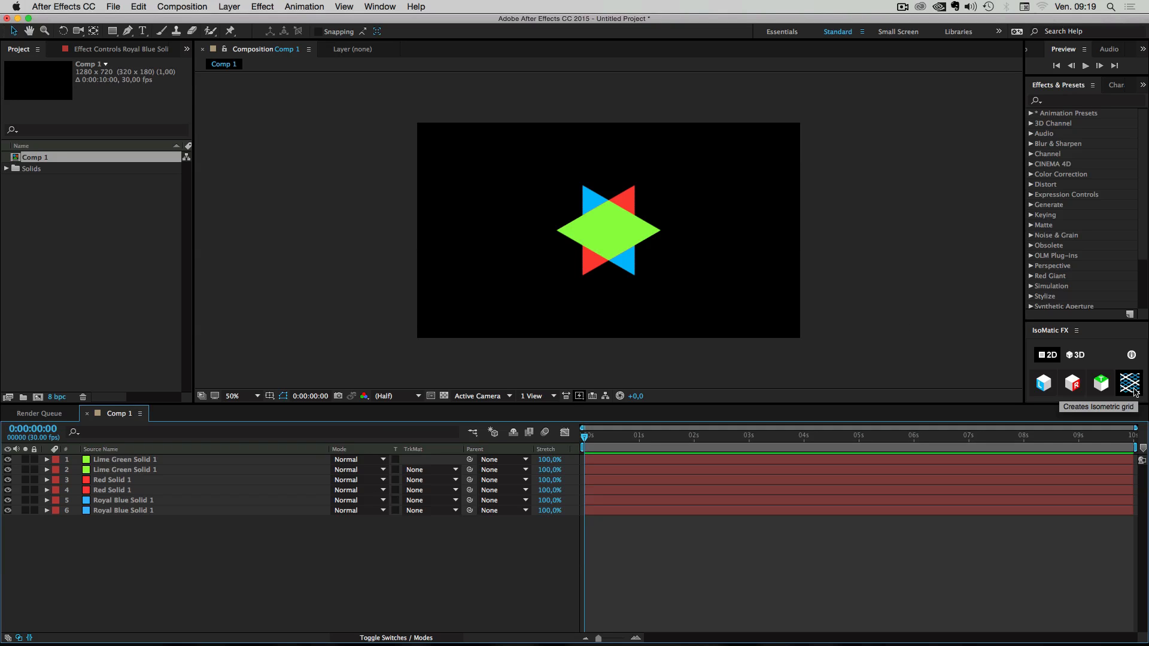
# - Create an isometric grid layer beneath the faces and select a green face to raise
pyautogui.click(1129, 383)
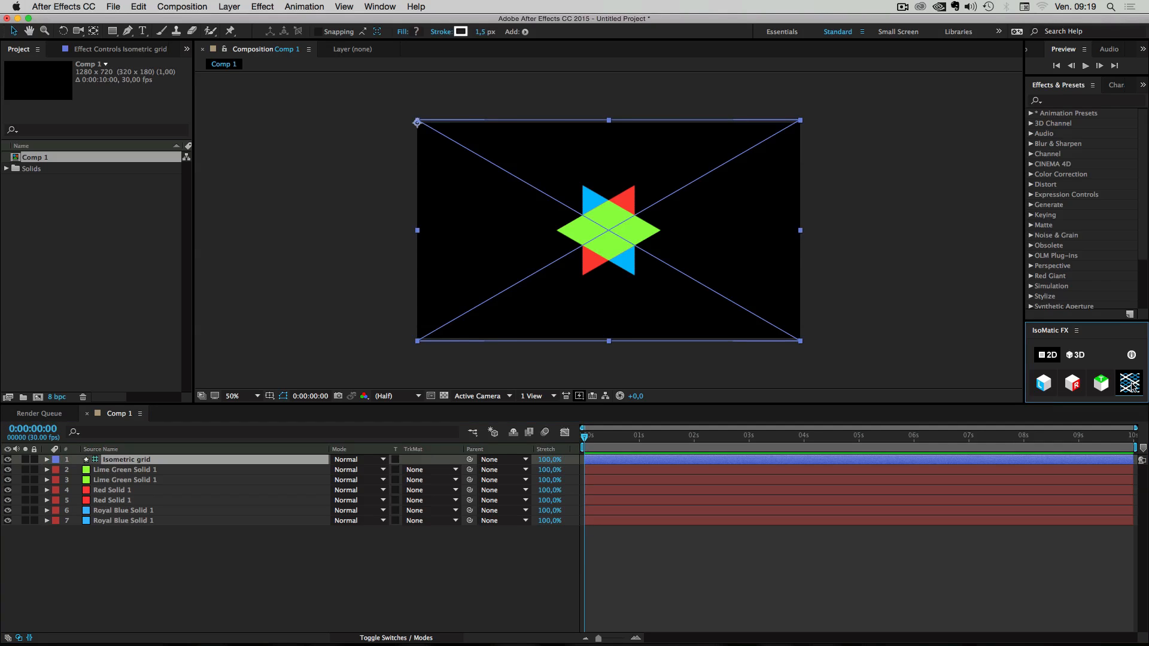
pyautogui.click(1129, 383)
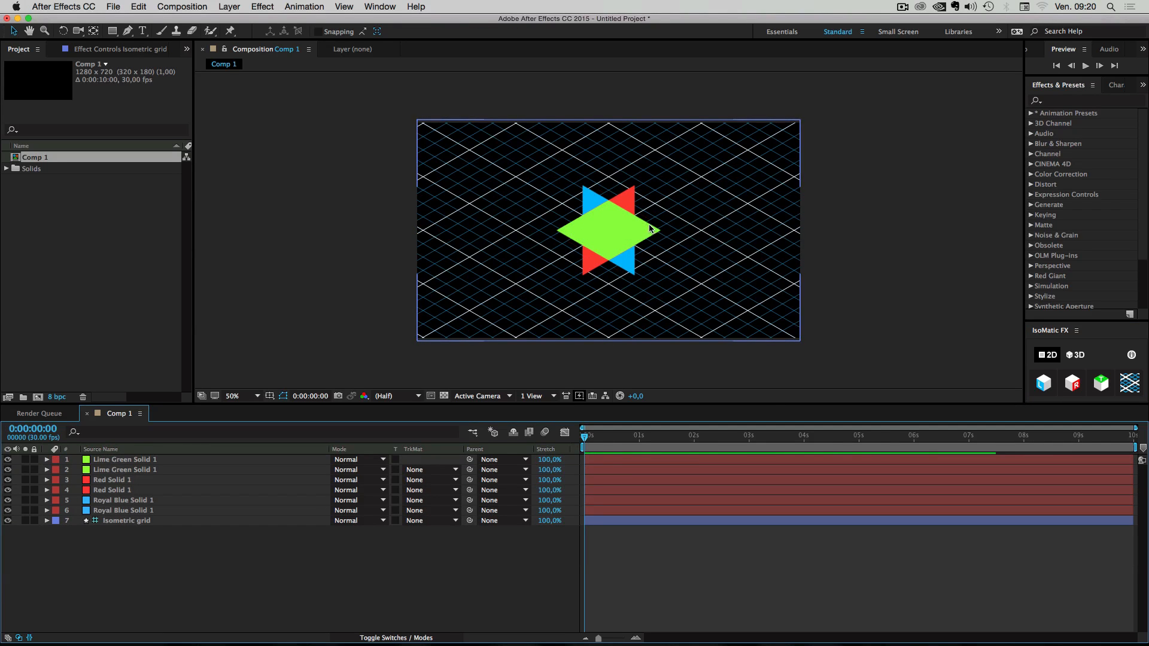
pyautogui.click(123, 460)
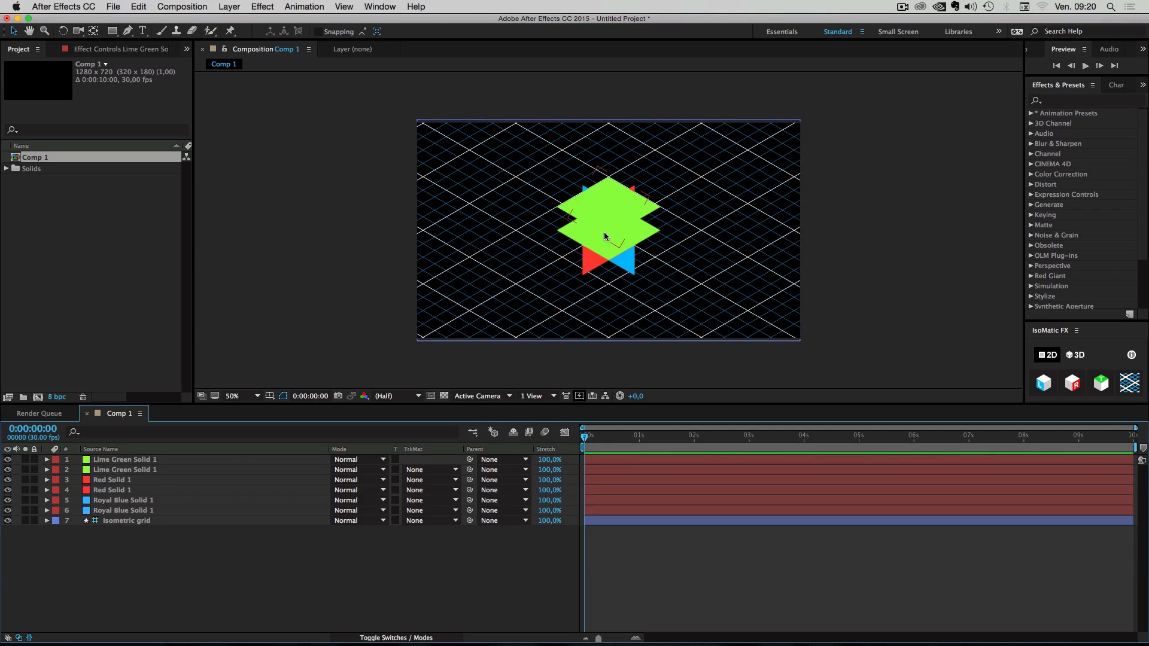
# - Reorder the layers and place a green bottom face and a red right side
pyautogui.click(127, 521)
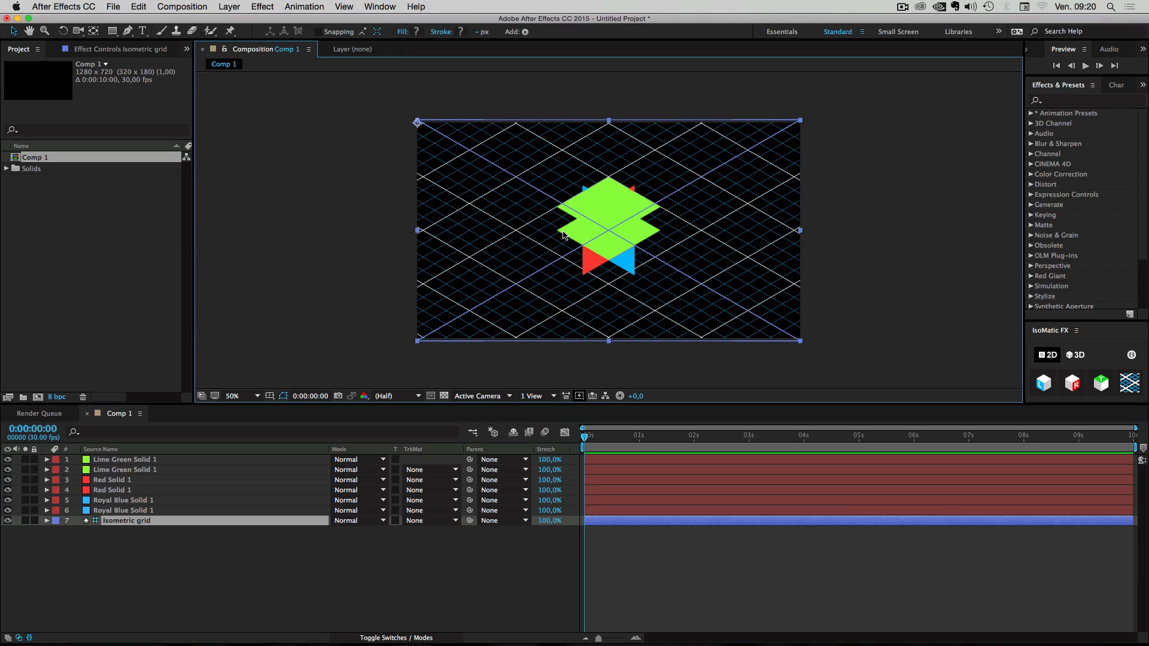
pyautogui.click(125, 469)
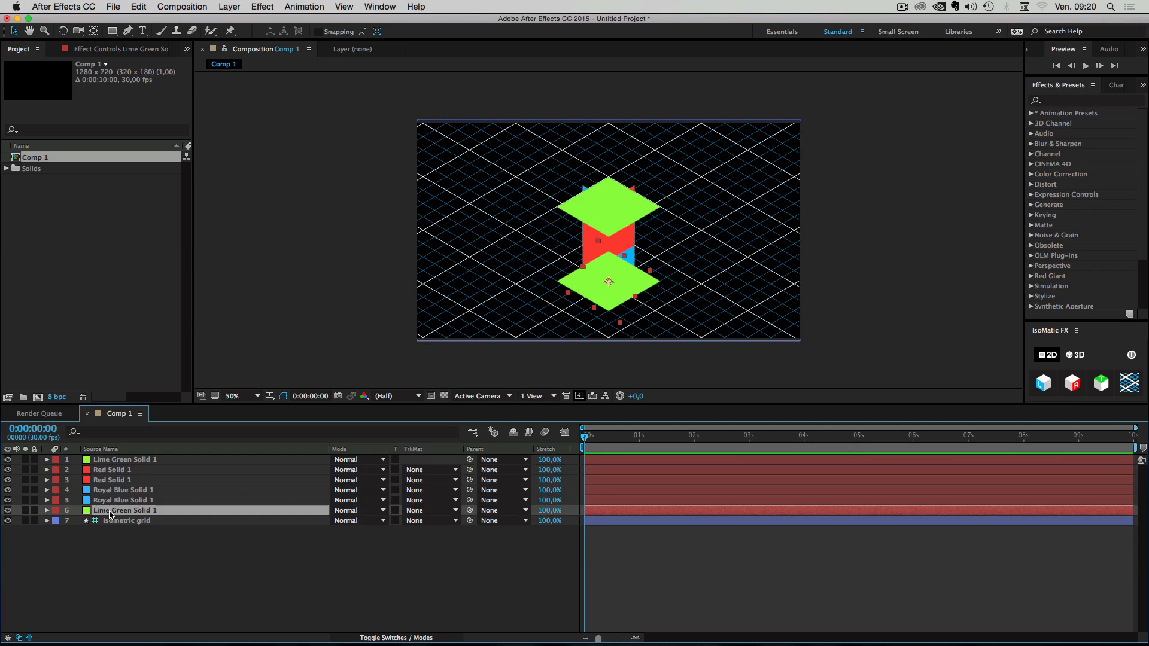
pyautogui.click(112, 470)
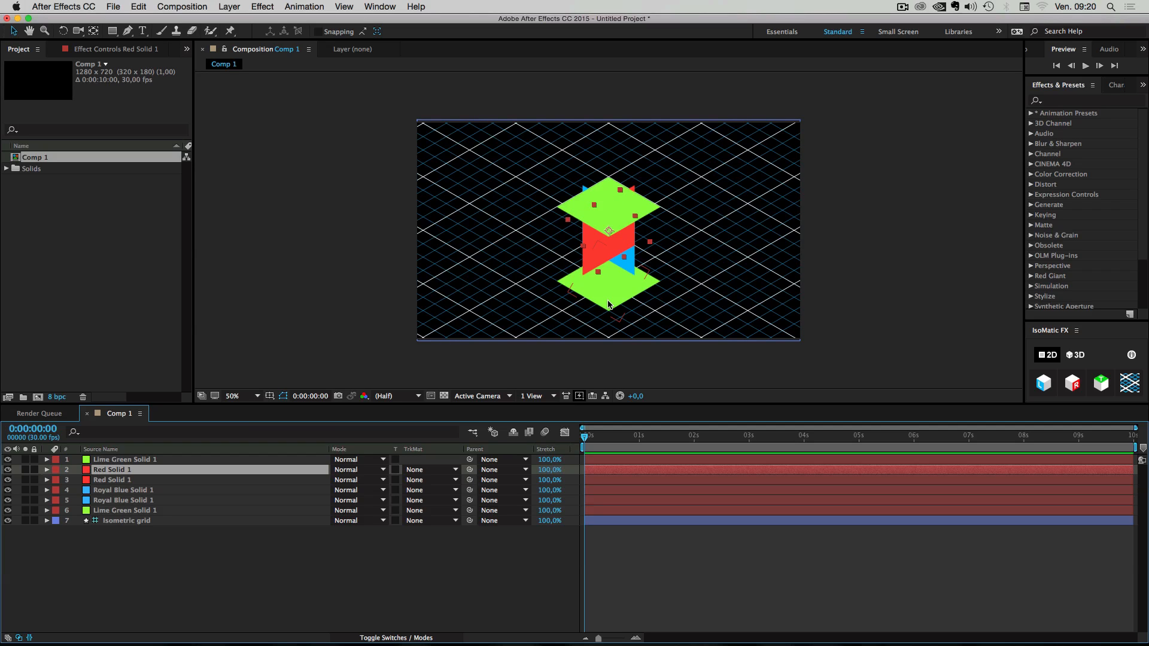
pyautogui.click(112, 480)
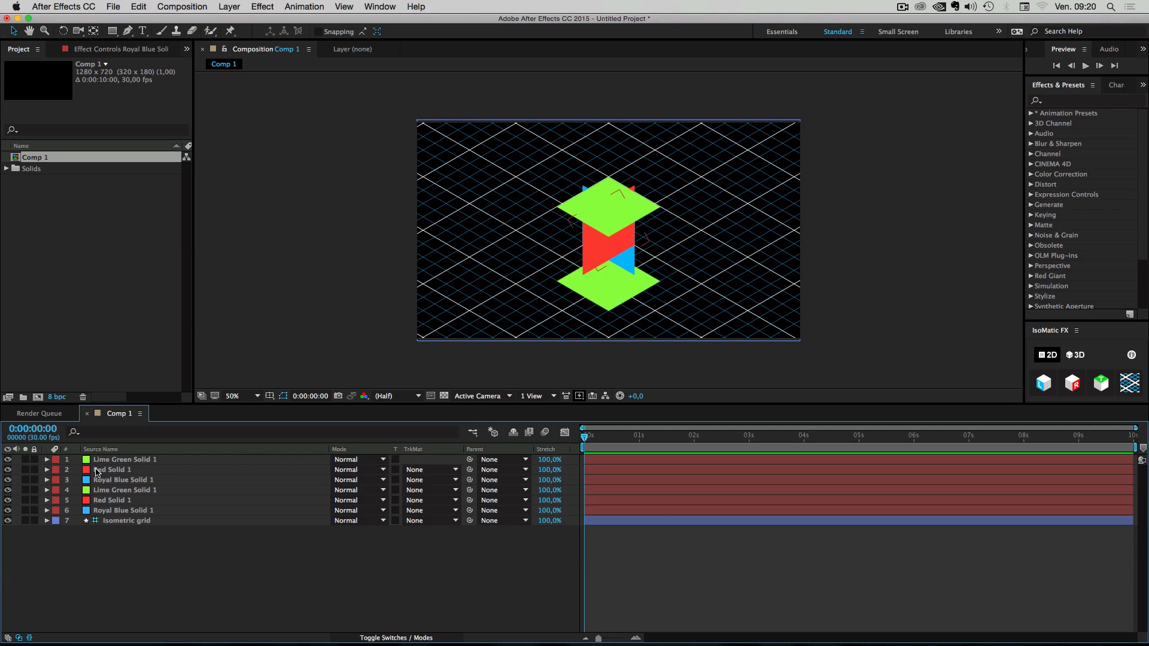
pyautogui.click(111, 470)
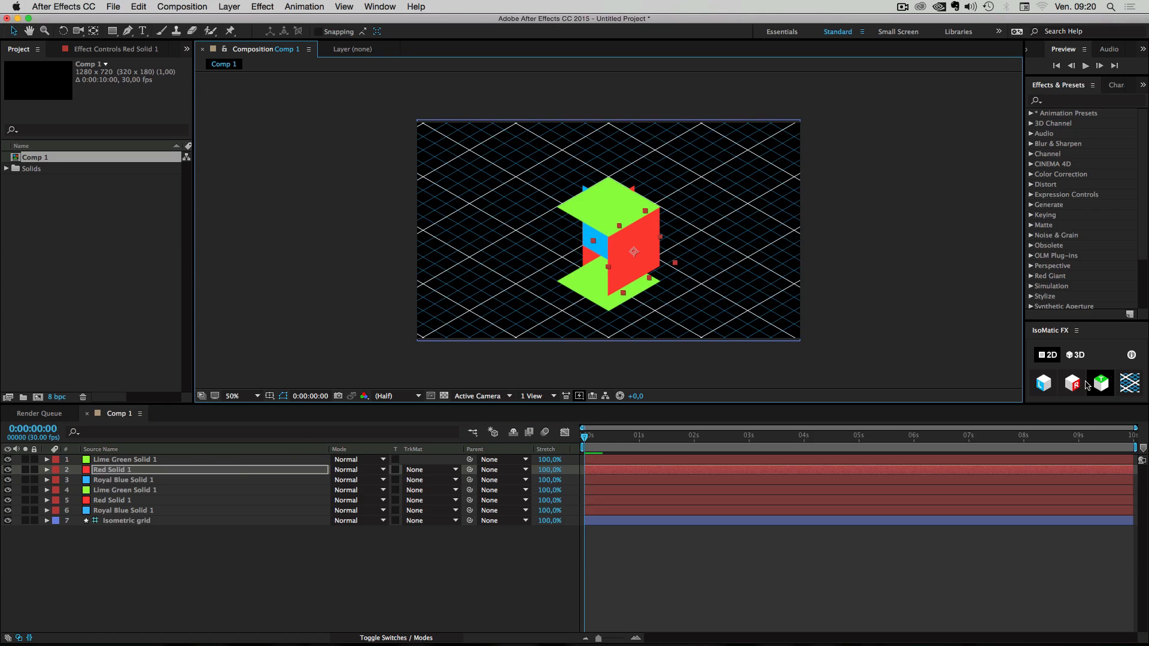
pyautogui.click(112, 500)
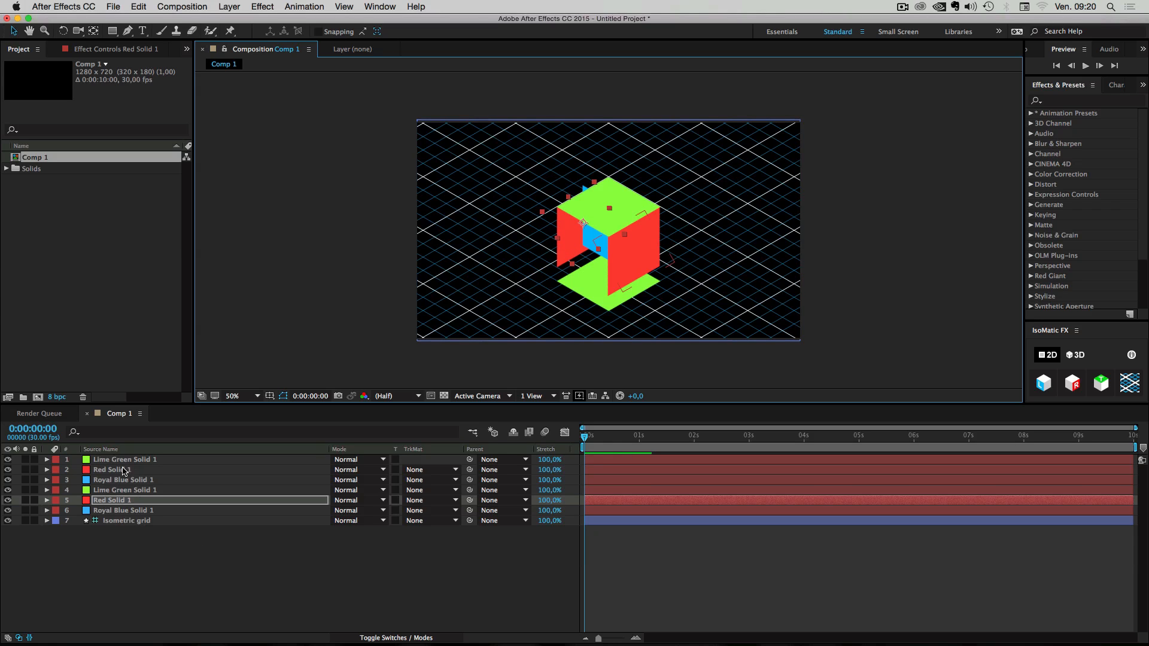
# - Place the blue faces as left sides and the second red face to close the cube
pyautogui.click(122, 480)
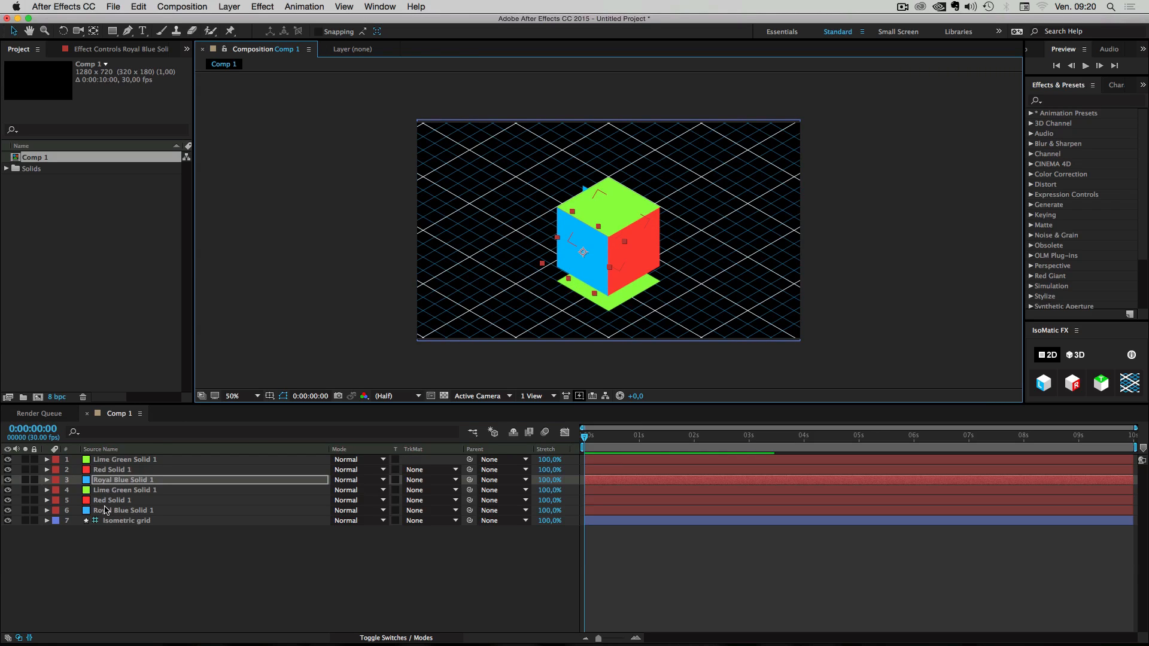
pyautogui.click(123, 510)
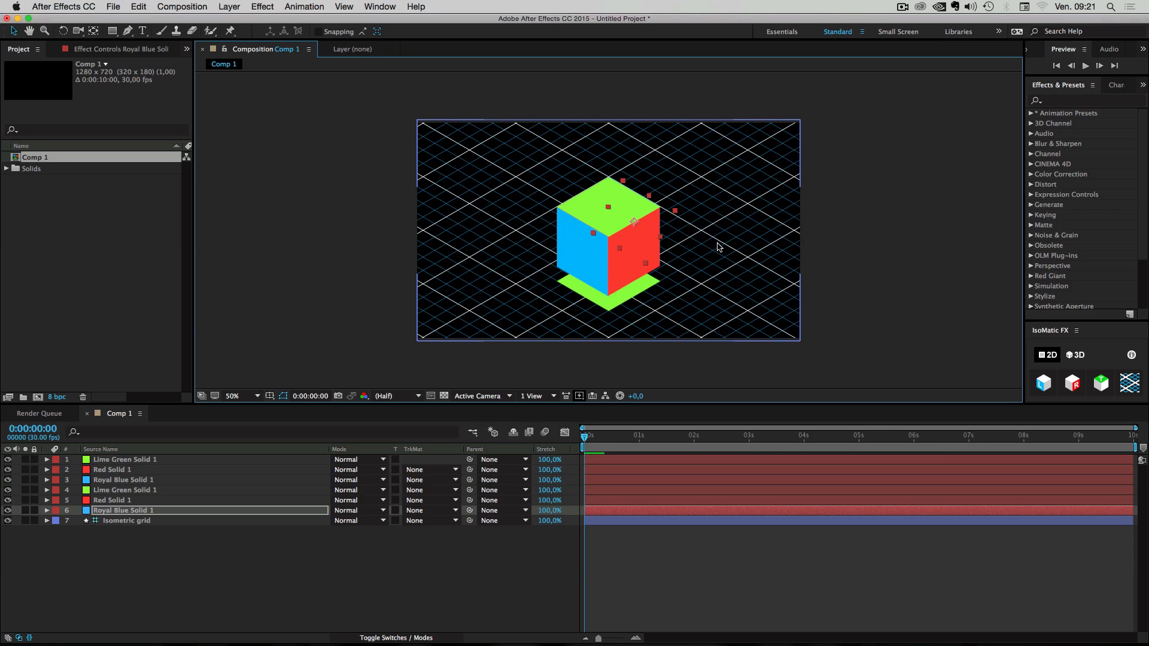
pyautogui.click(233, 396)
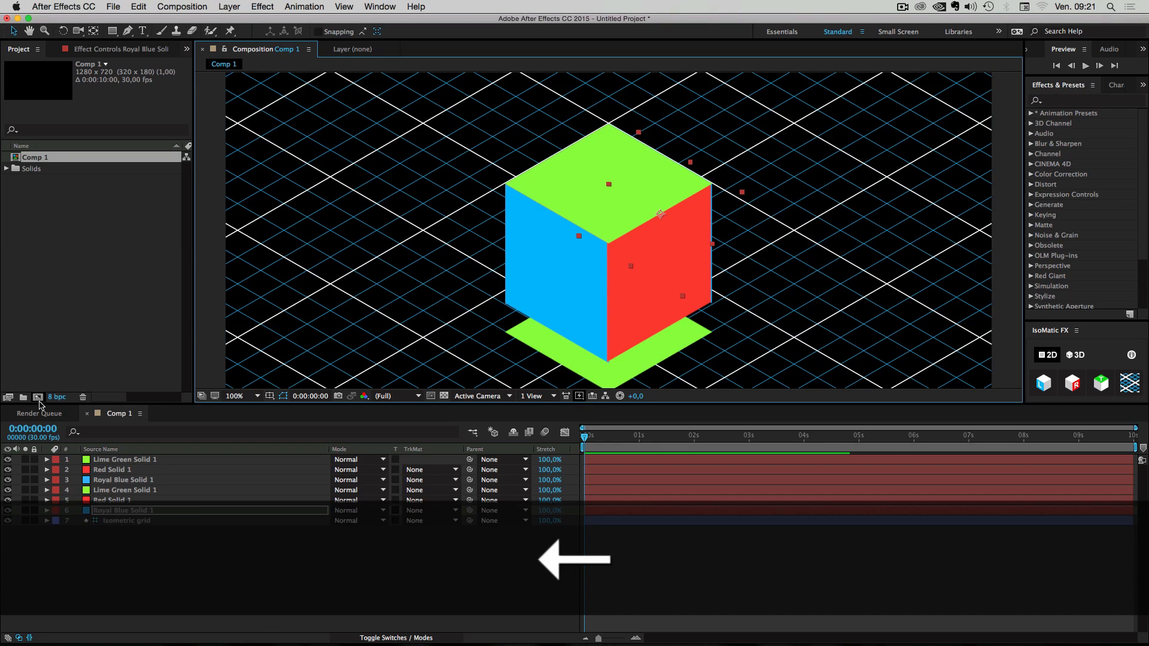
pyautogui.click(112, 470)
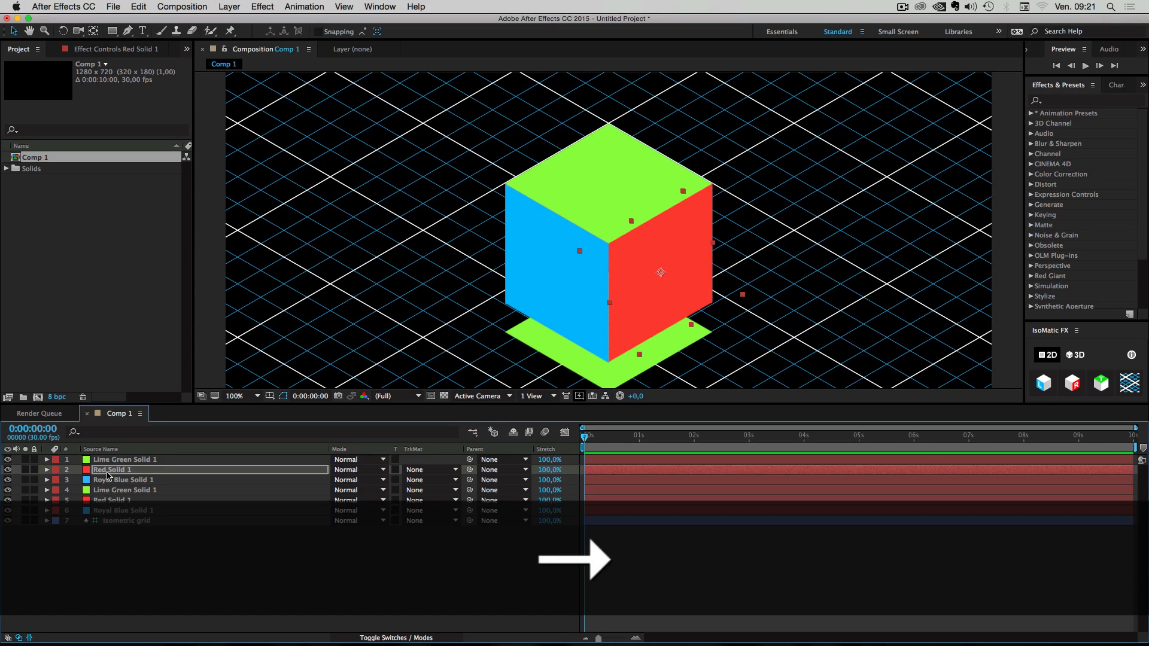
pyautogui.click(124, 490)
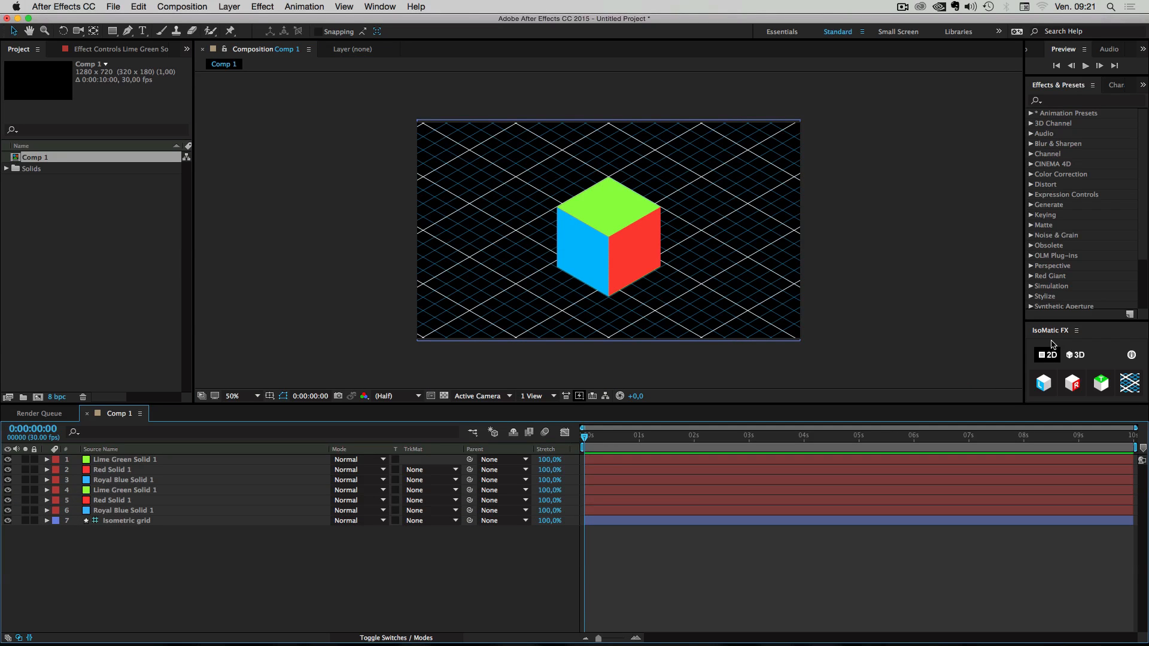
pyautogui.click(234, 396)
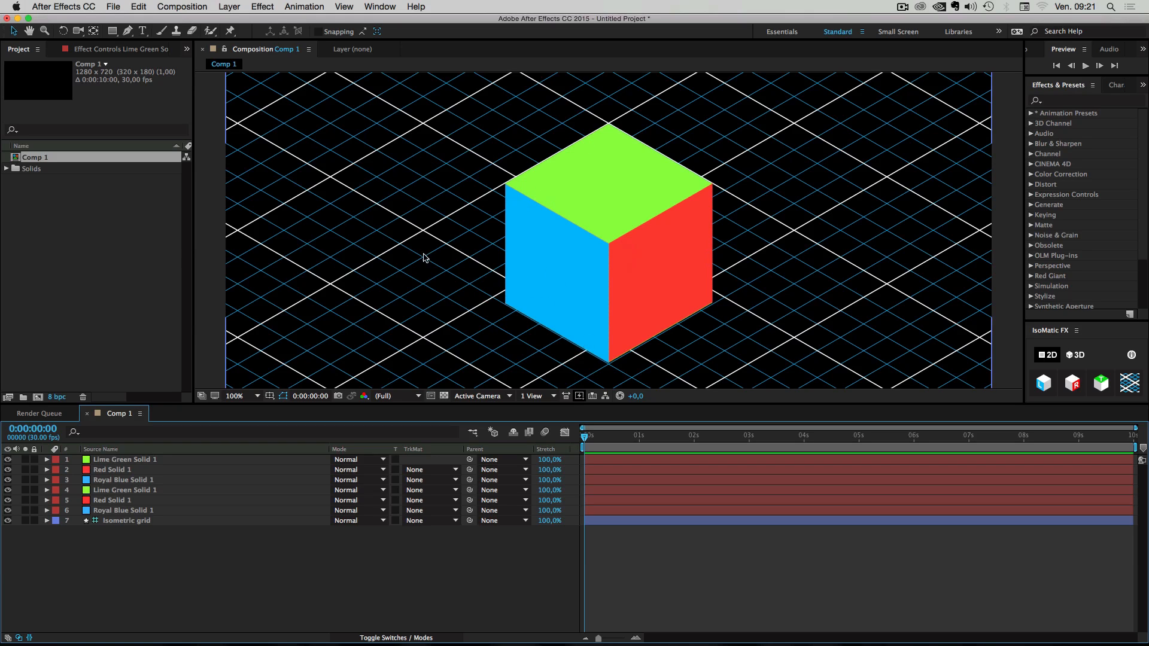
pyautogui.moveTo(388, 224)
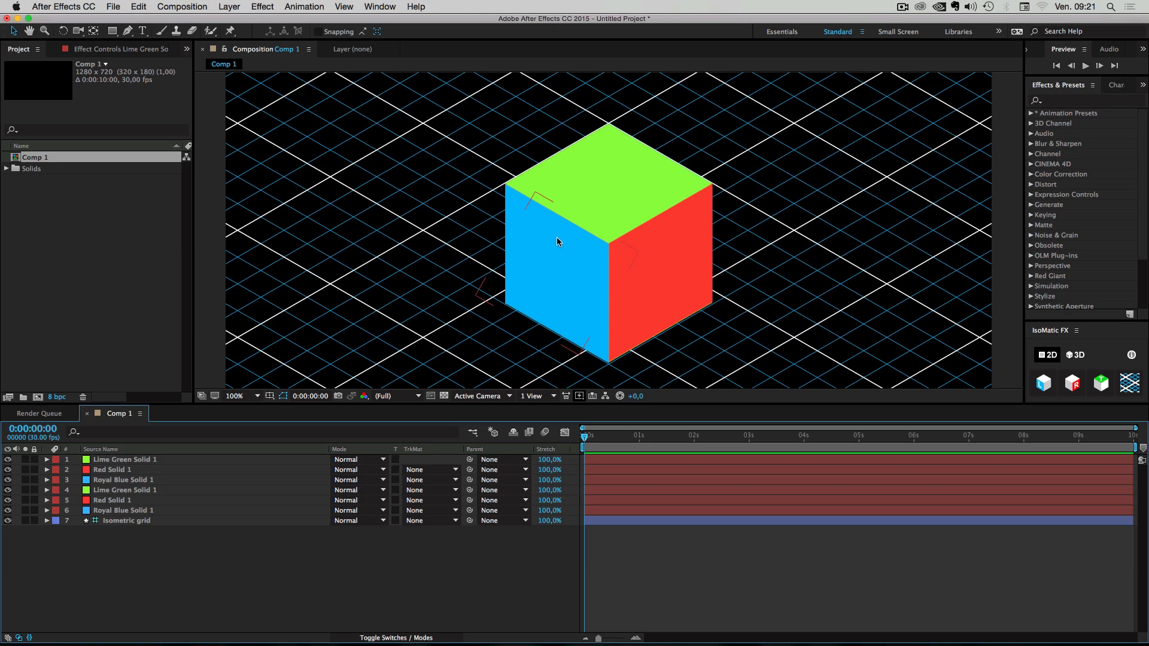
pyautogui.moveTo(565, 277)
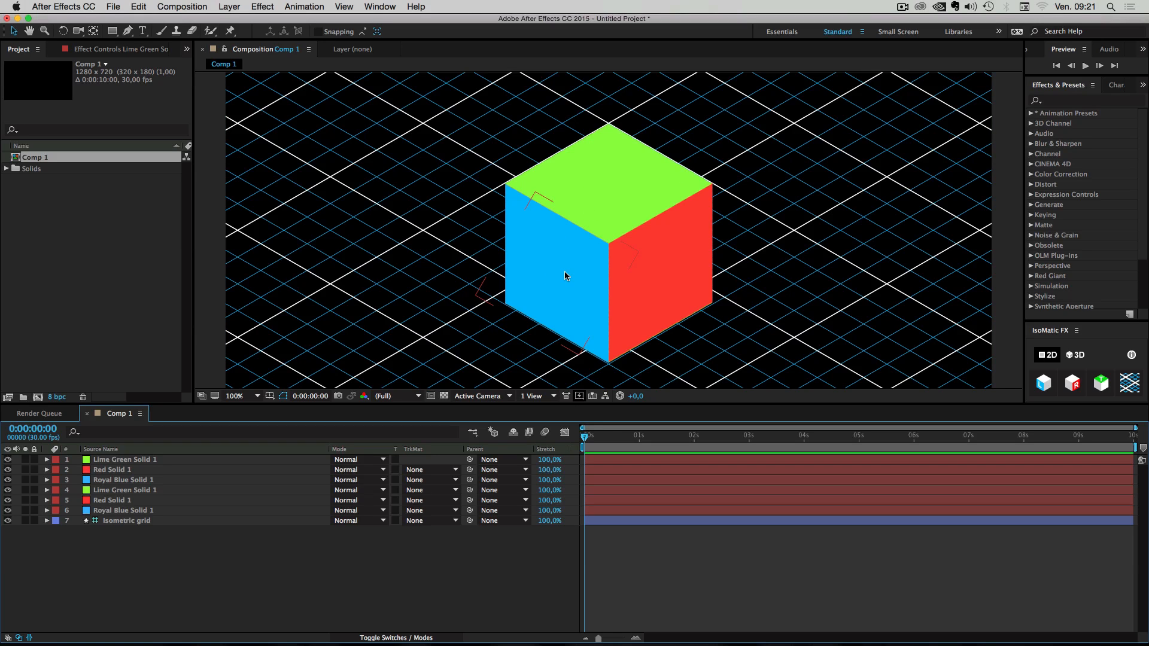
pyautogui.click(122, 479)
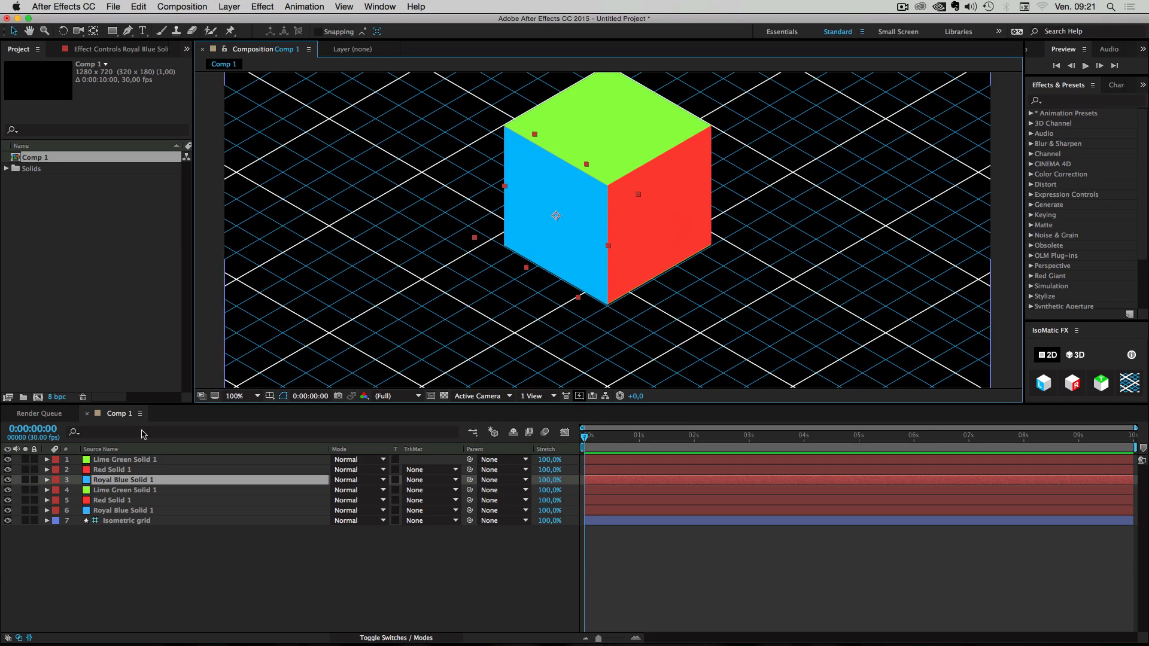
pyautogui.click(46, 480)
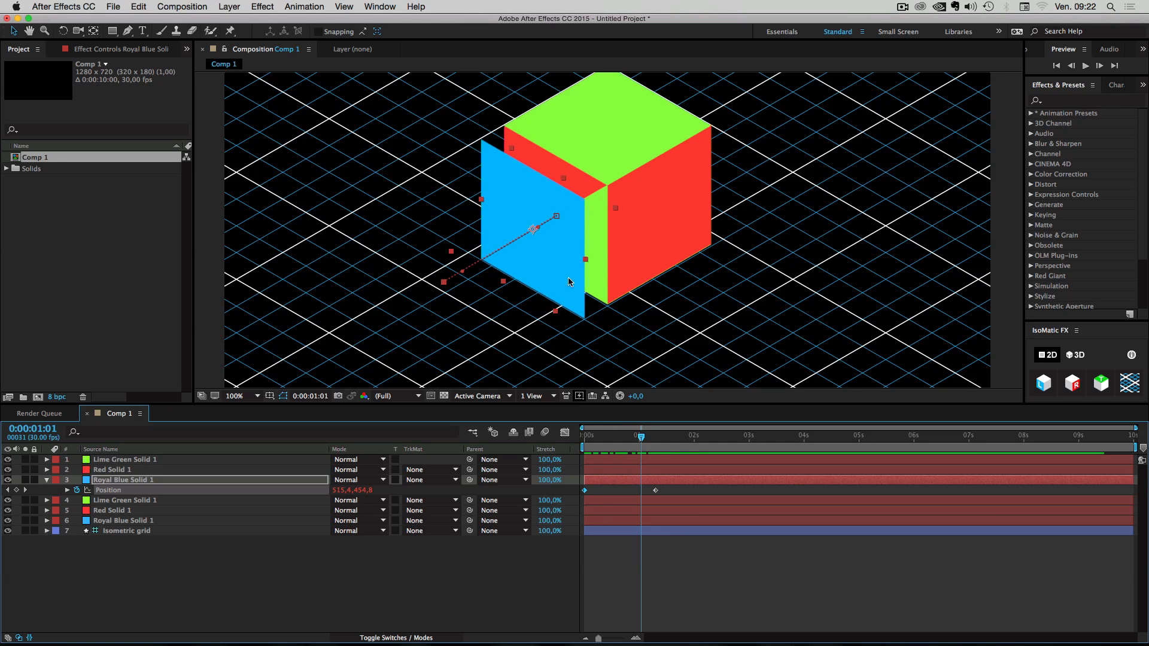
pyautogui.moveTo(585, 325)
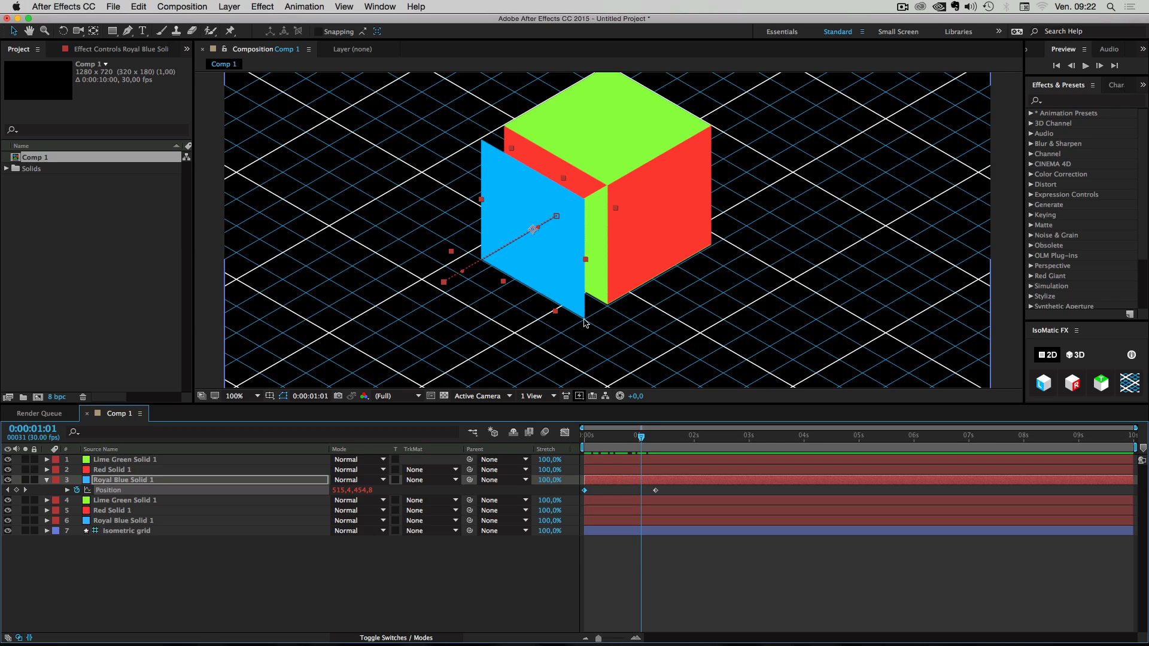
pyautogui.press('cmd')
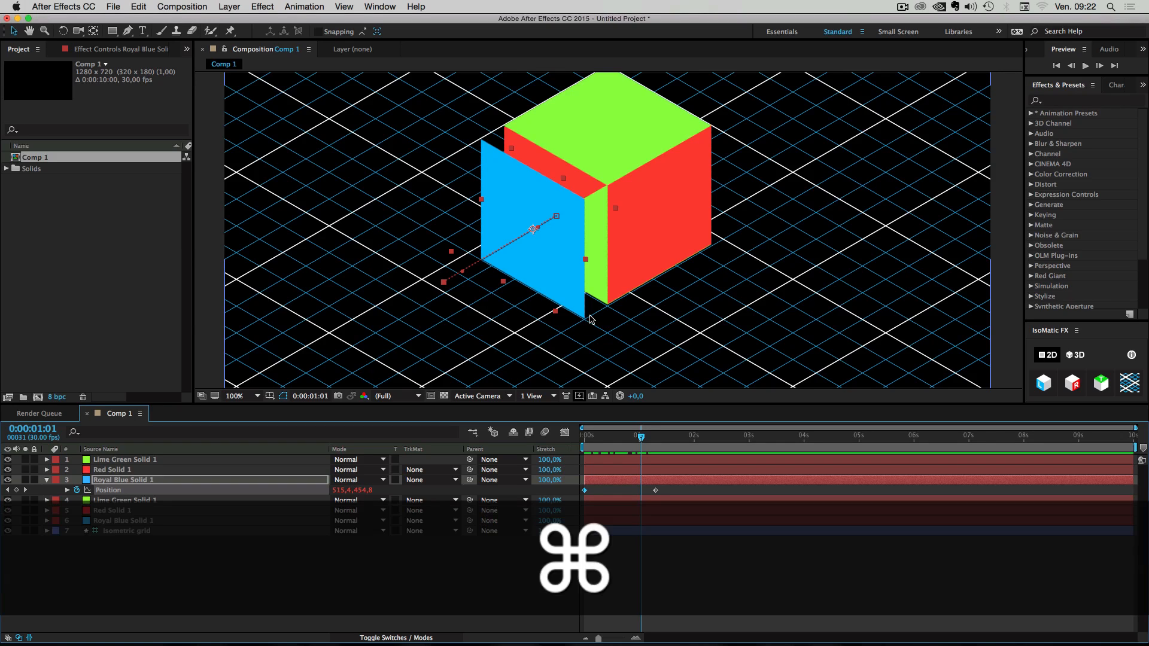
pyautogui.press('cmd+z')
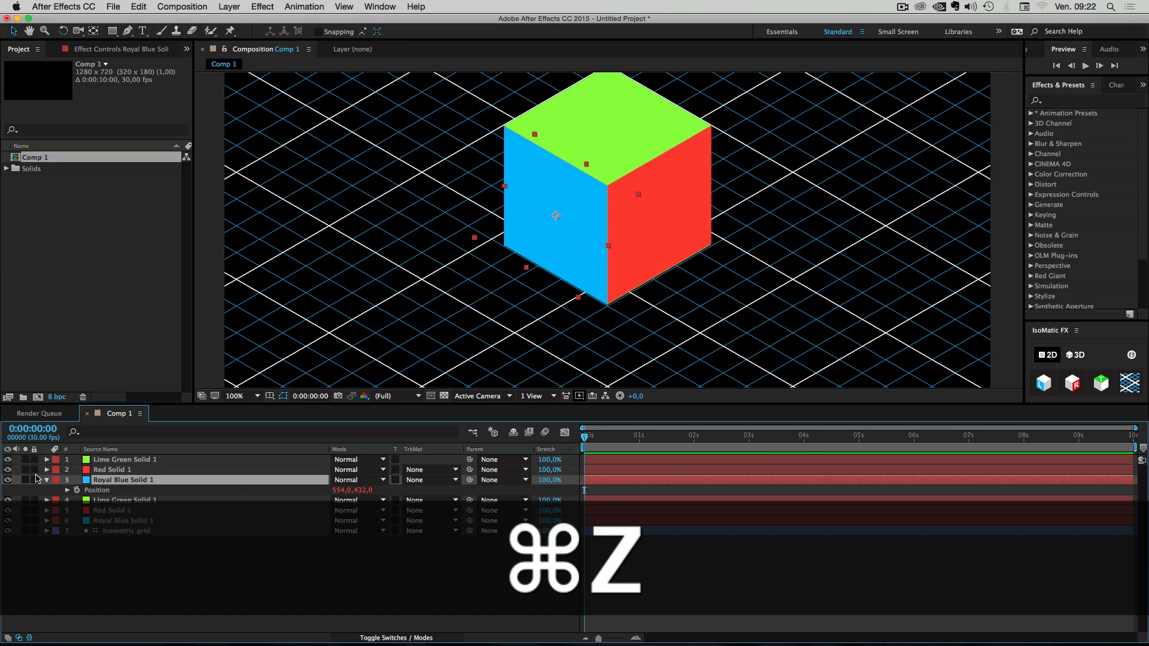
pyautogui.press('cmd+z')
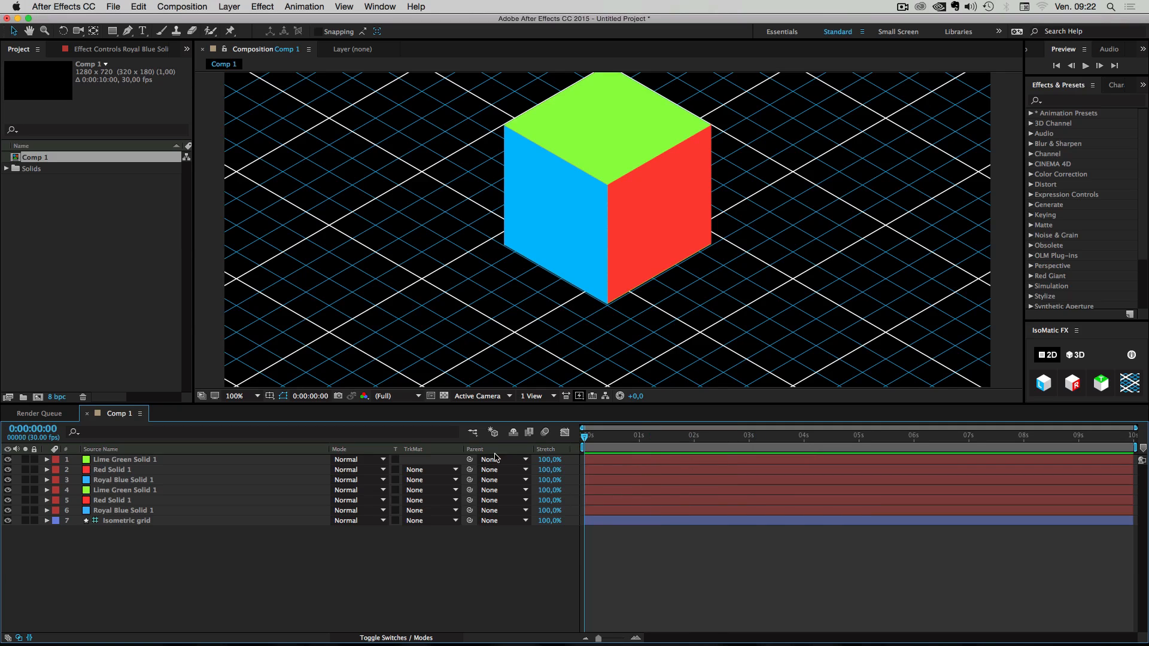
# - Return the viewer to 50% and reveal Lime Green Solid 1's Position expression
pyautogui.click(236, 397)
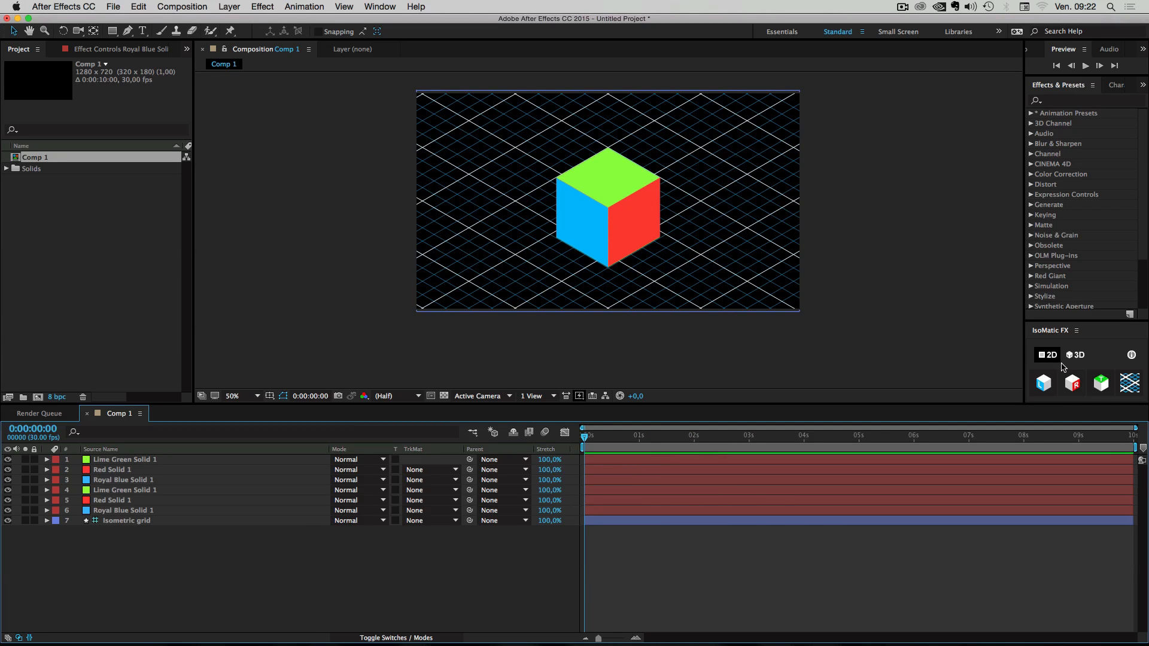
pyautogui.moveTo(139, 471)
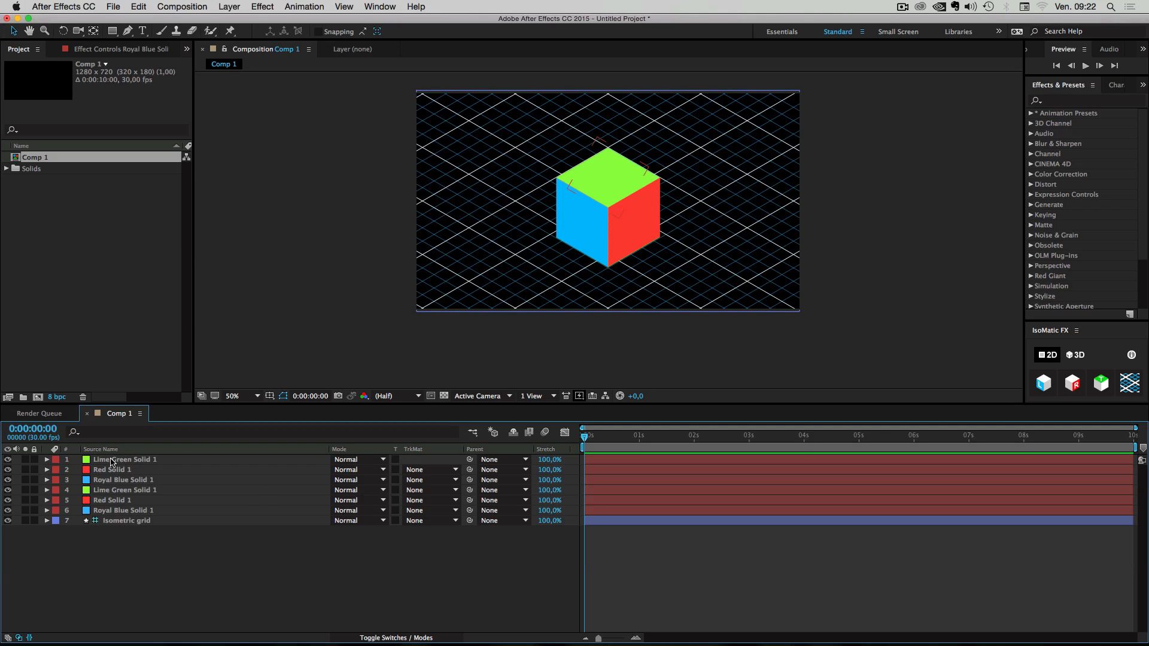
pyautogui.click(124, 460)
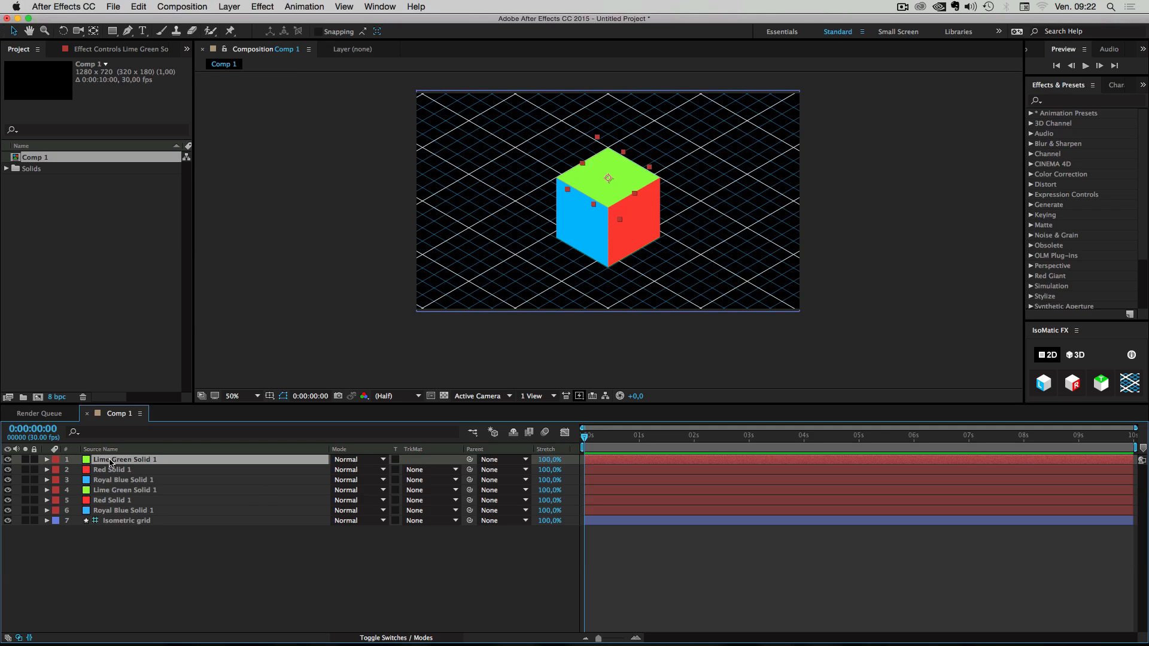
pyautogui.click(46, 460)
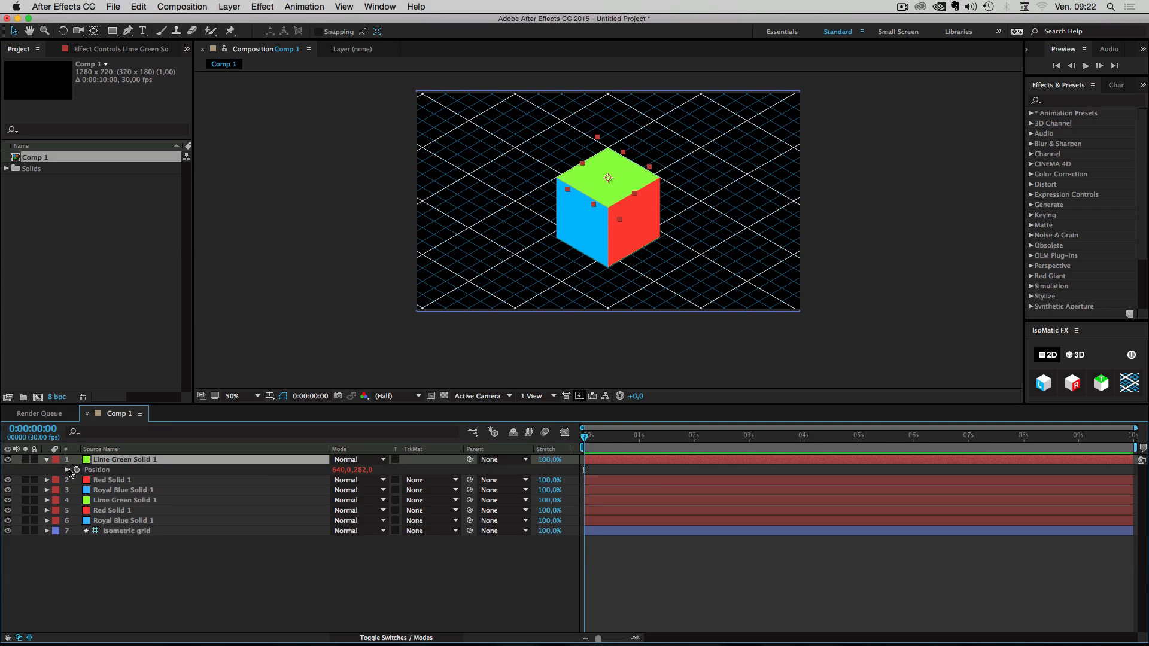
pyautogui.click(76, 469)
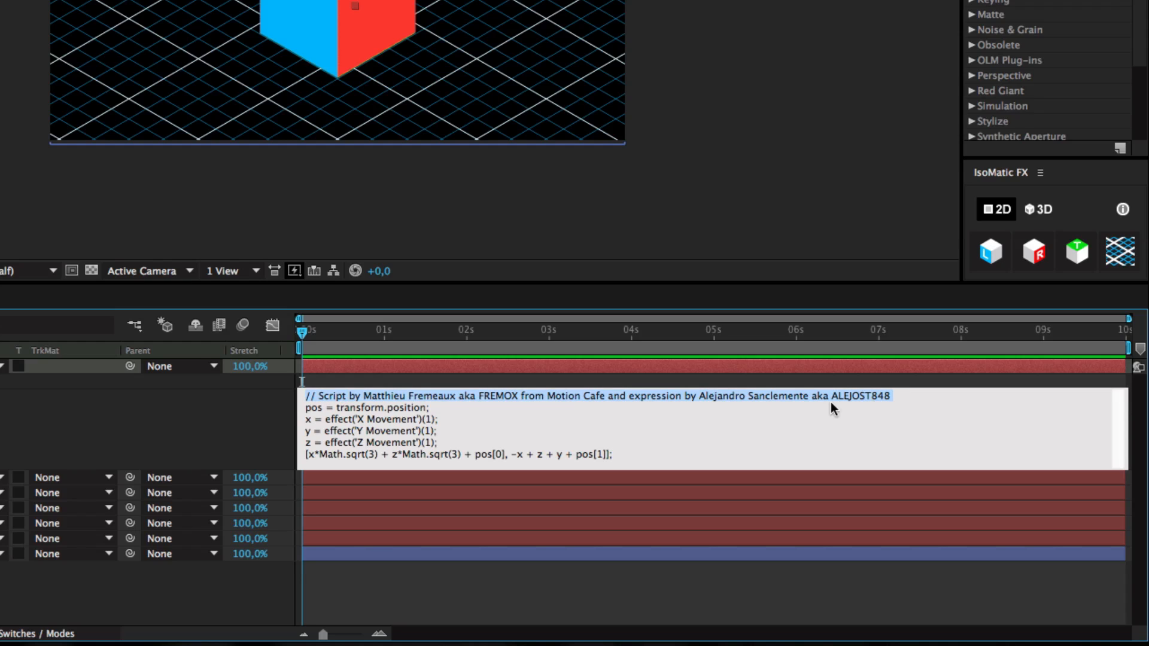
# - Select a word in the IsoMatic position expression's comment
pyautogui.doubleClick(723, 396)
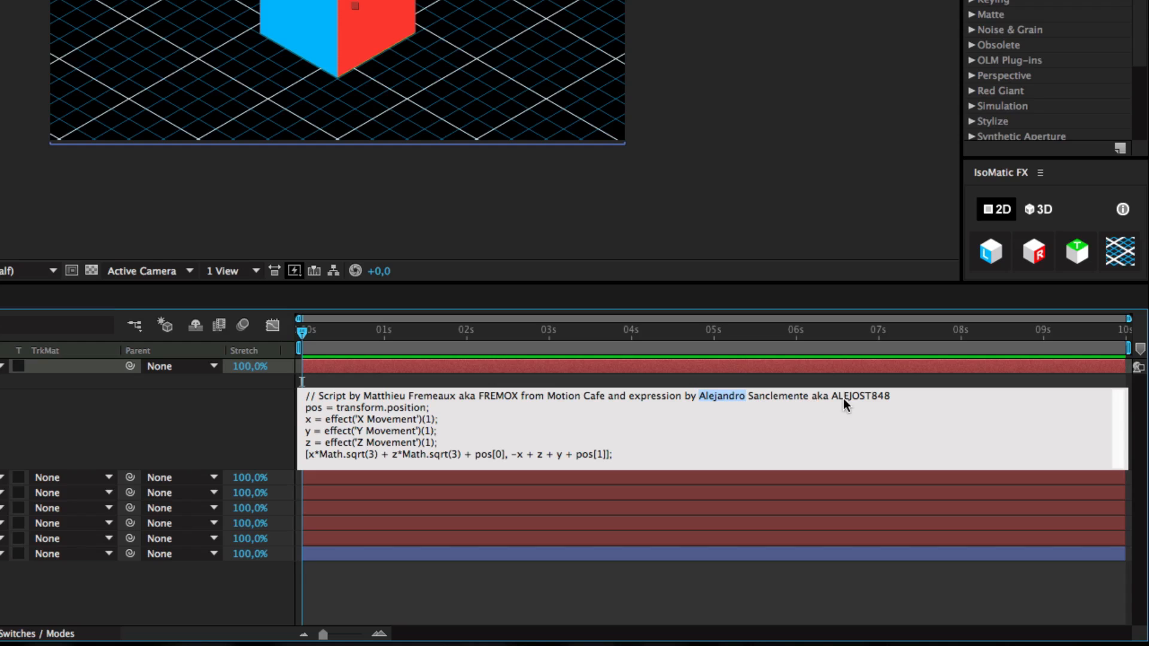
pyautogui.moveTo(905, 407)
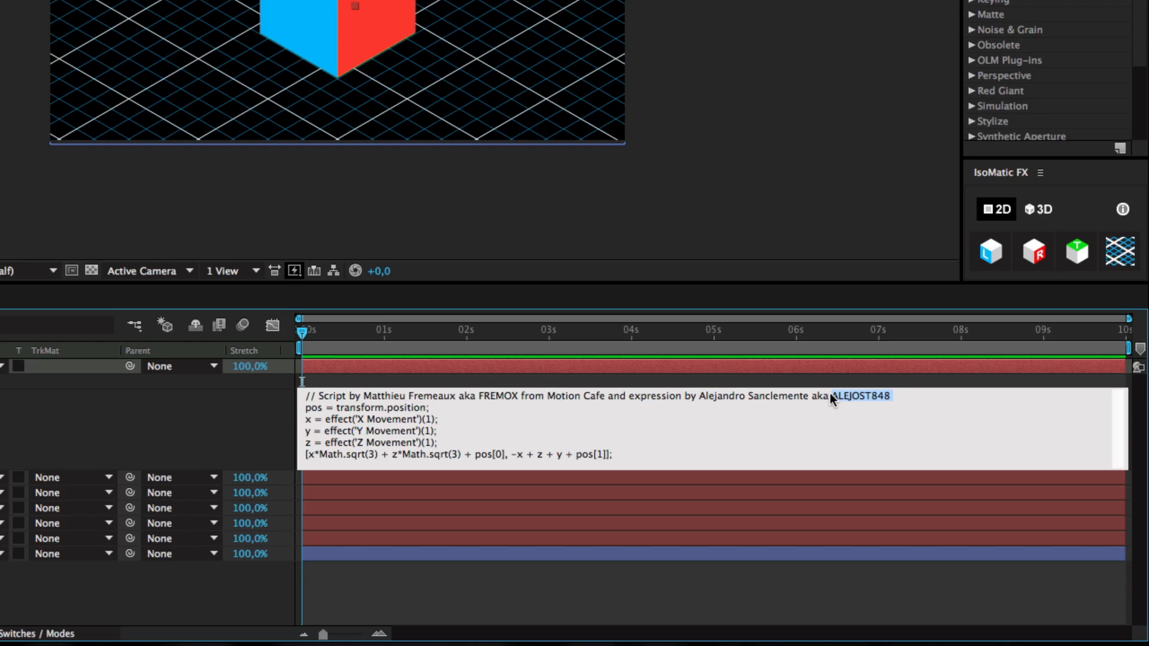
pyautogui.moveTo(912, 476)
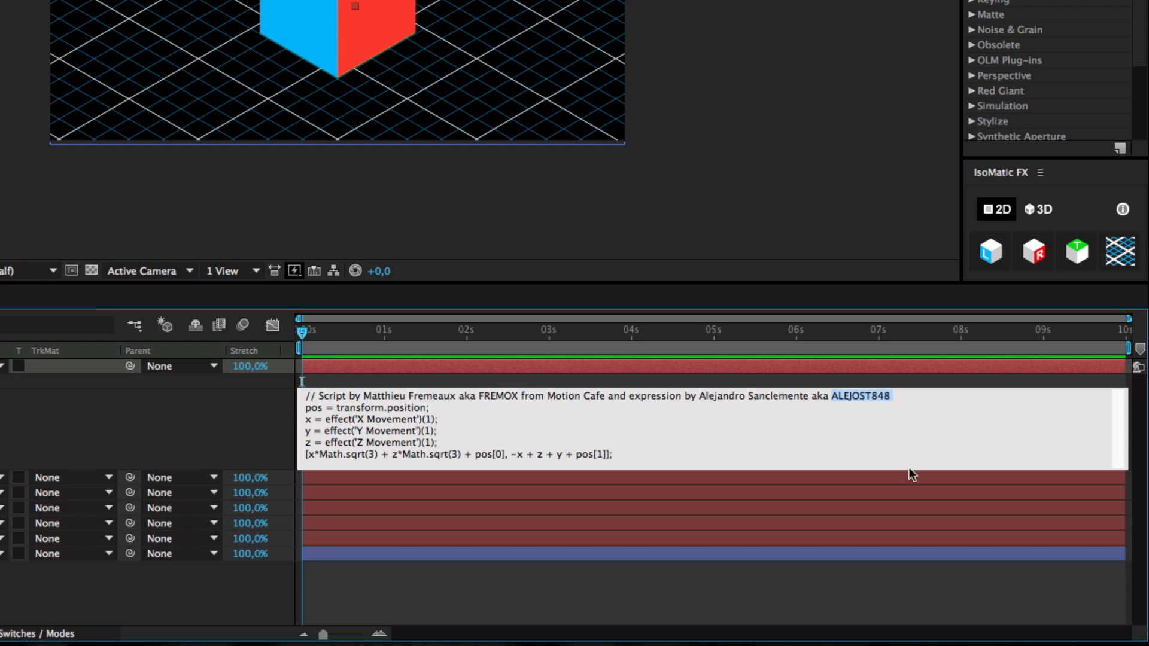
pyautogui.moveTo(700, 400)
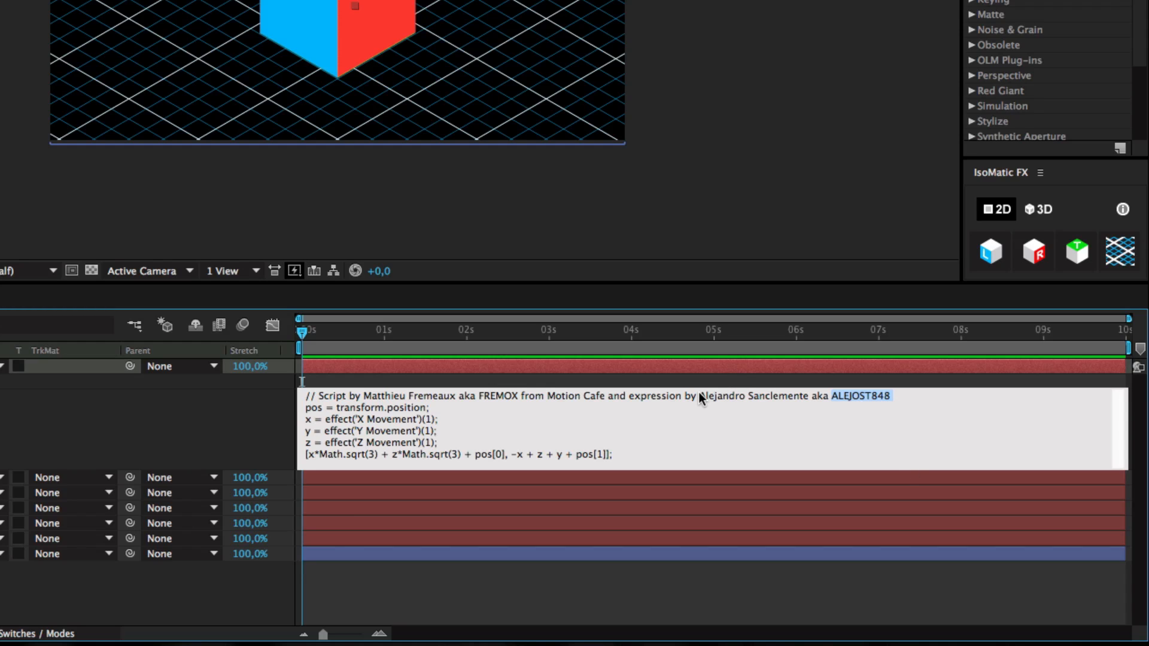
pyautogui.moveTo(614, 381)
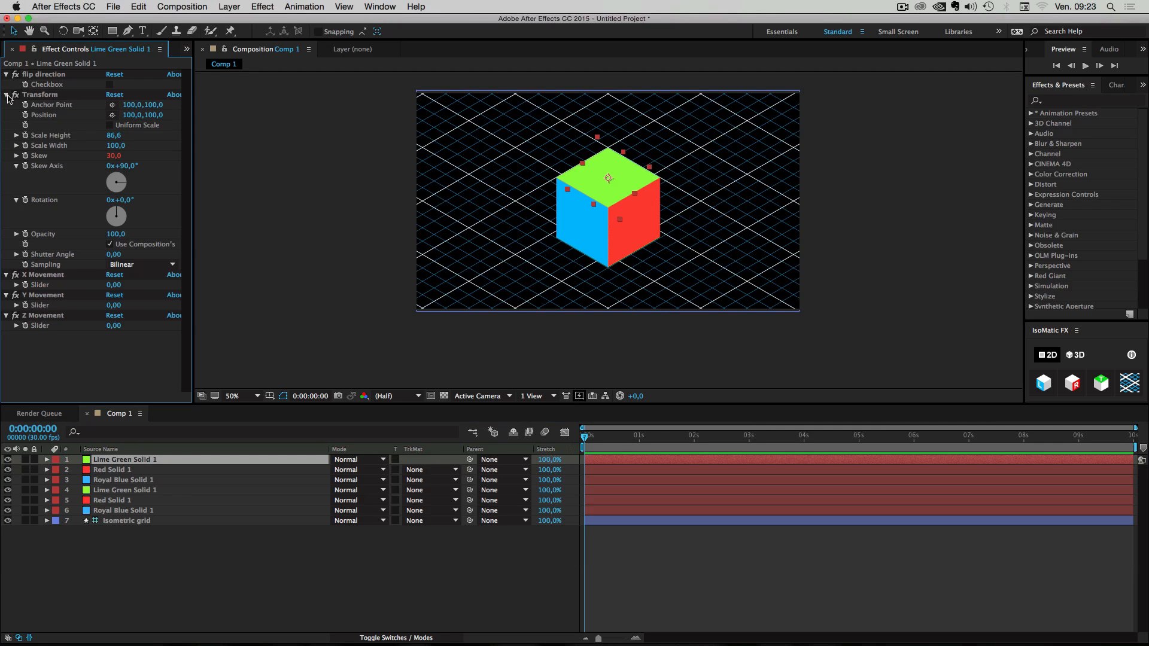
pyautogui.click(6, 93)
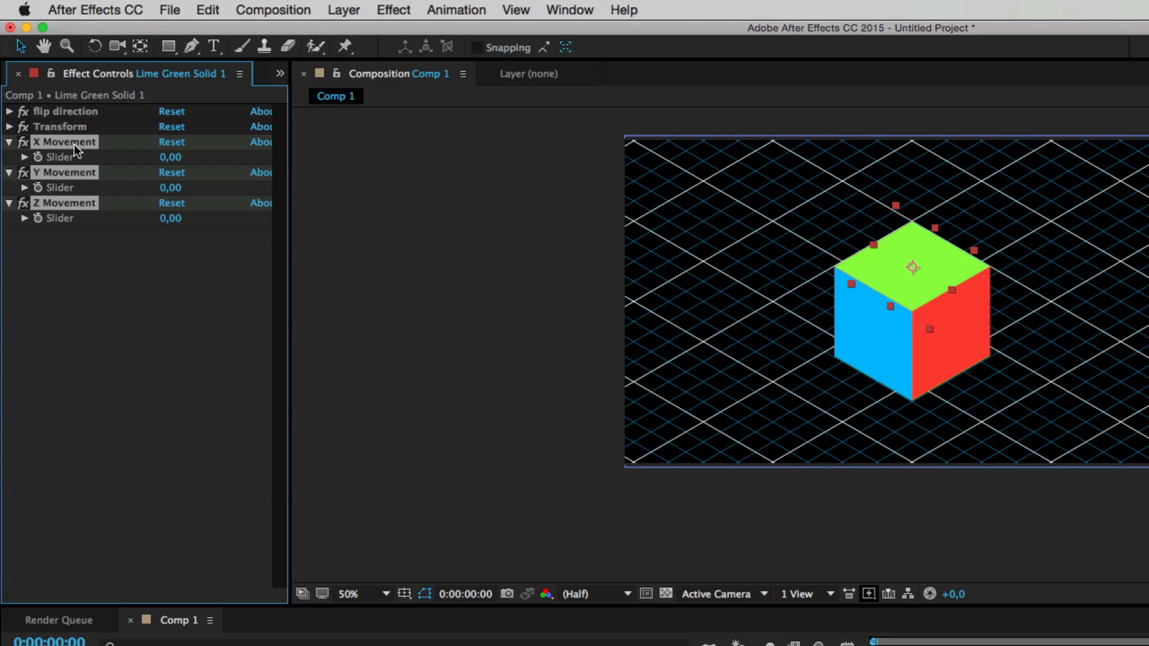
pyautogui.moveTo(48, 211)
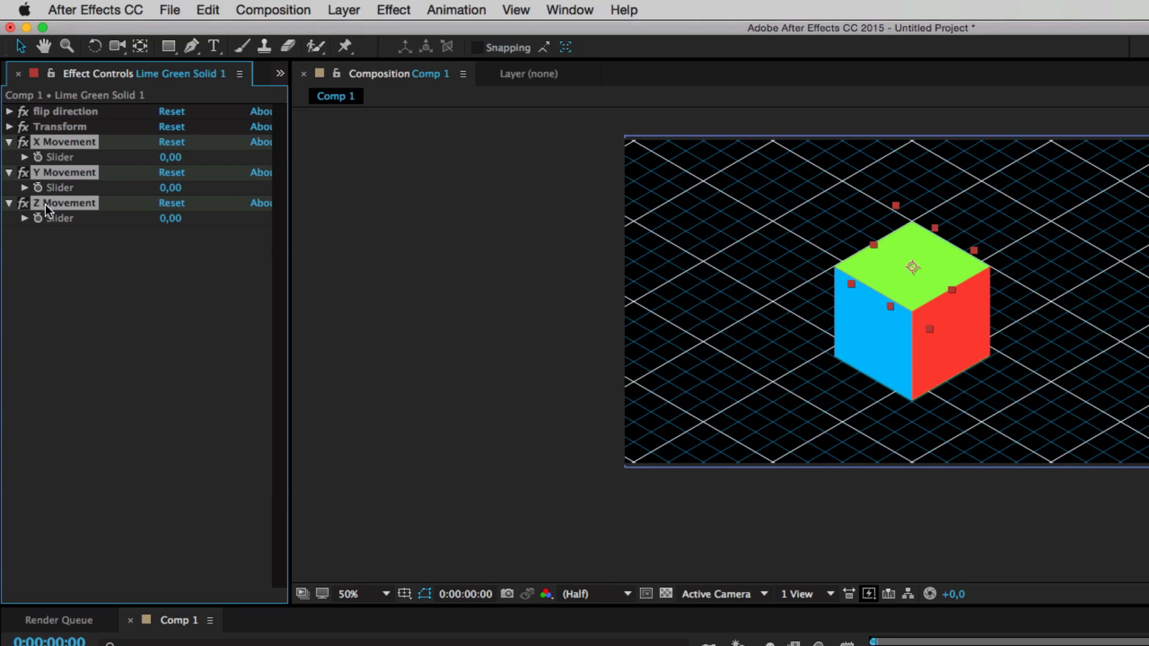
pyautogui.moveTo(136, 237)
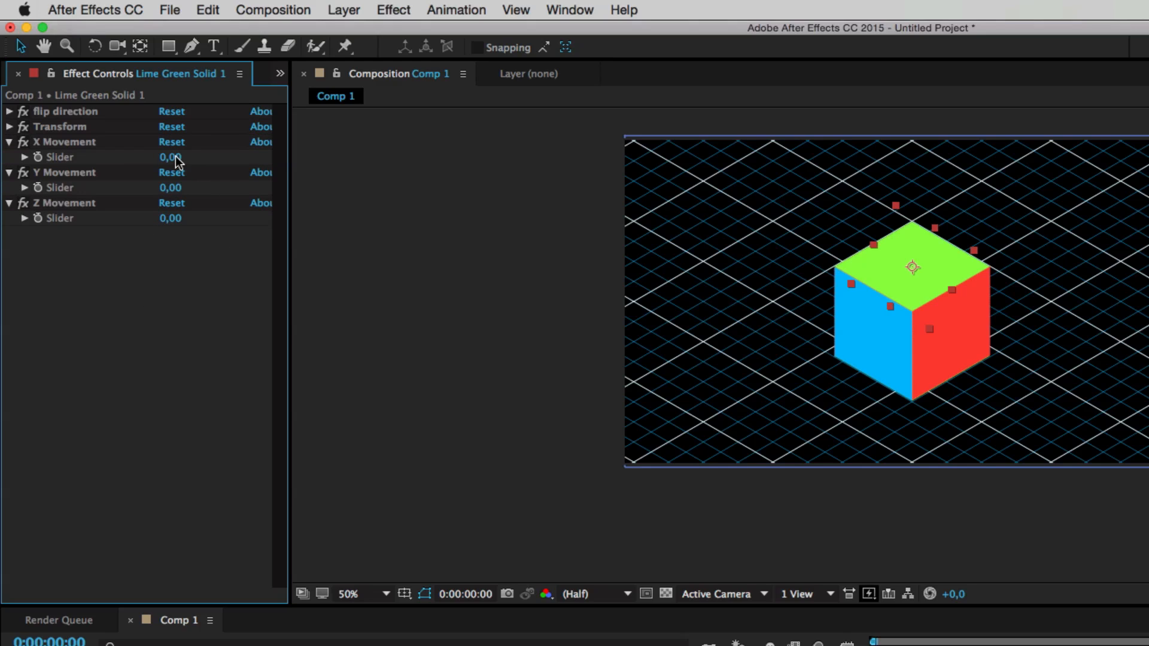
pyautogui.moveTo(152, 145)
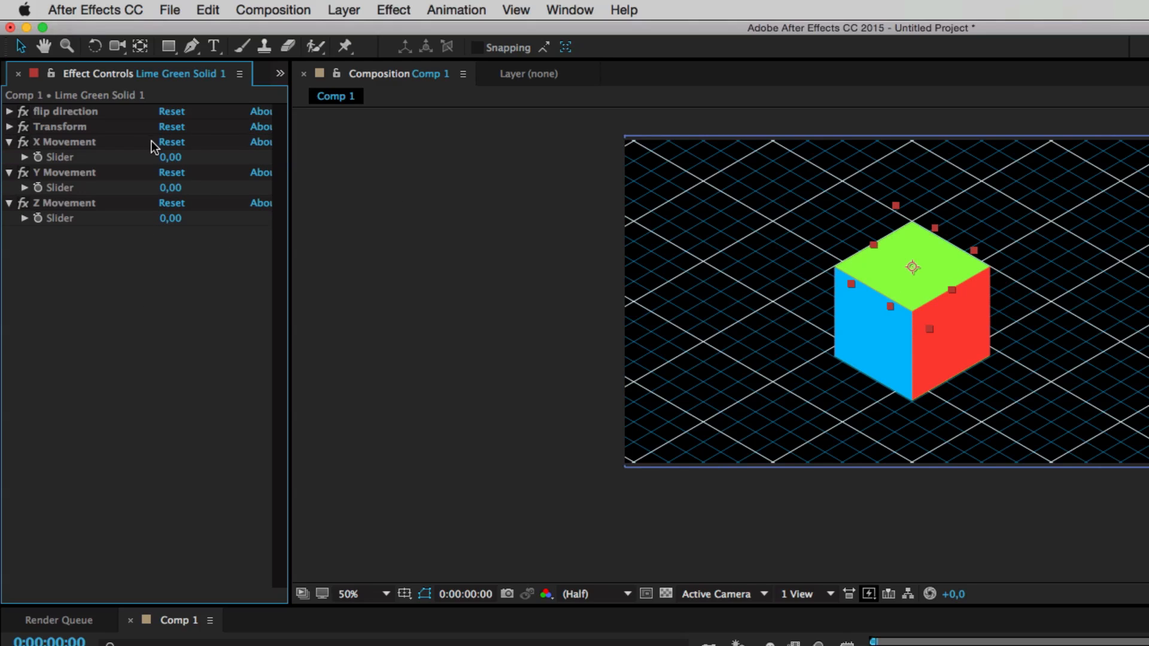
pyautogui.moveTo(59, 159)
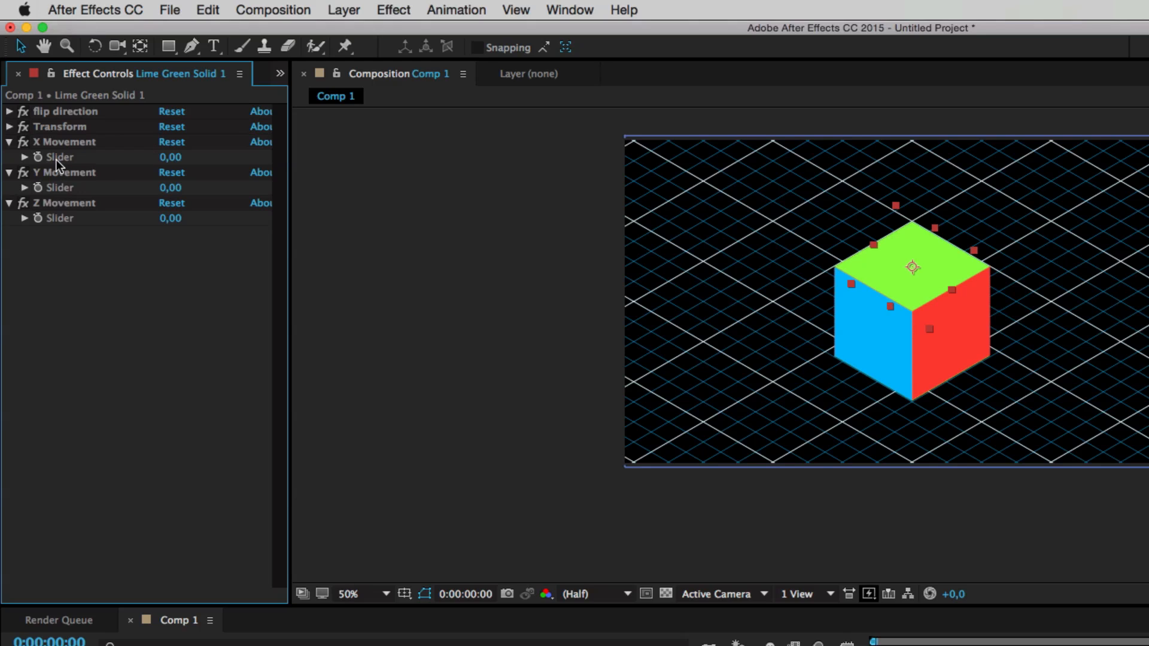
pyautogui.moveTo(170, 157); pyautogui.dragTo(205, 157)
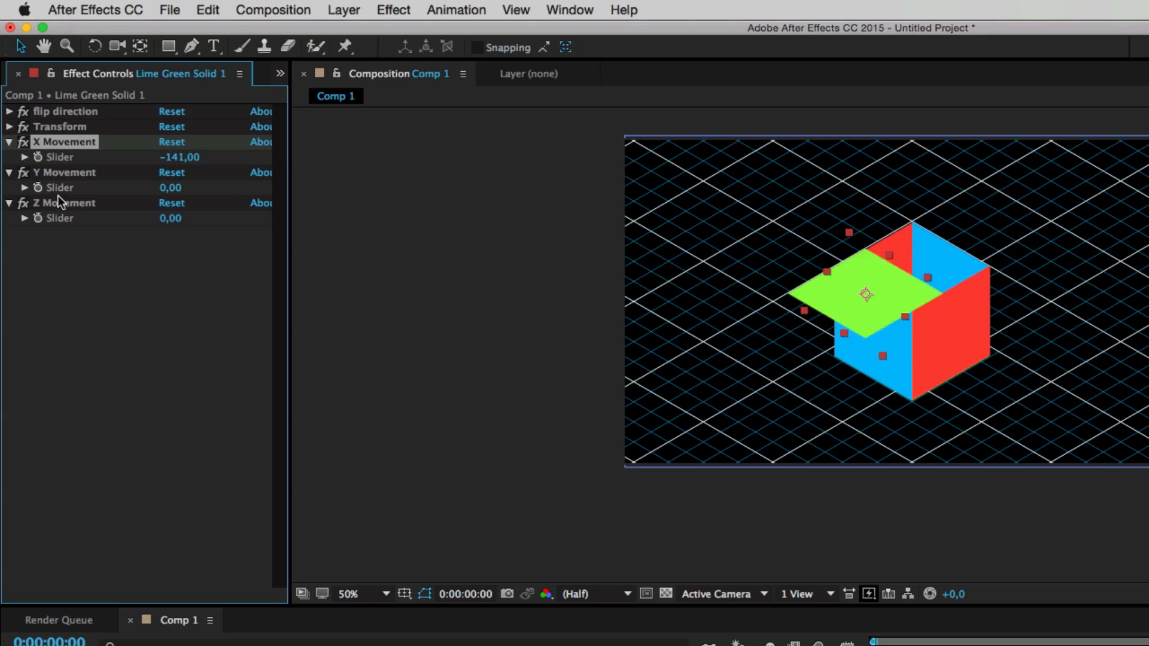
pyautogui.press('cmd+z')
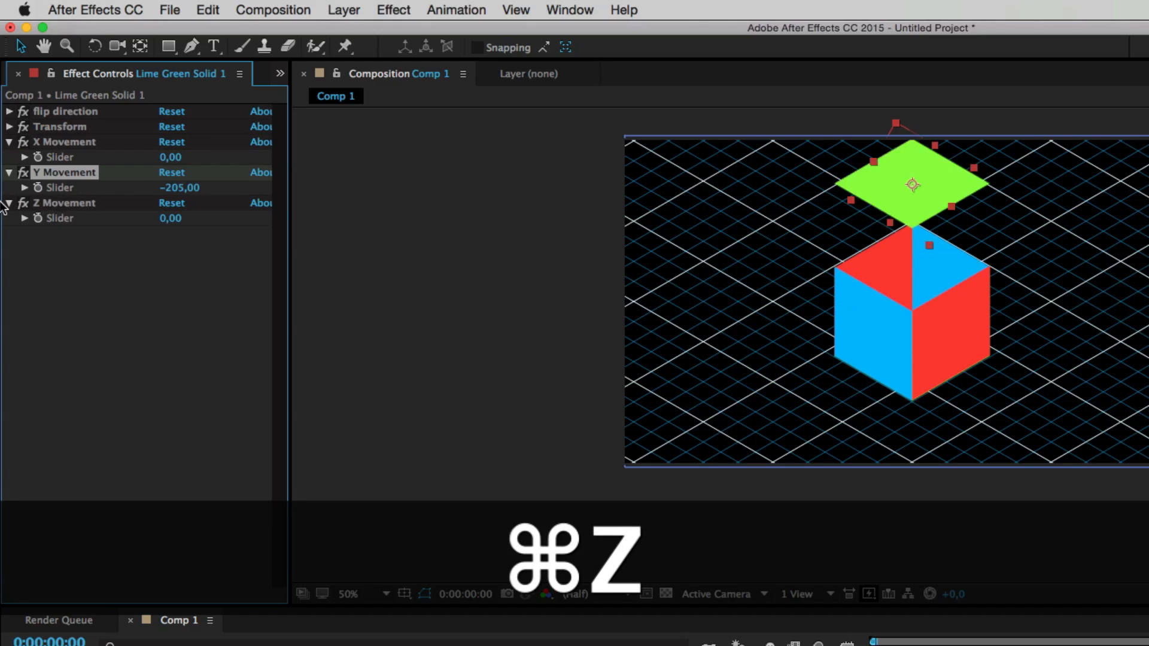
pyautogui.press('cmd+z')
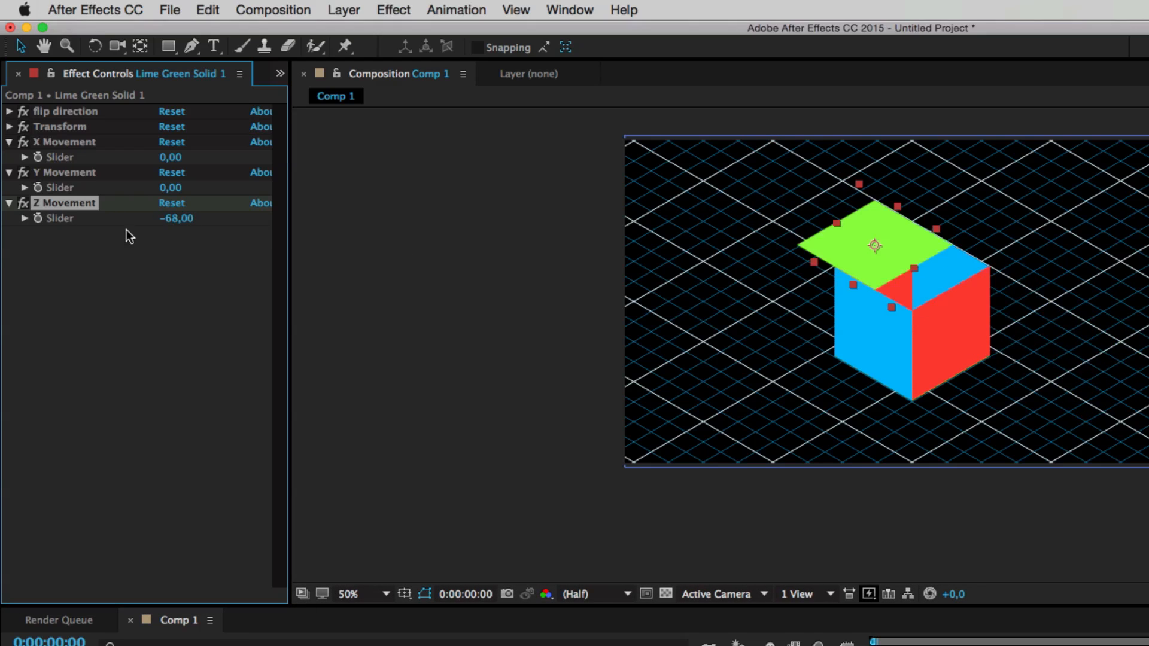
pyautogui.press('cmd+z')
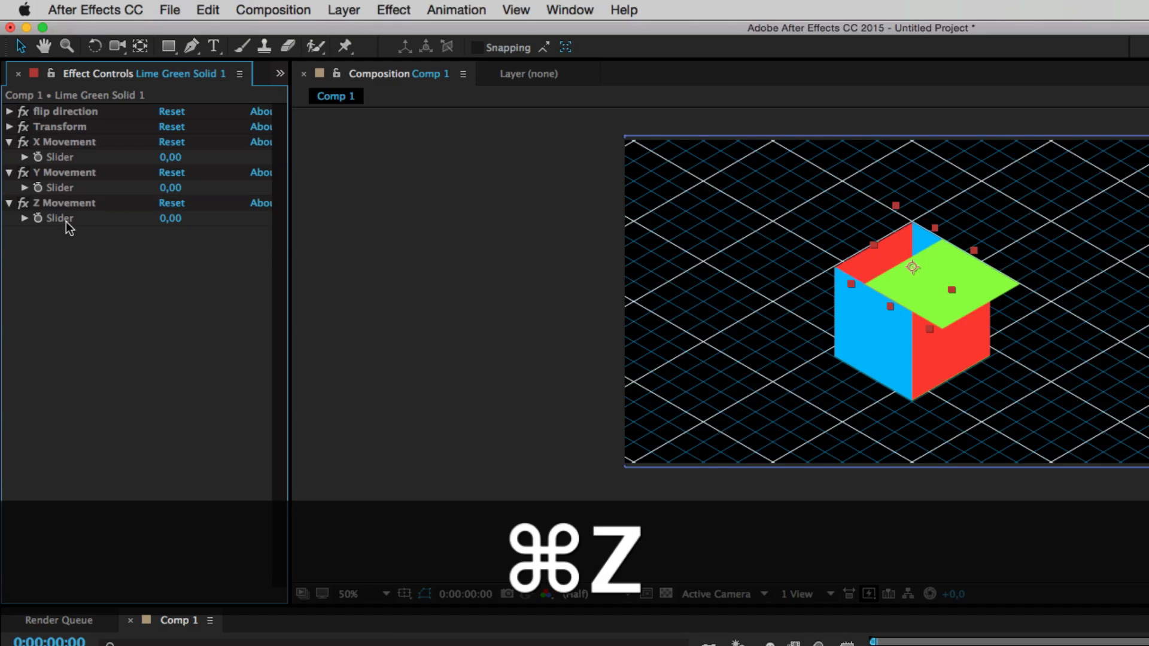
pyautogui.press('cmd+z')
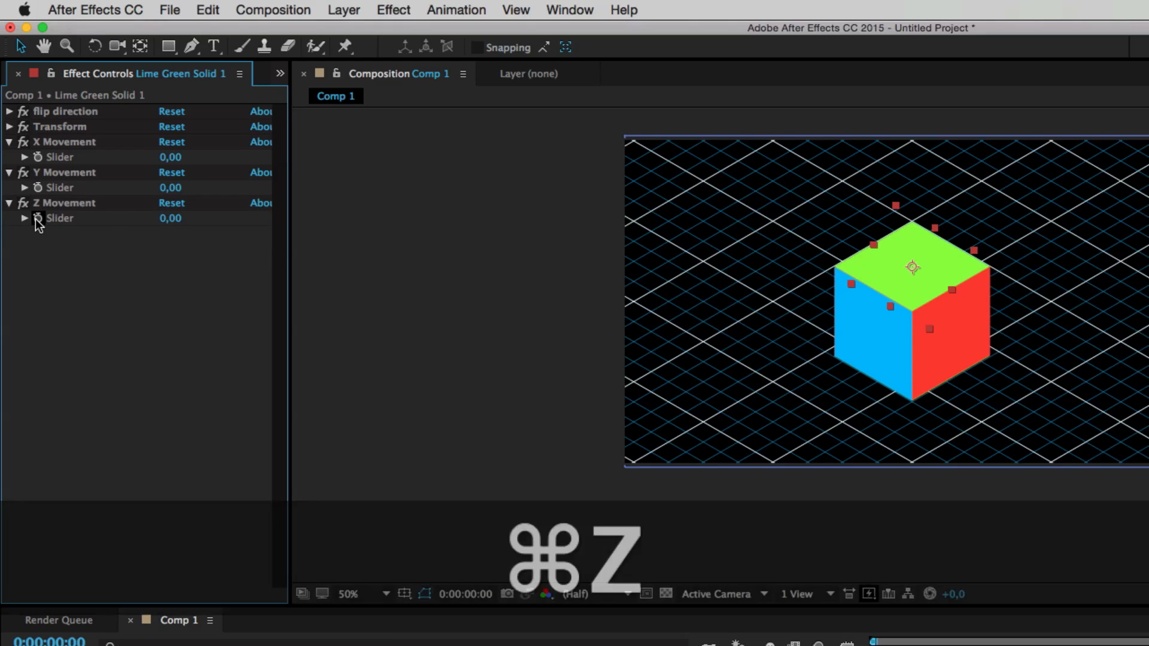
pyautogui.press('cmd+z')
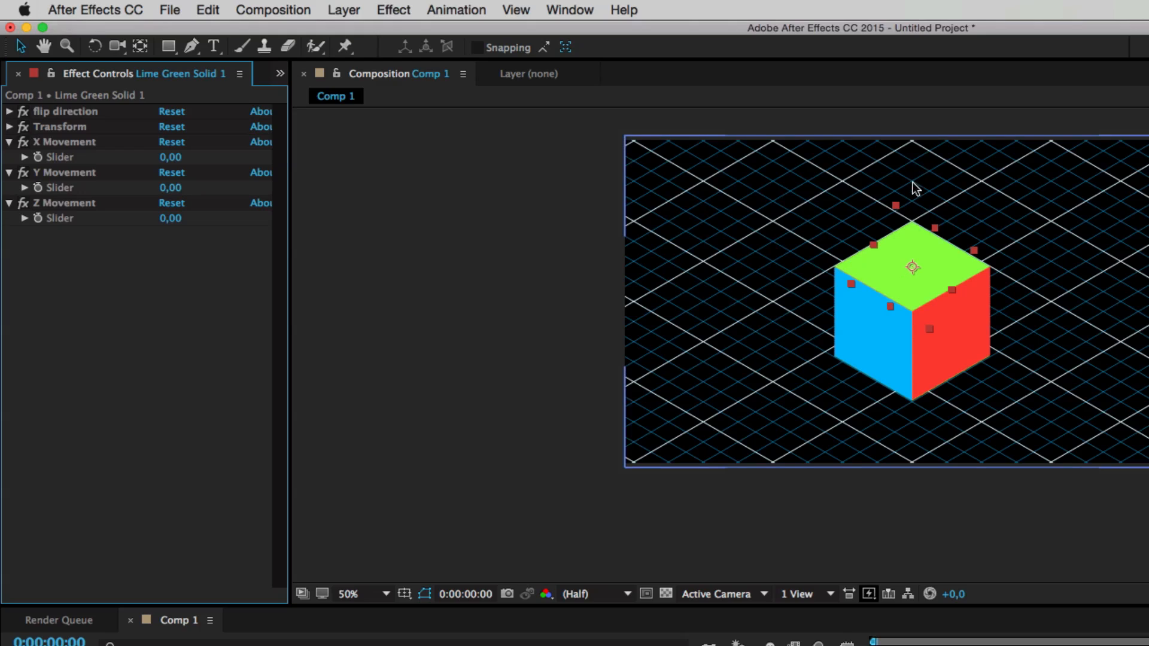
pyautogui.moveTo(912, 170)
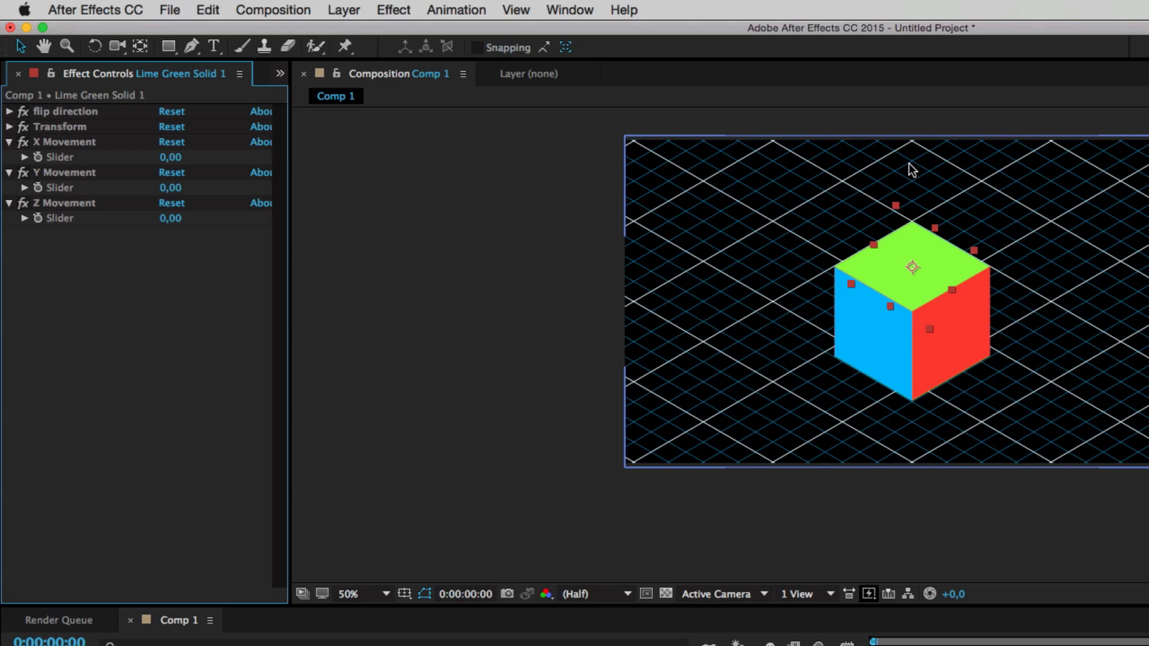
pyautogui.moveTo(938, 248)
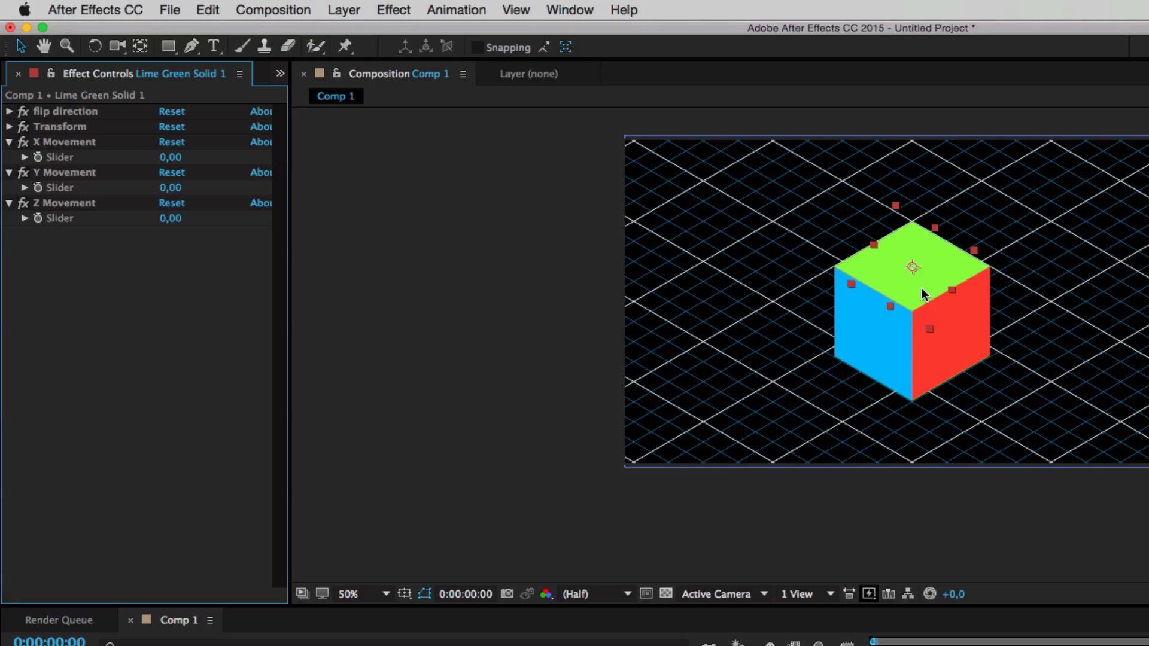
pyautogui.moveTo(915, 245)
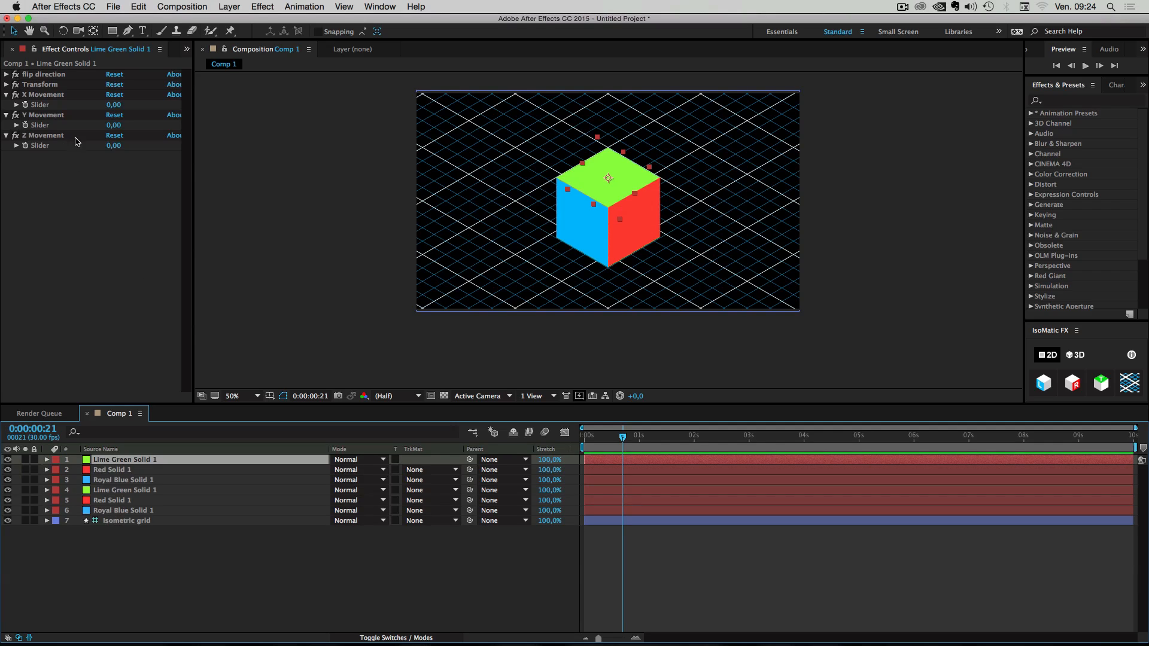
pyautogui.moveTo(140, 166)
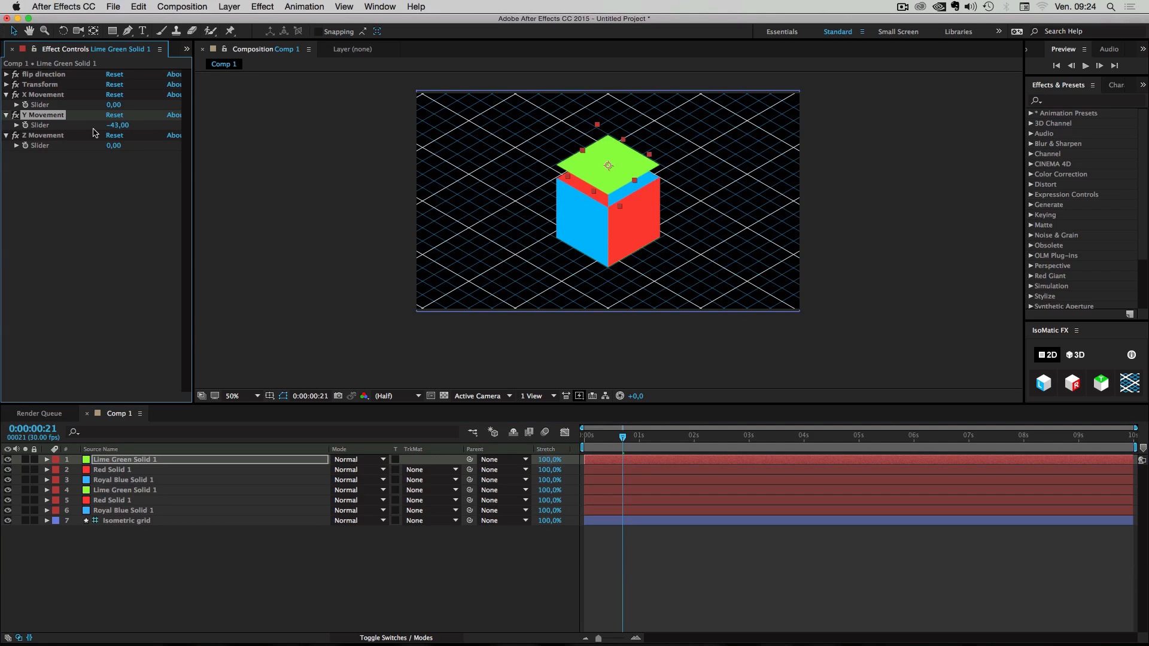
# - Undo the green face's Y and red face's Z Movement slider tests
pyautogui.press('cmd+z')
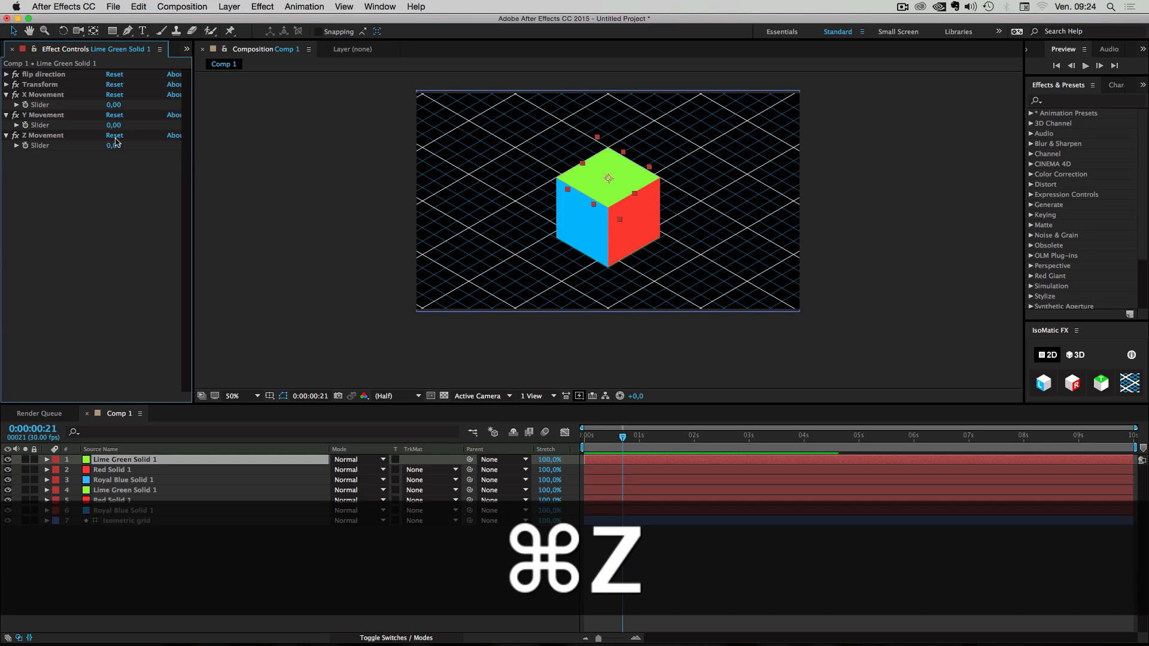
pyautogui.press('cmd+z')
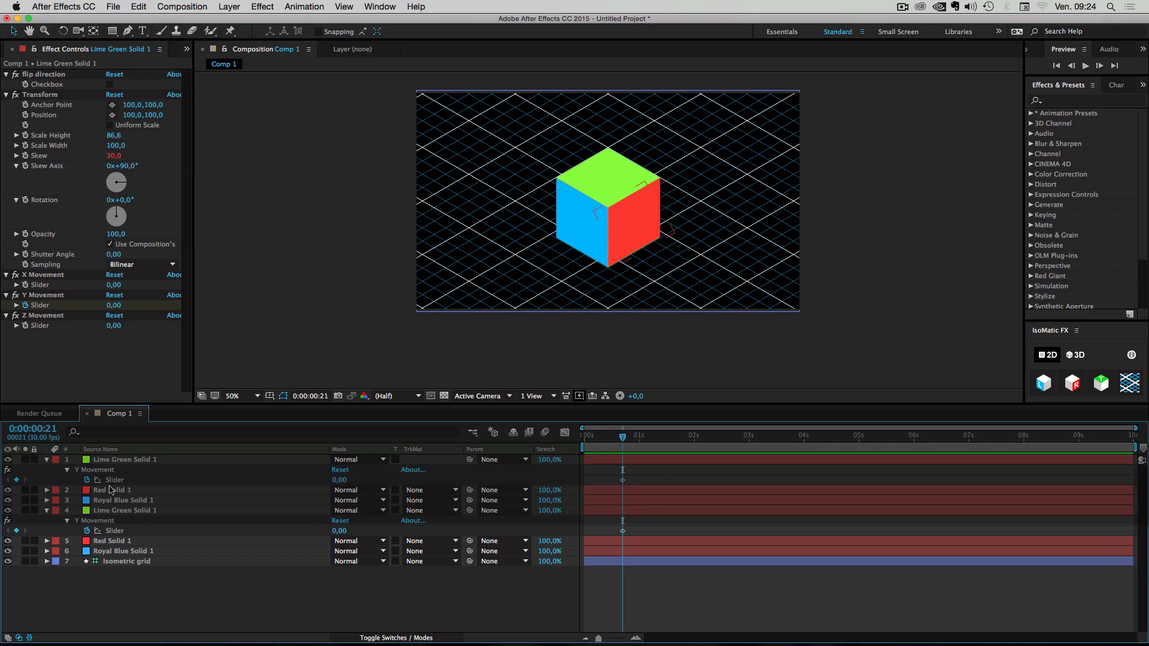
pyautogui.click(114, 490)
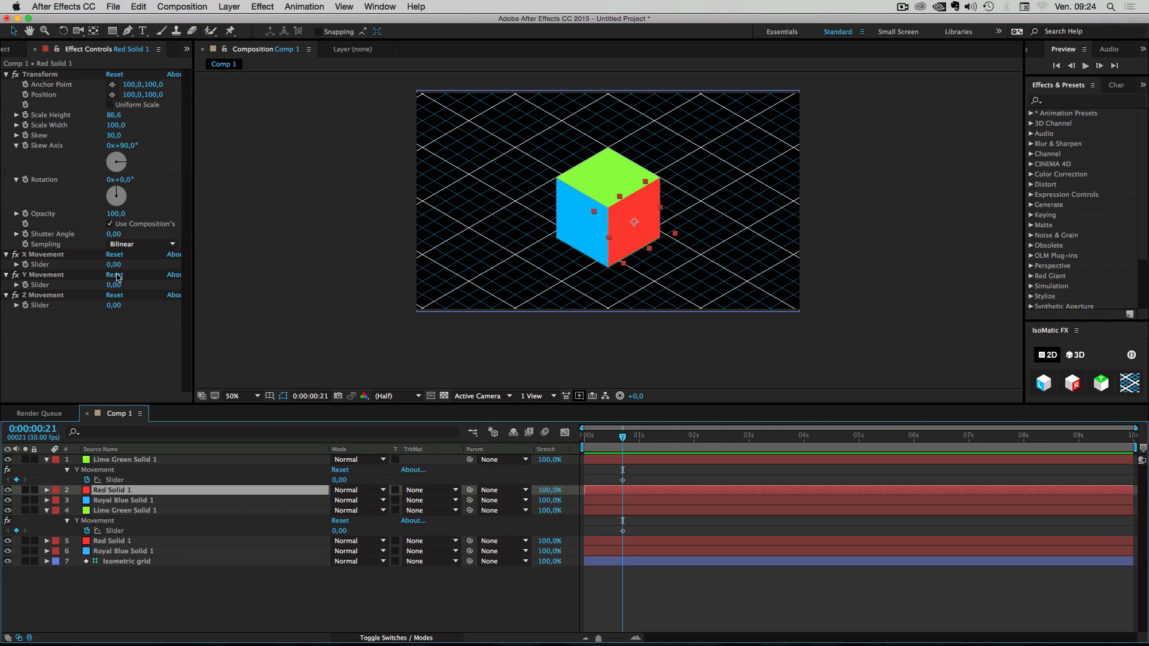
pyautogui.press('cmd+z')
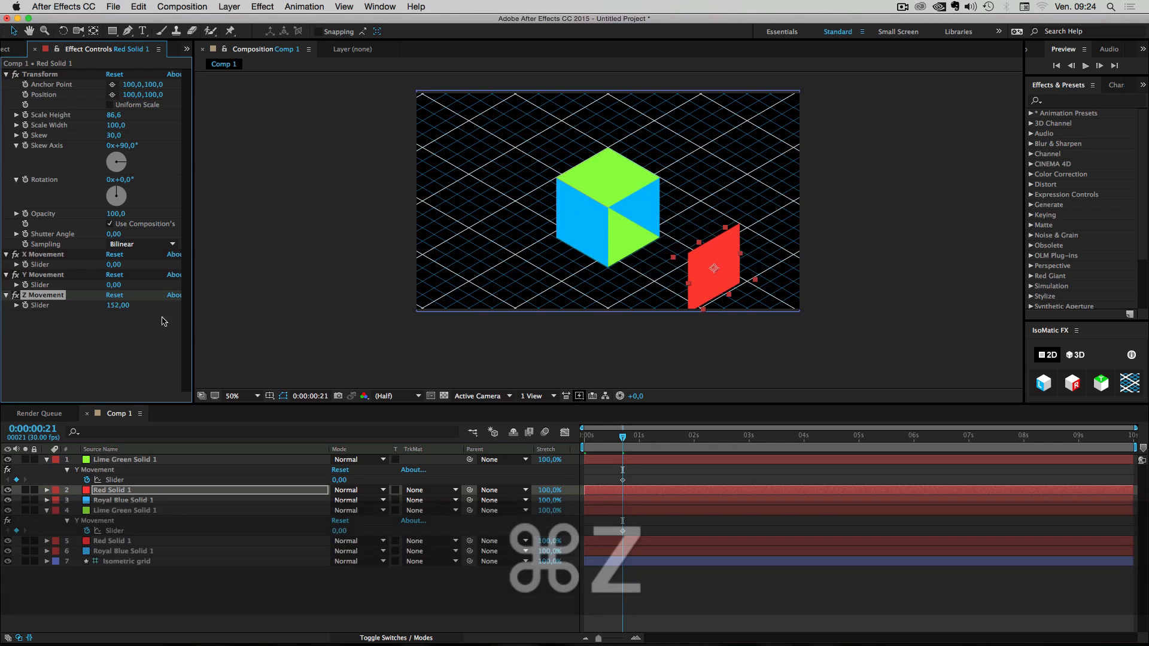
pyautogui.press('cmd+z')
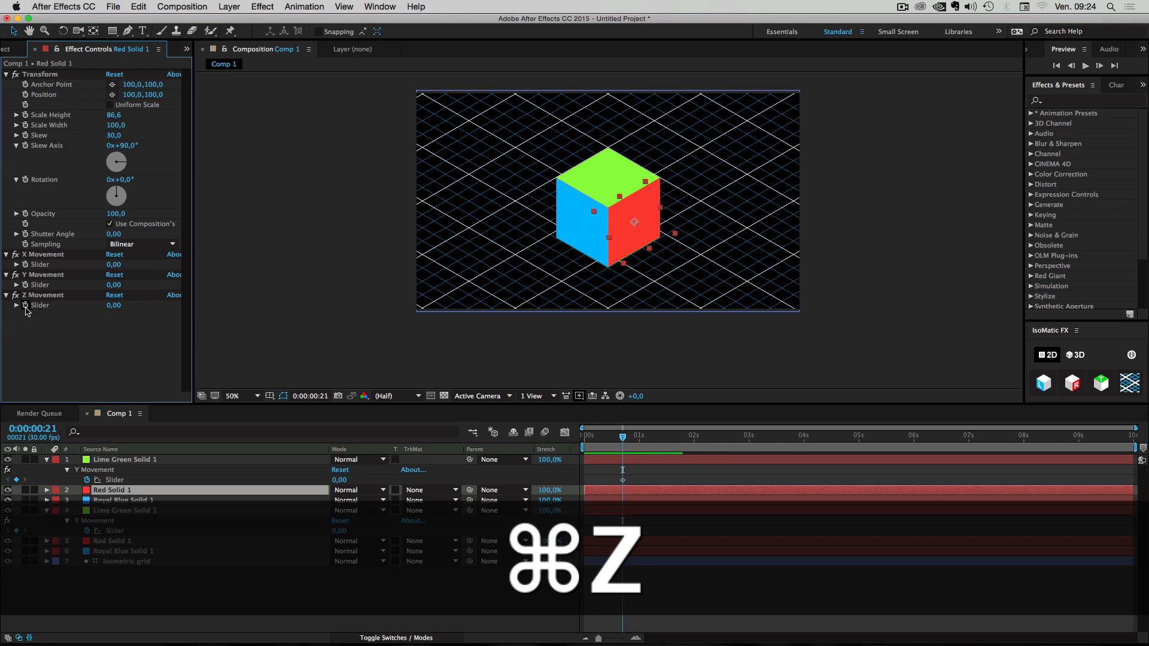
pyautogui.press('cmd+z')
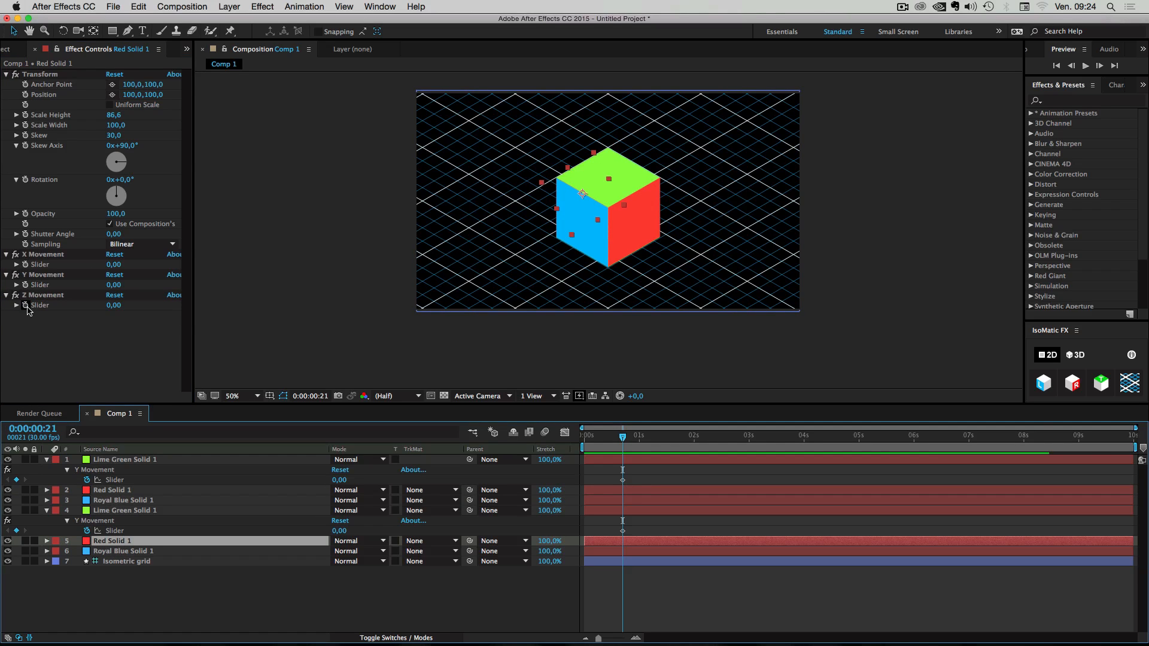
# - Select Royal Blue Solid 1 and undo its X Movement slider test
pyautogui.click(43, 295)
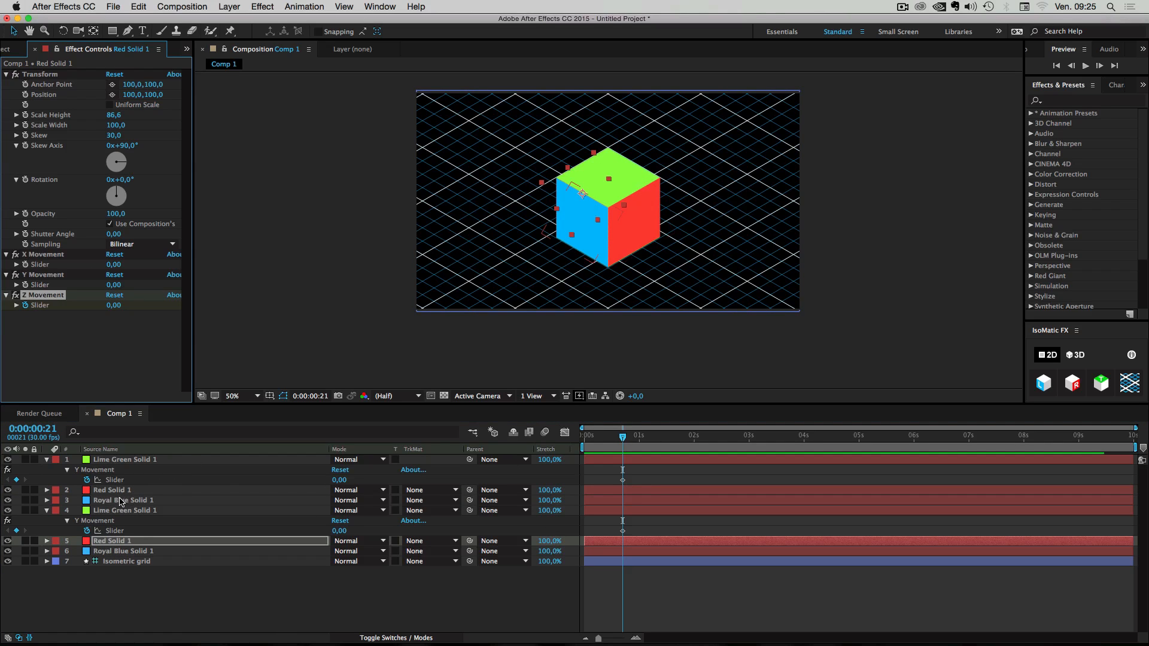
pyautogui.click(123, 500)
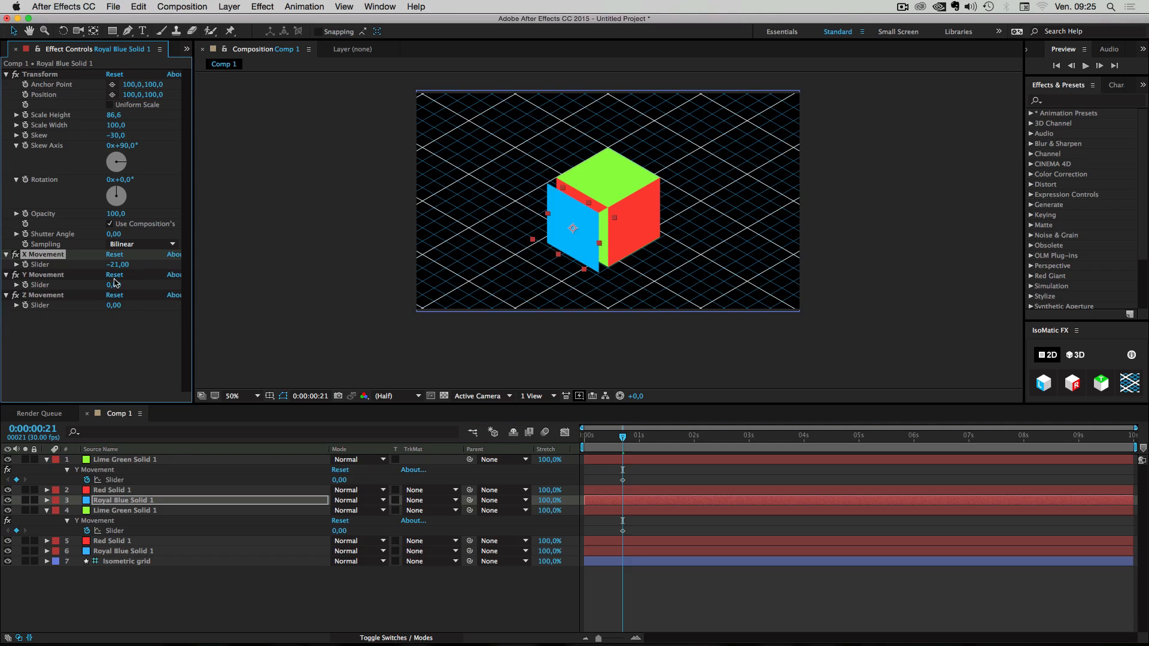
pyautogui.press('cmd+z')
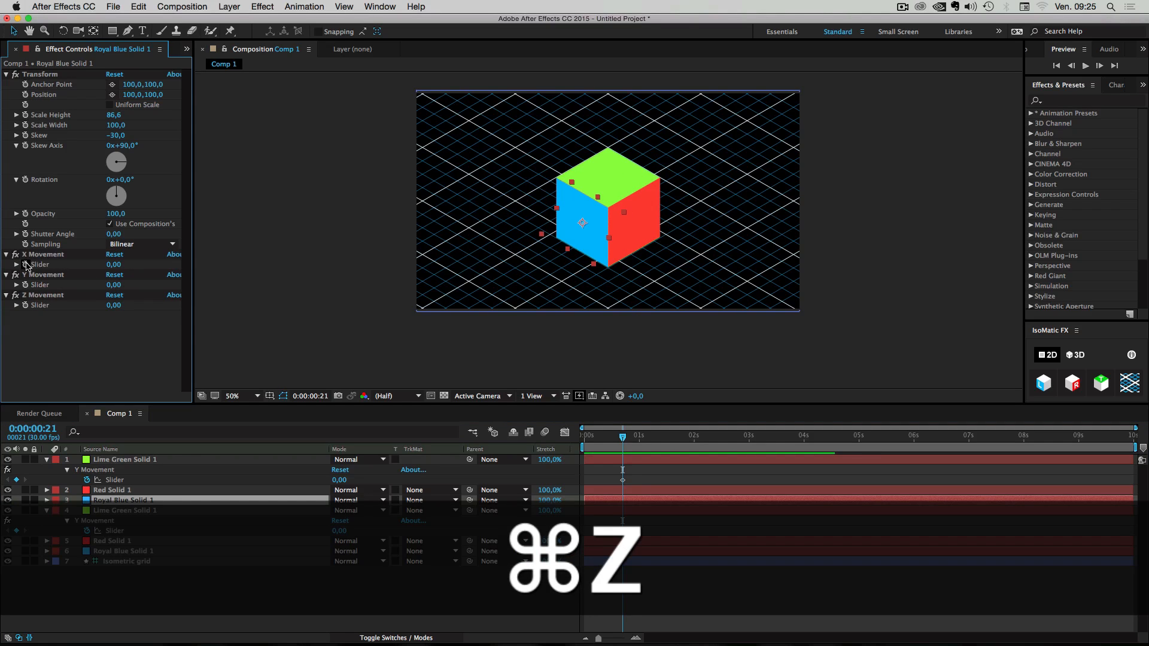
pyautogui.press('cmd+z')
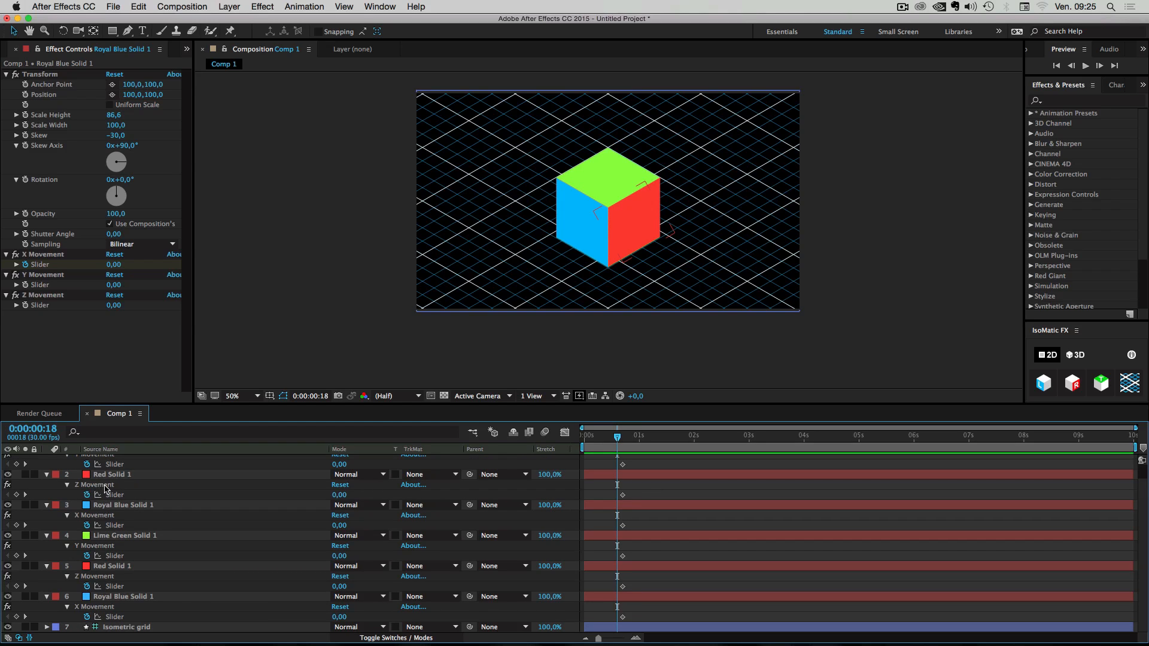
pyautogui.moveTo(165, 538)
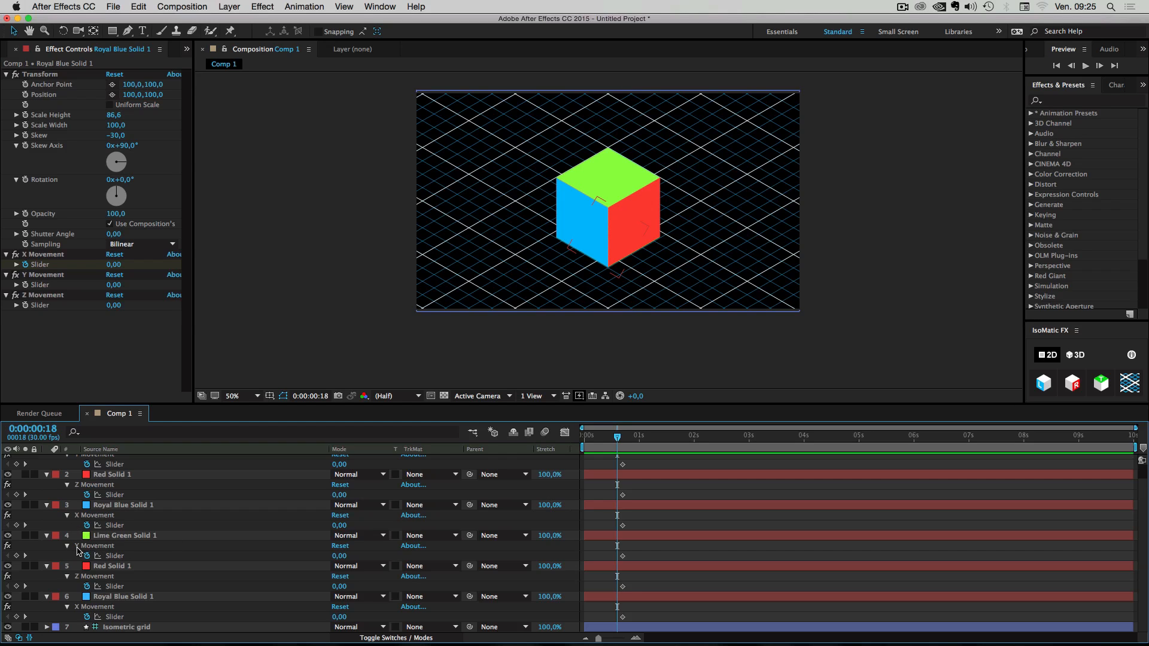
pyautogui.moveTo(97, 536)
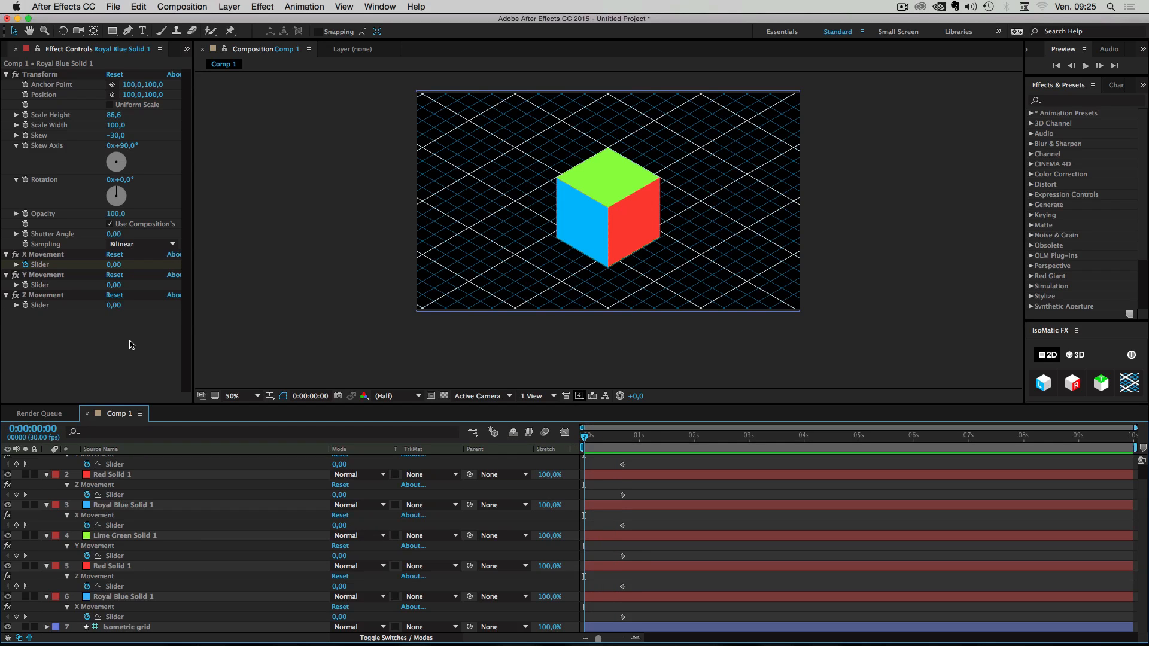
# - Select the top Lime Green face layer at 0:00:00:00 to review its movement keyframes
pyautogui.scroll(3)
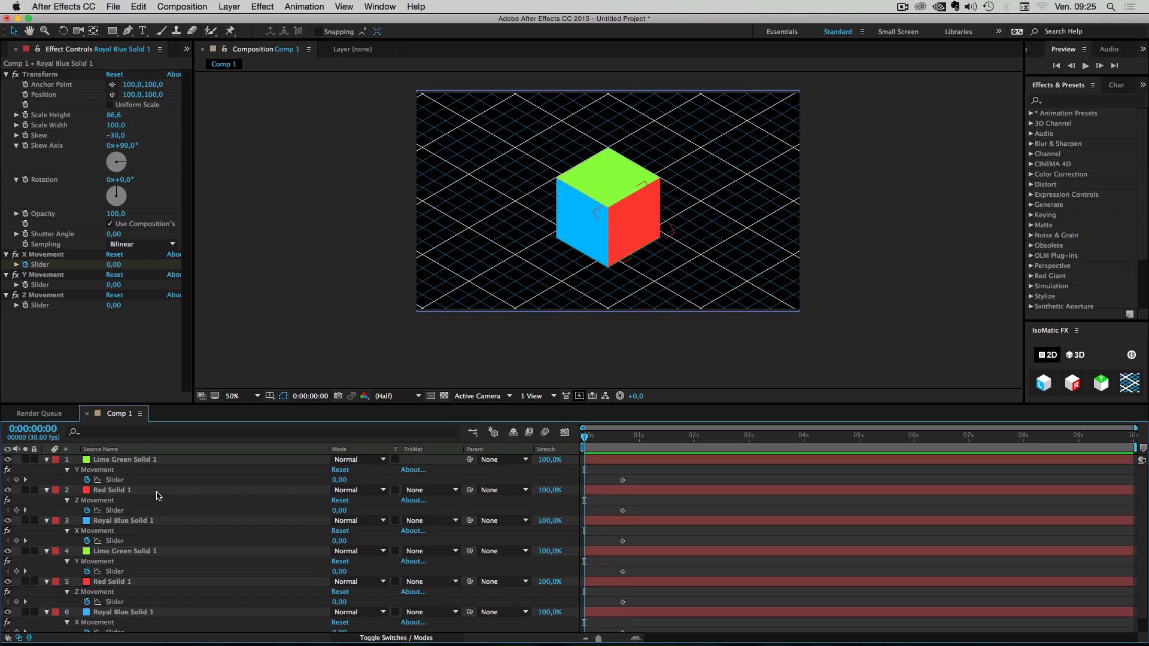
pyautogui.click(125, 460)
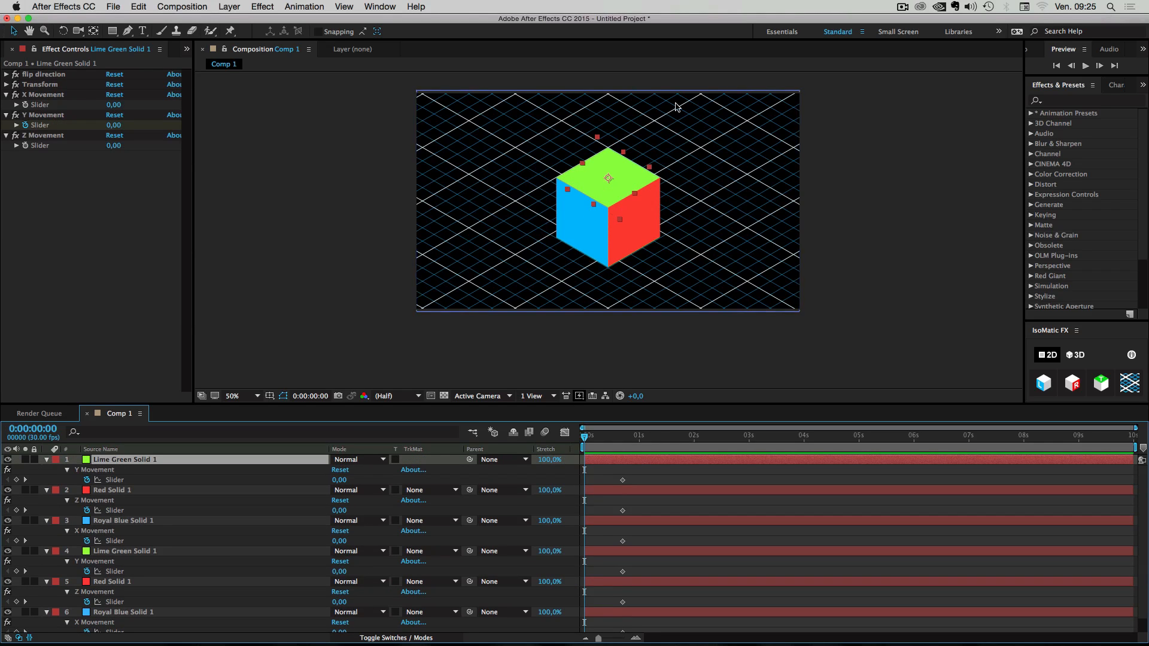
pyautogui.moveTo(488, 289)
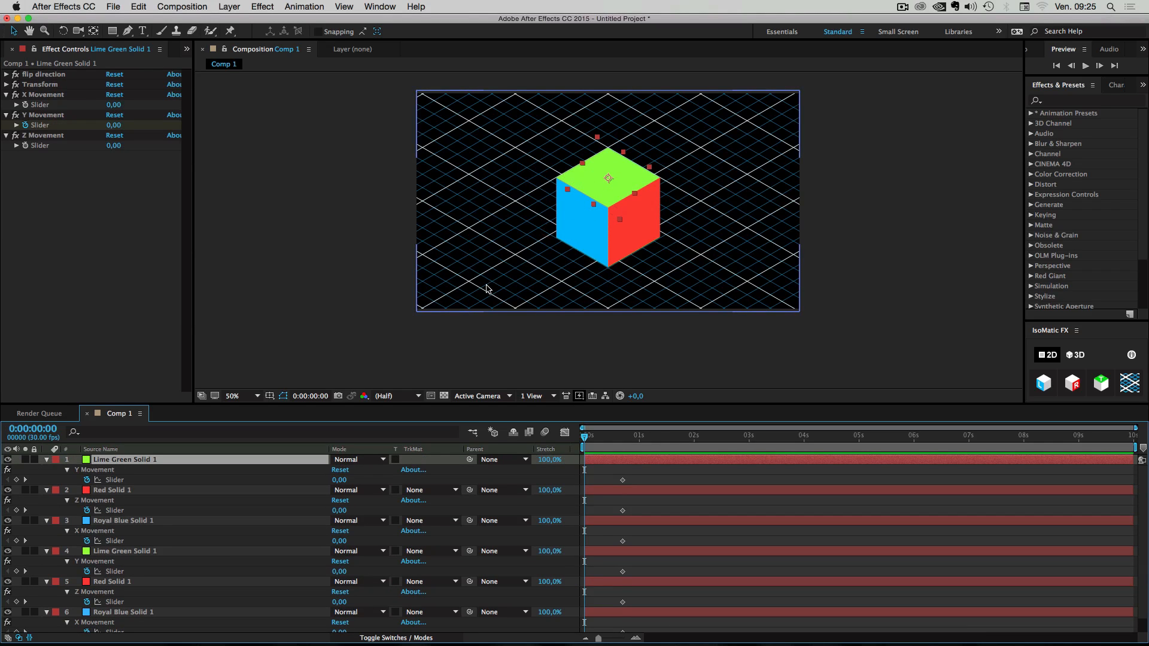
pyautogui.moveTo(595, 207)
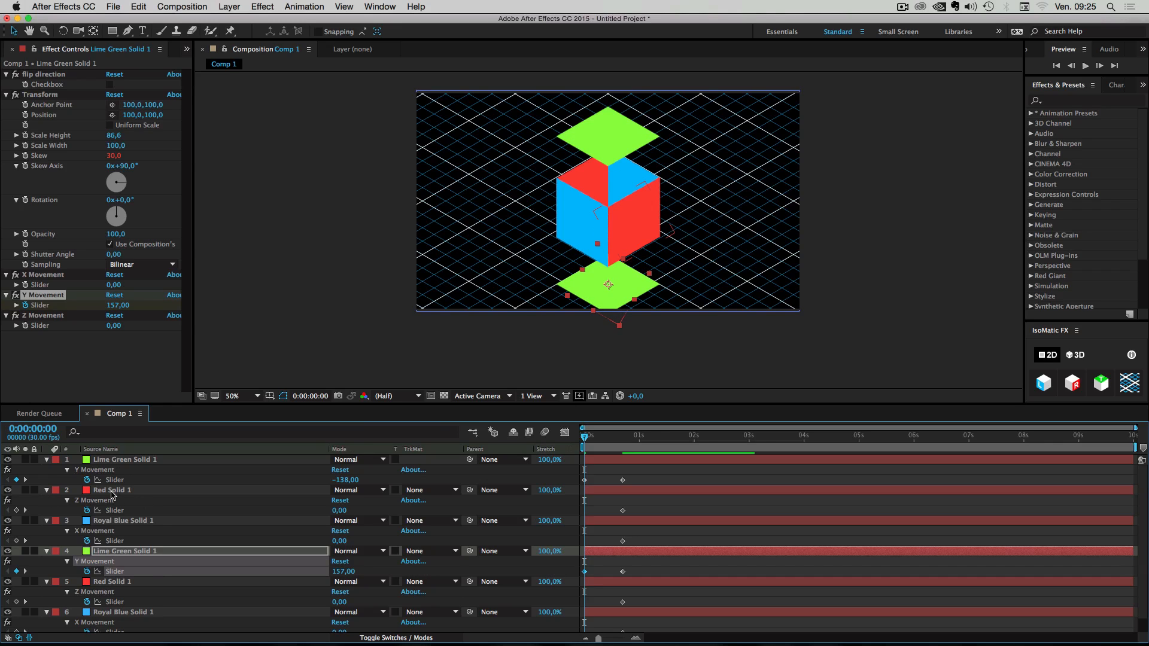
# - Offset the red and blue face sliders at frame 0, then Easy Ease all movement keyframes
pyautogui.click(111, 490)
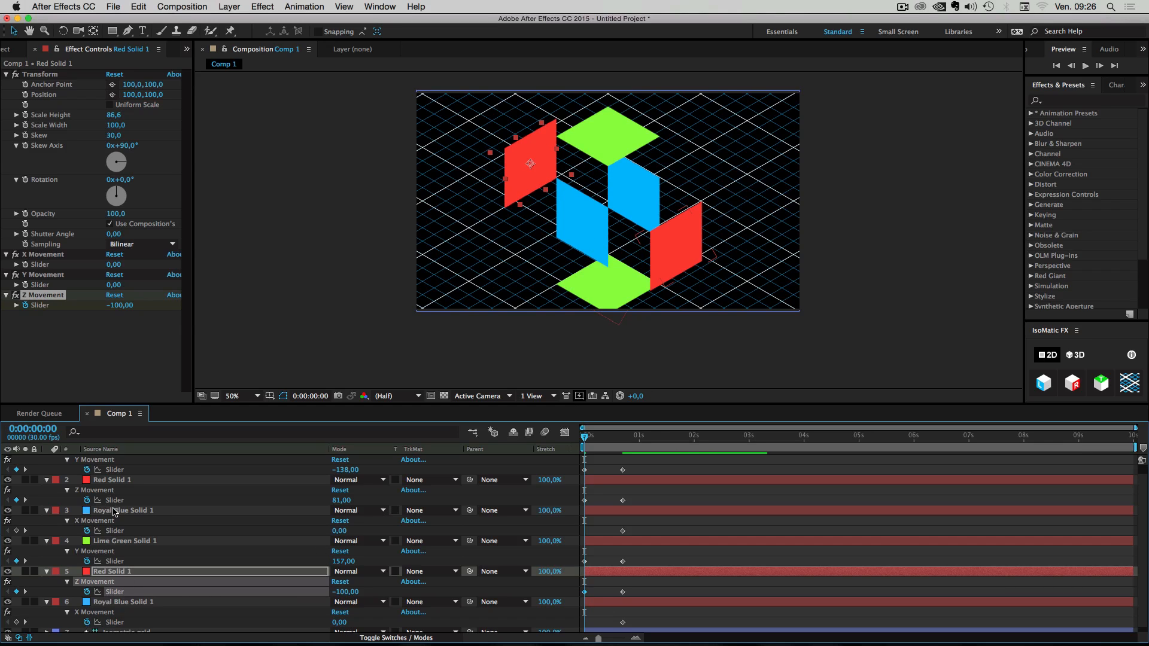
pyautogui.click(123, 510)
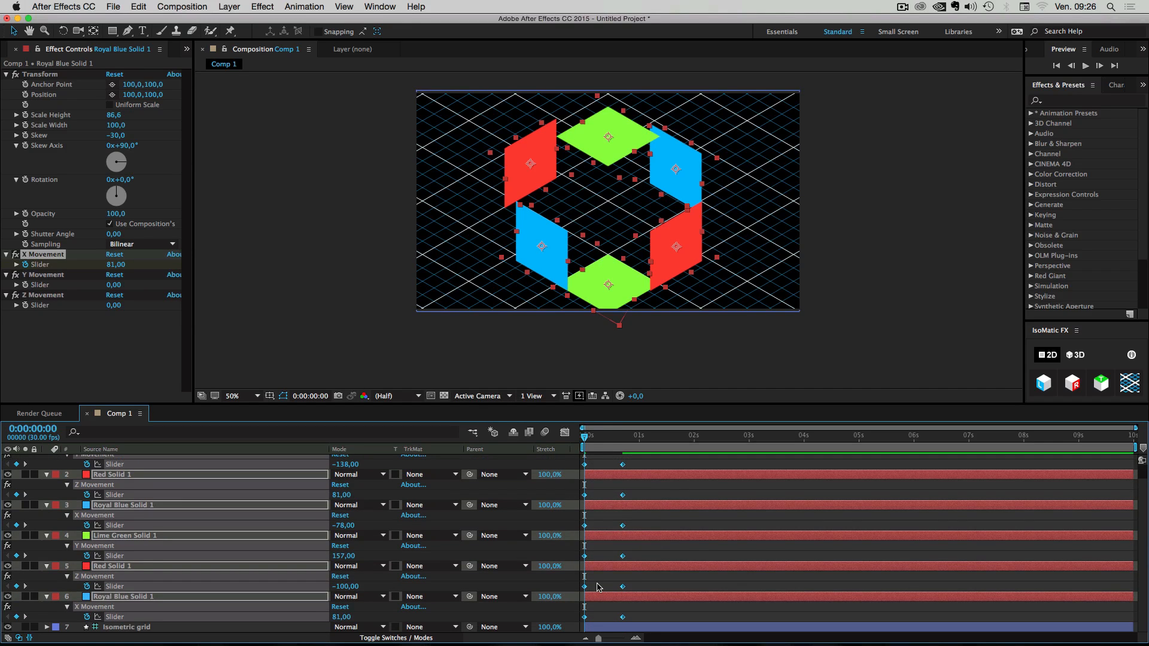
pyautogui.press('f9')
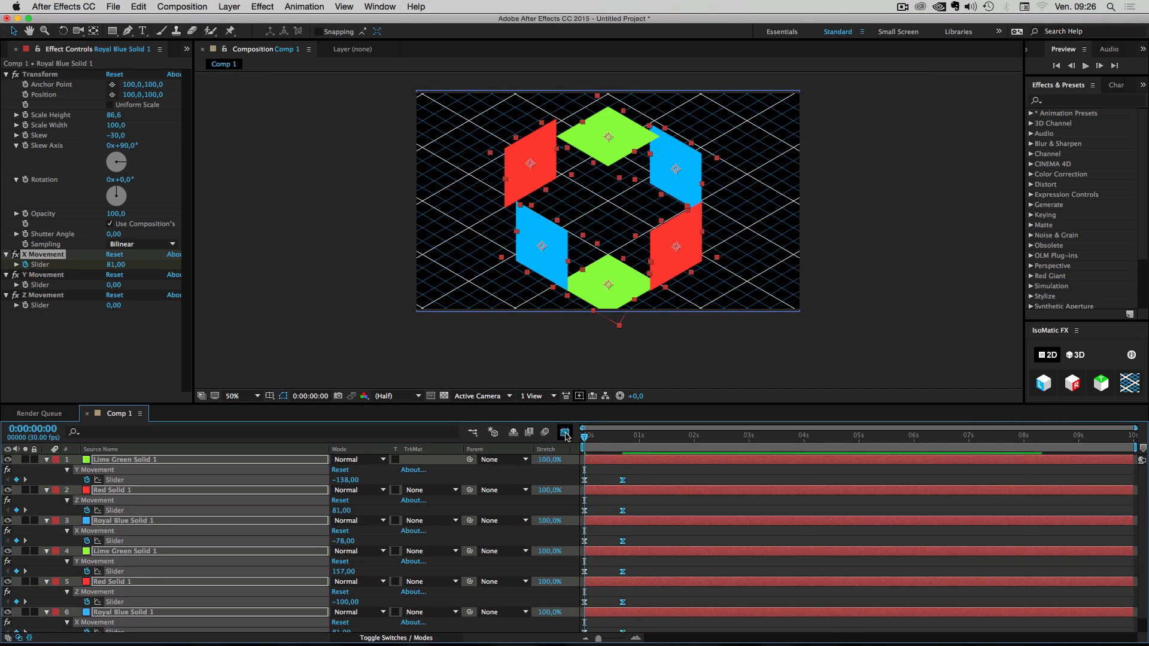
# - Inspect the eased speed curves in the Graph Editor, then jump to about 1:12 where the cube has reassembled
pyautogui.click(565, 432)
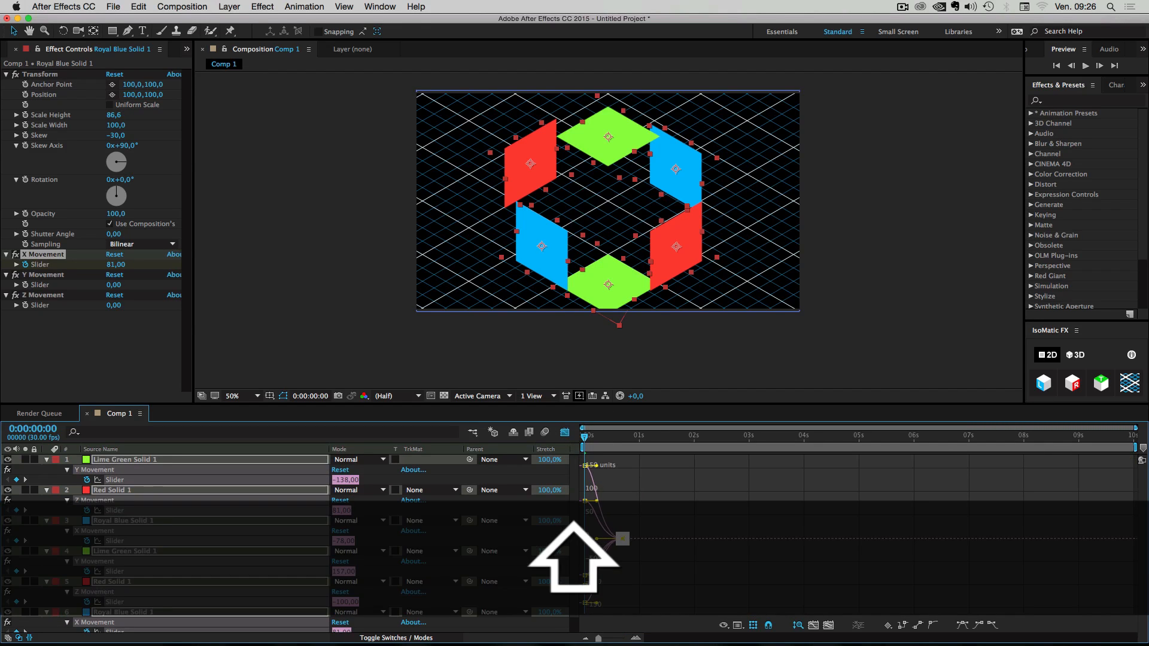
pyautogui.click(660, 441)
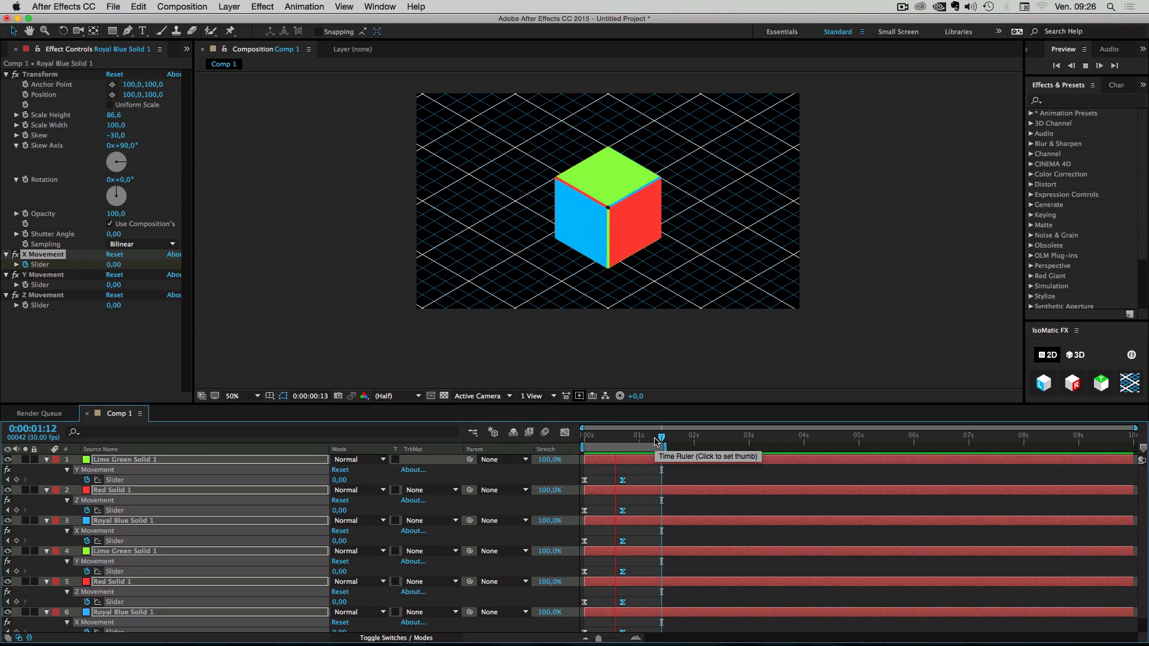
pyautogui.click(660, 436)
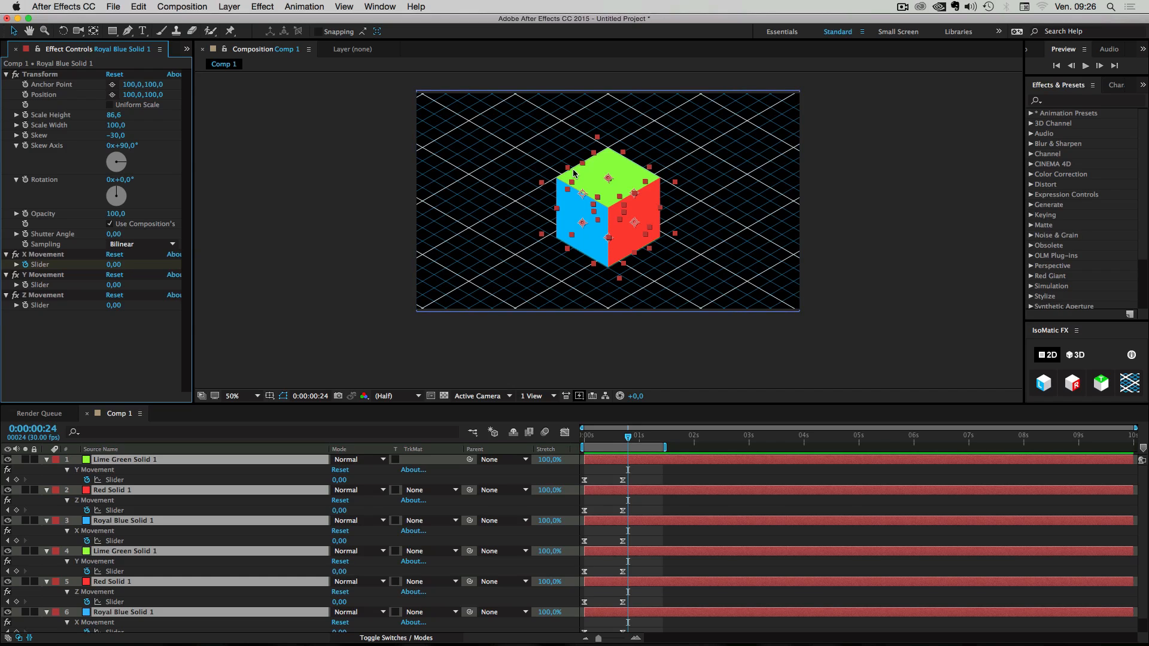
pyautogui.moveTo(1014, 351)
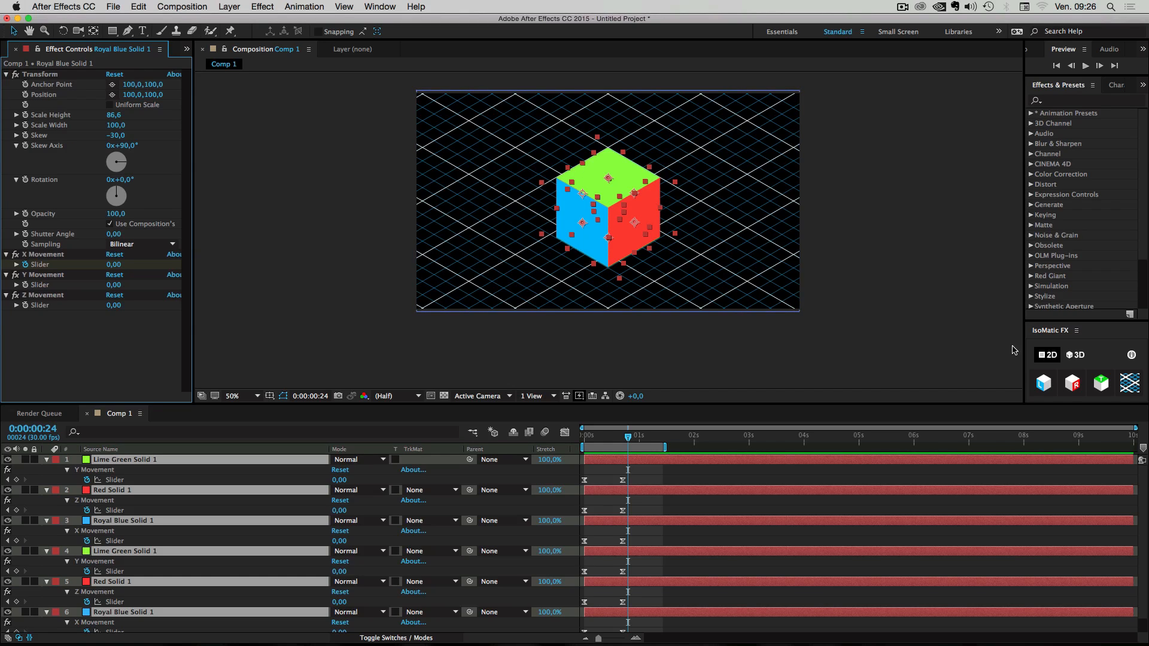
pyautogui.moveTo(1120, 411)
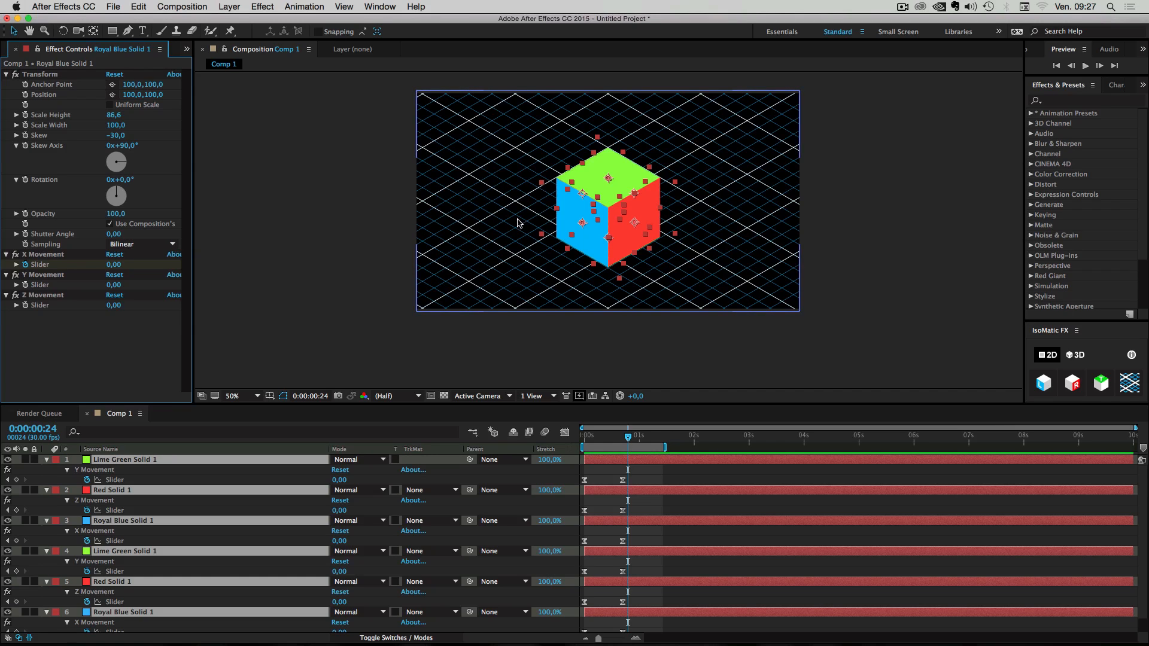
pyautogui.moveTo(534, 213)
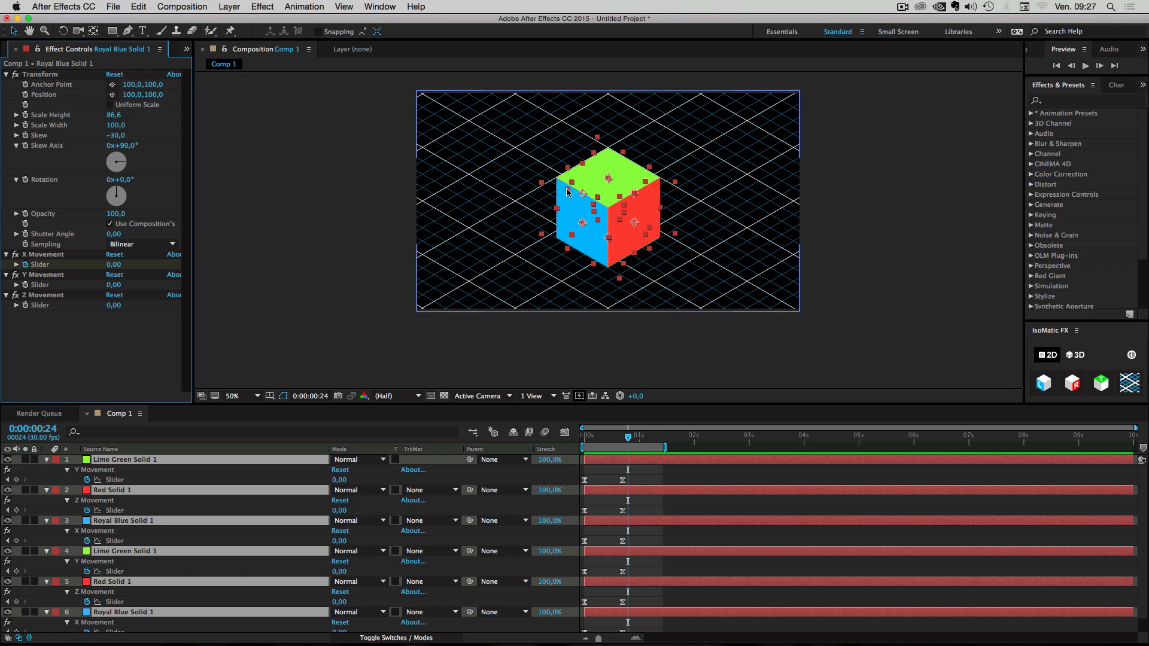
pyautogui.moveTo(571, 218)
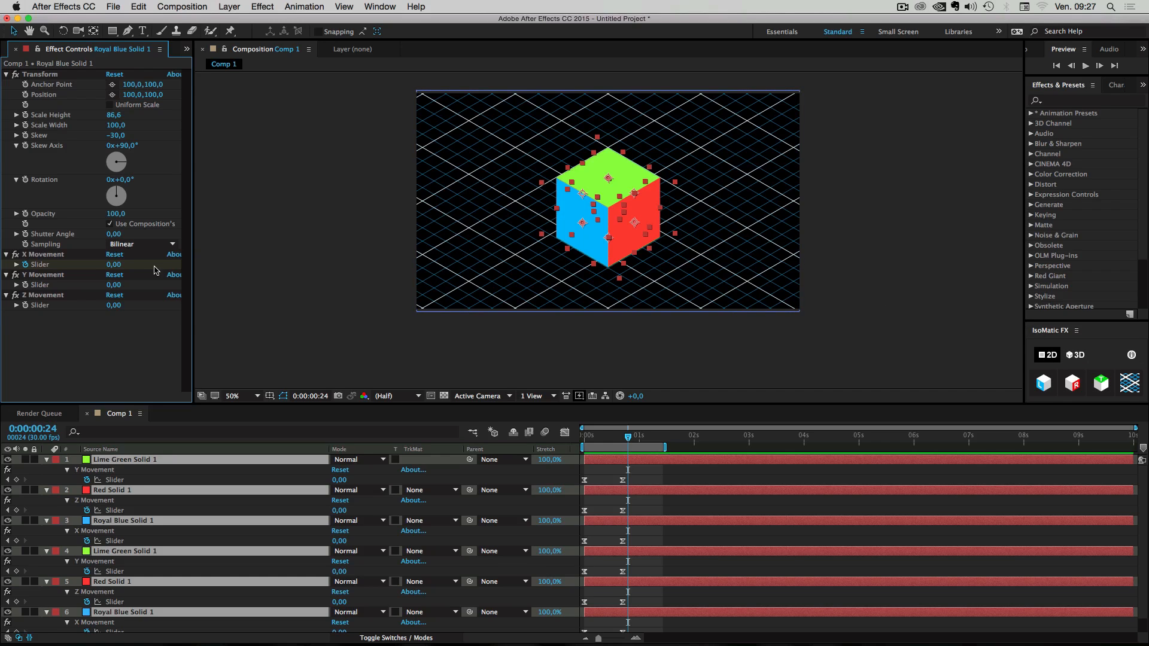
pyautogui.moveTo(35, 302)
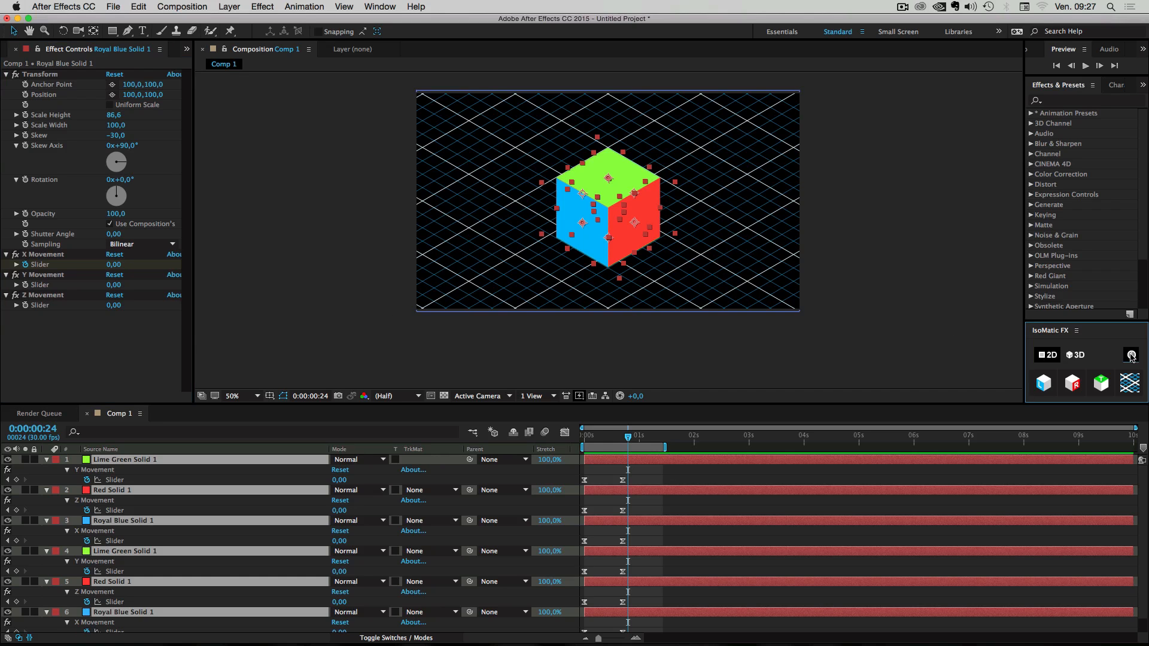
# - Bring up the IsoMatic FX information notes describing the per-axis Movement sliders
pyautogui.click(1131, 354)
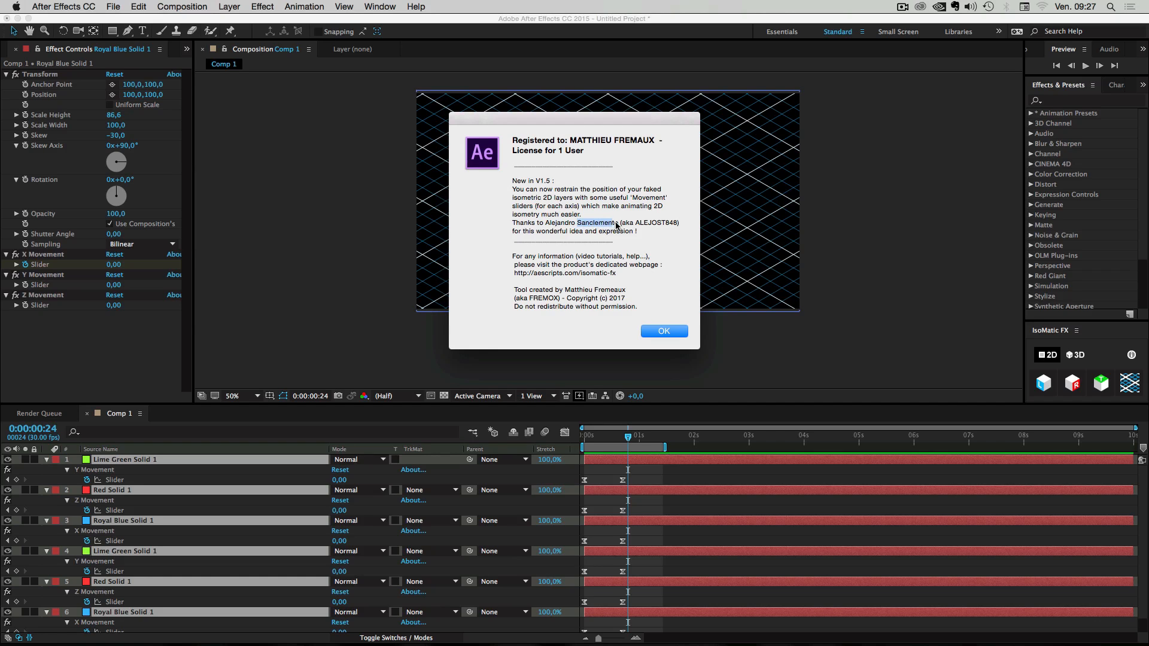
pyautogui.moveTo(660, 354)
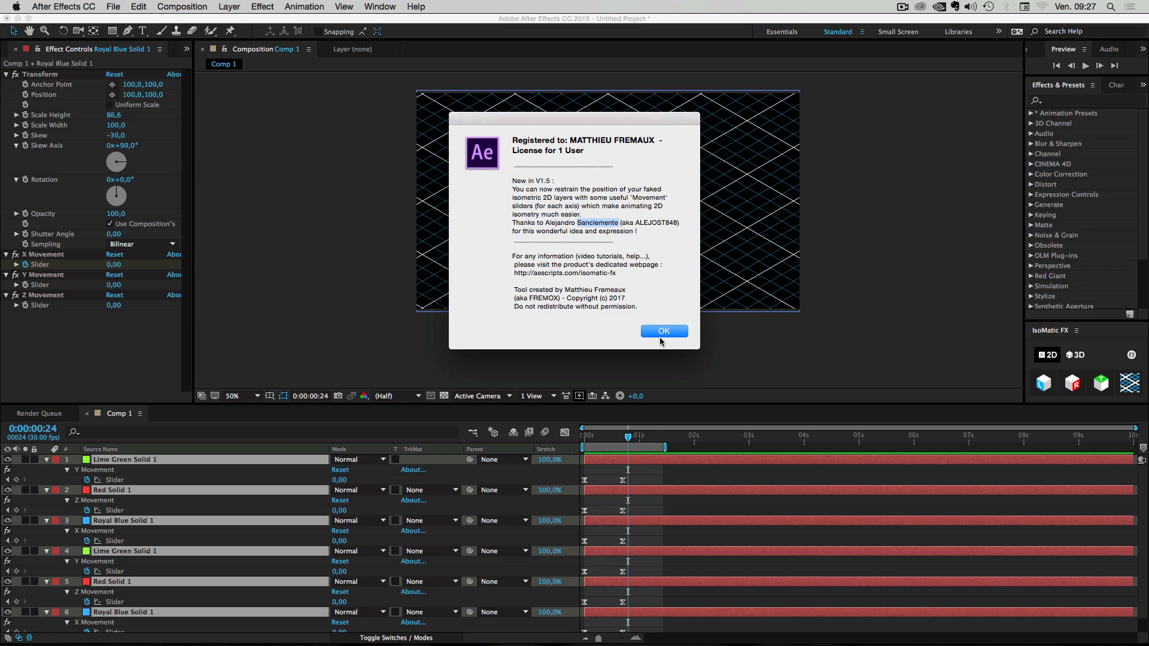
pyautogui.moveTo(543, 234)
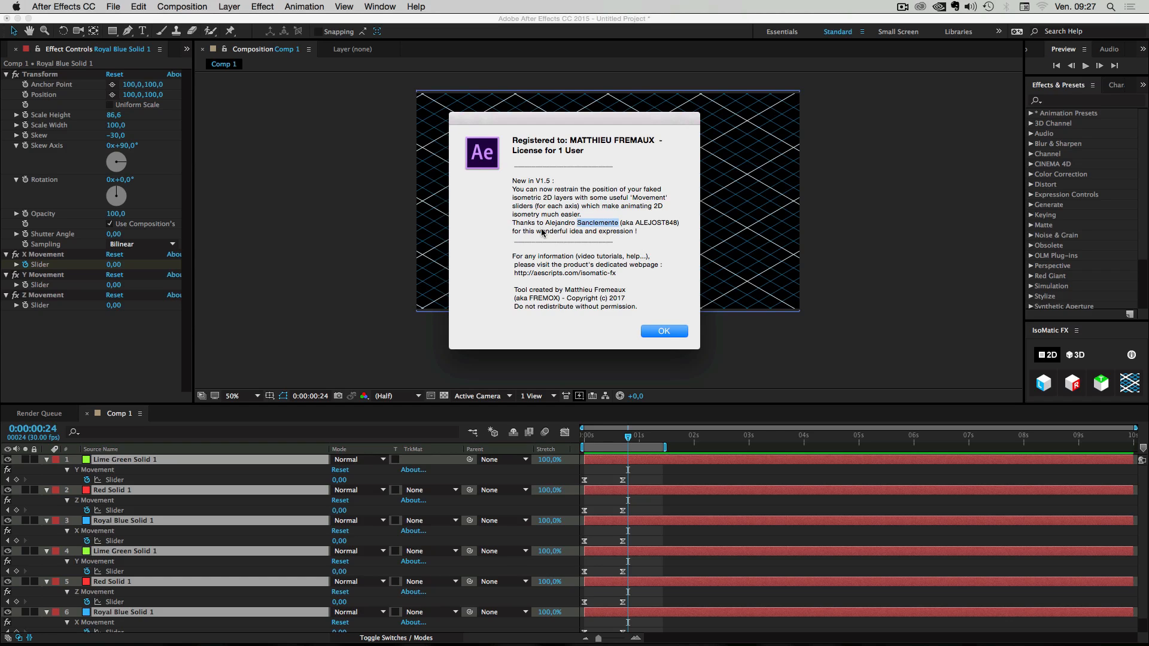
pyautogui.click(664, 330)
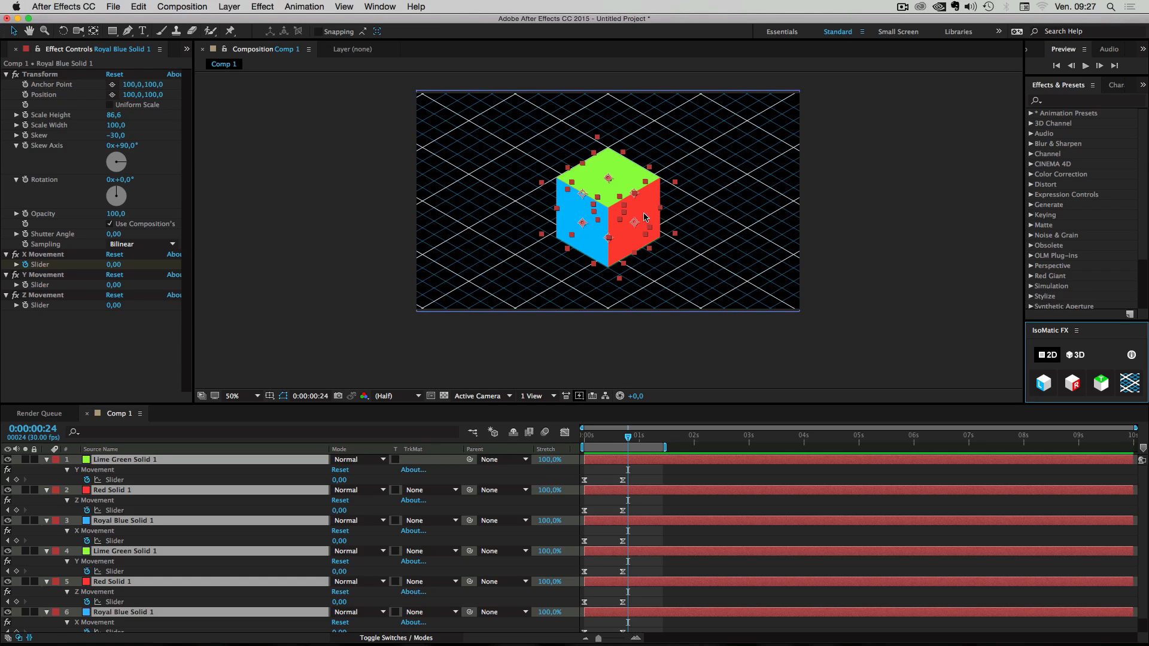
pyautogui.moveTo(720, 235)
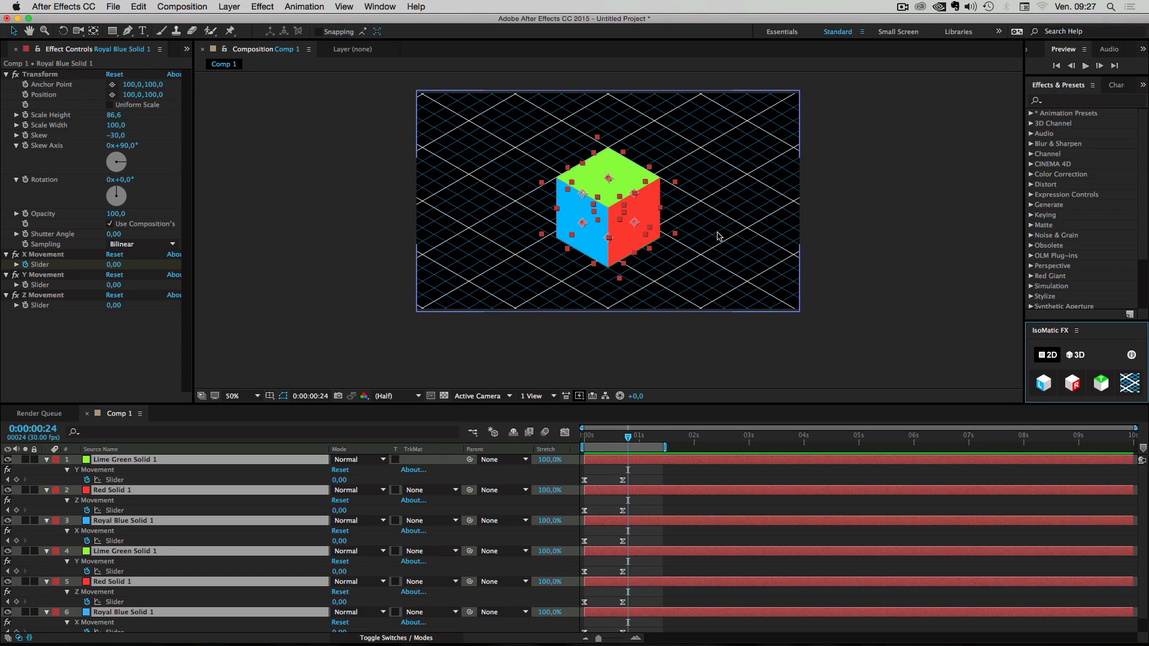
pyautogui.moveTo(638, 224)
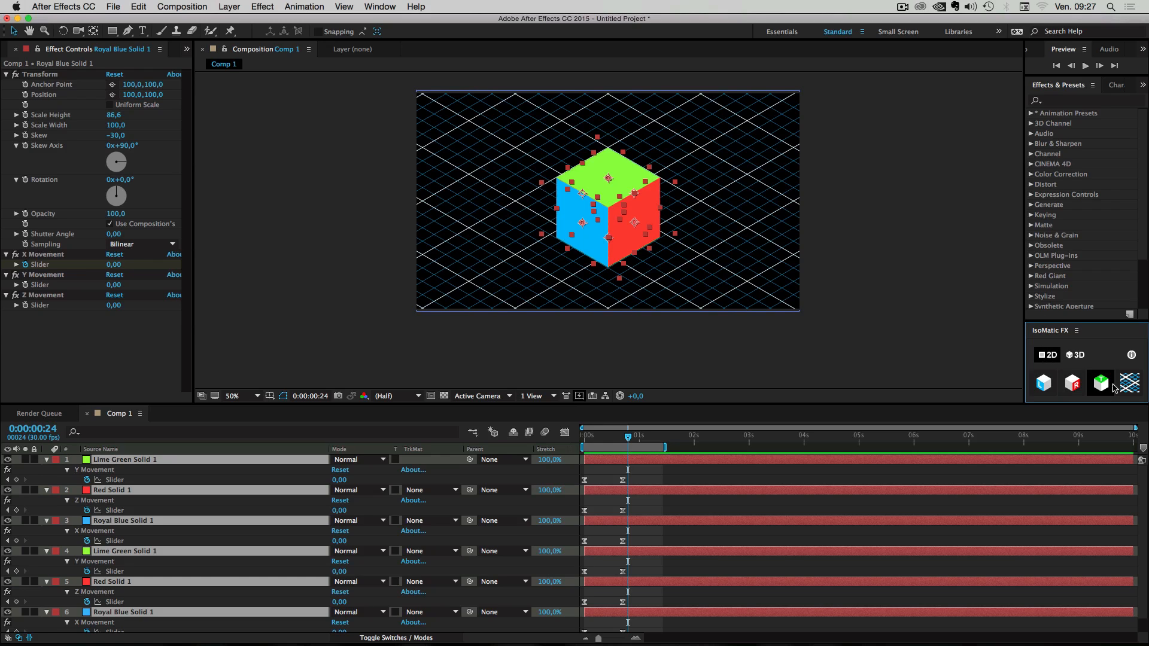
pyautogui.moveTo(1033, 352)
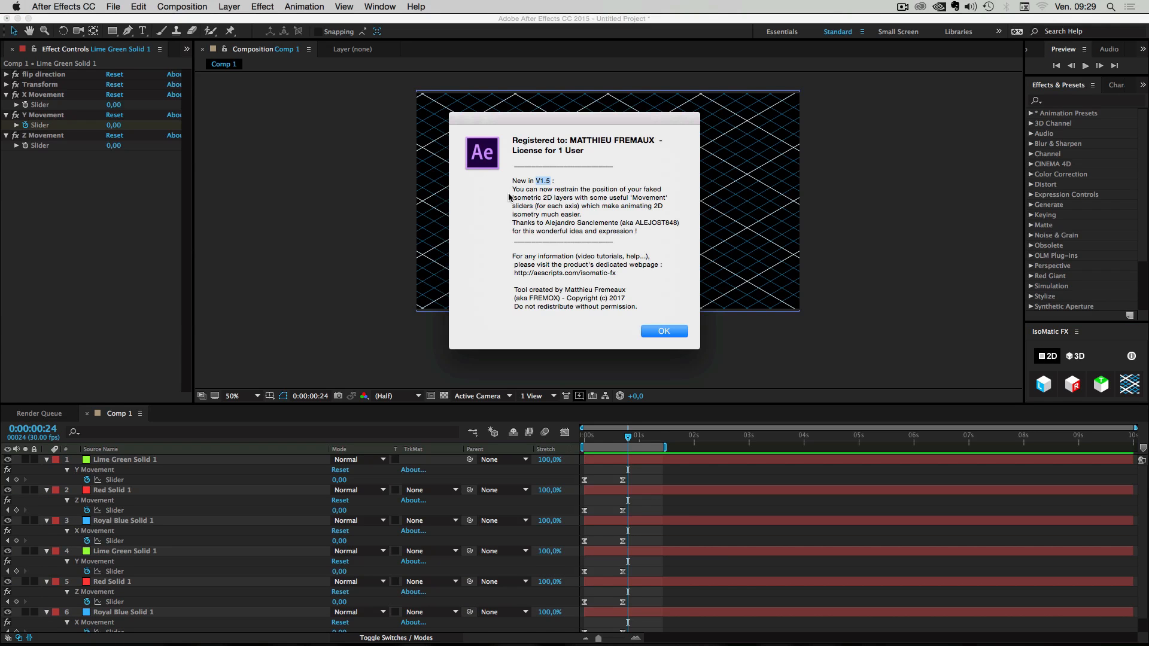
pyautogui.moveTo(625, 200)
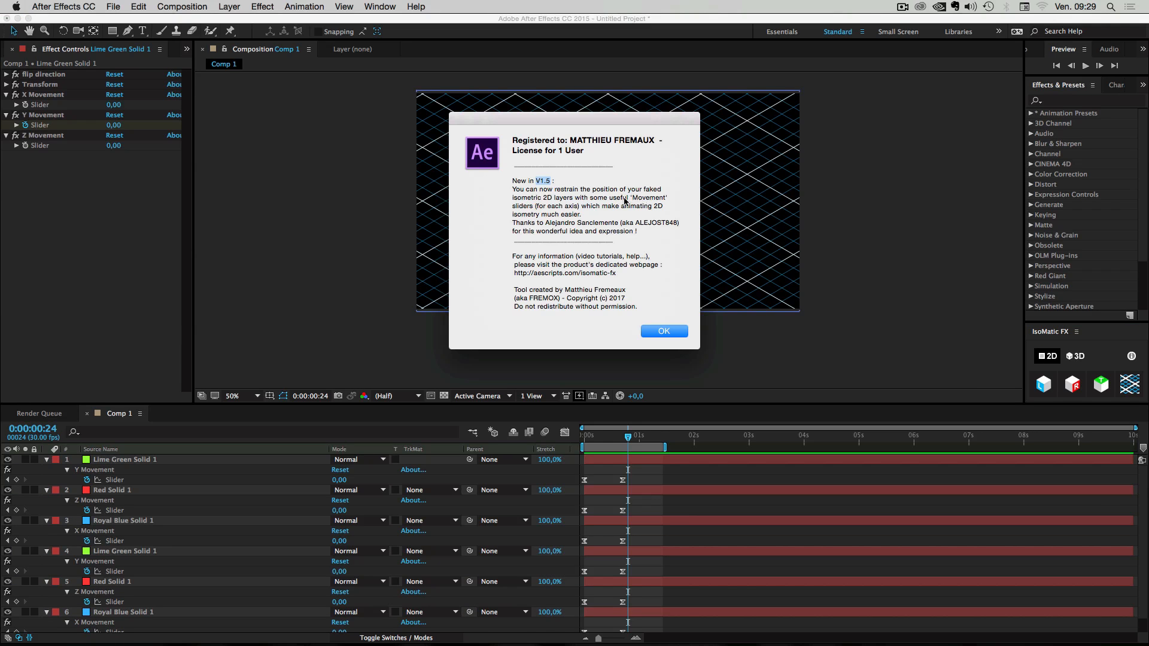
pyautogui.moveTo(543, 207)
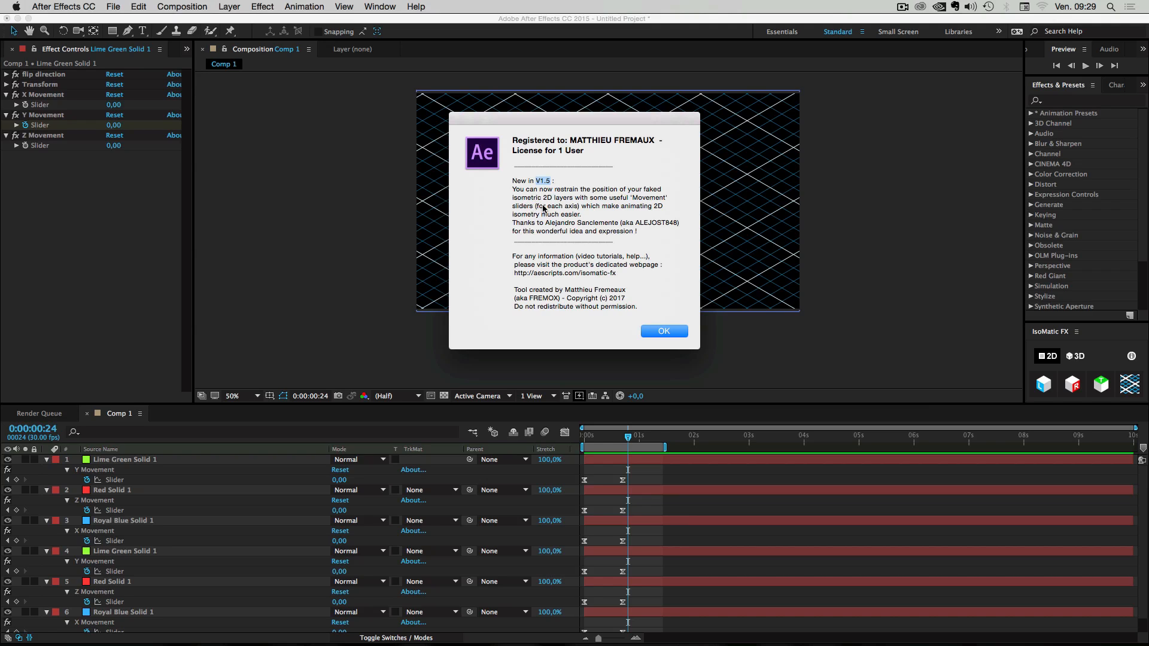
pyautogui.moveTo(592, 214)
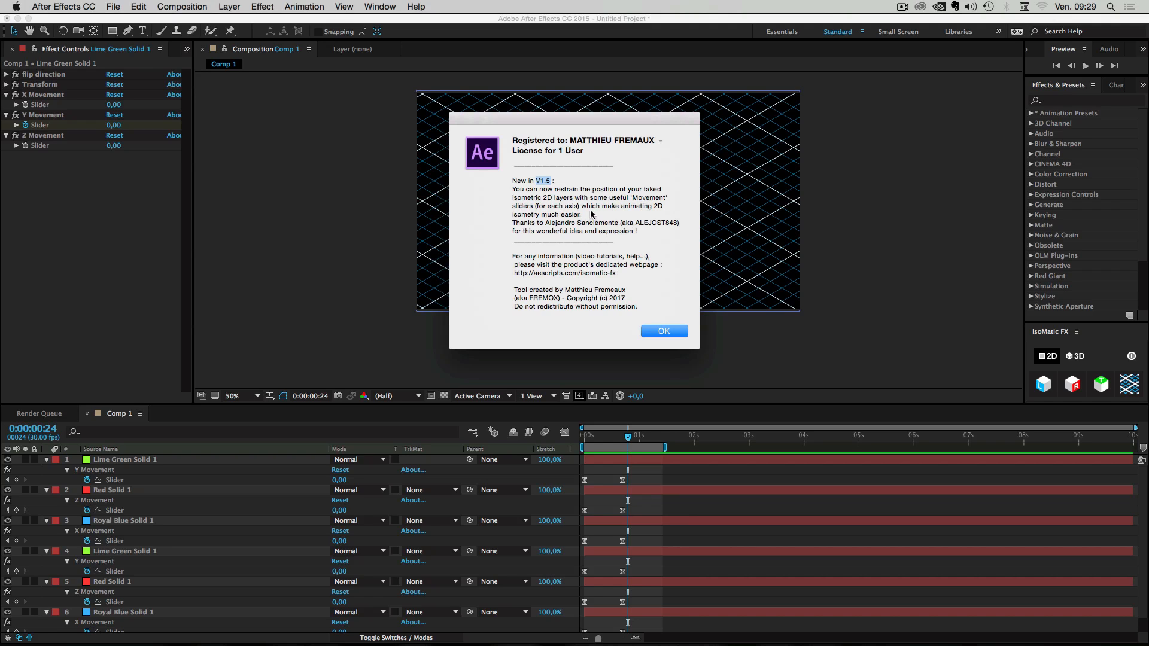
pyautogui.moveTo(520, 218)
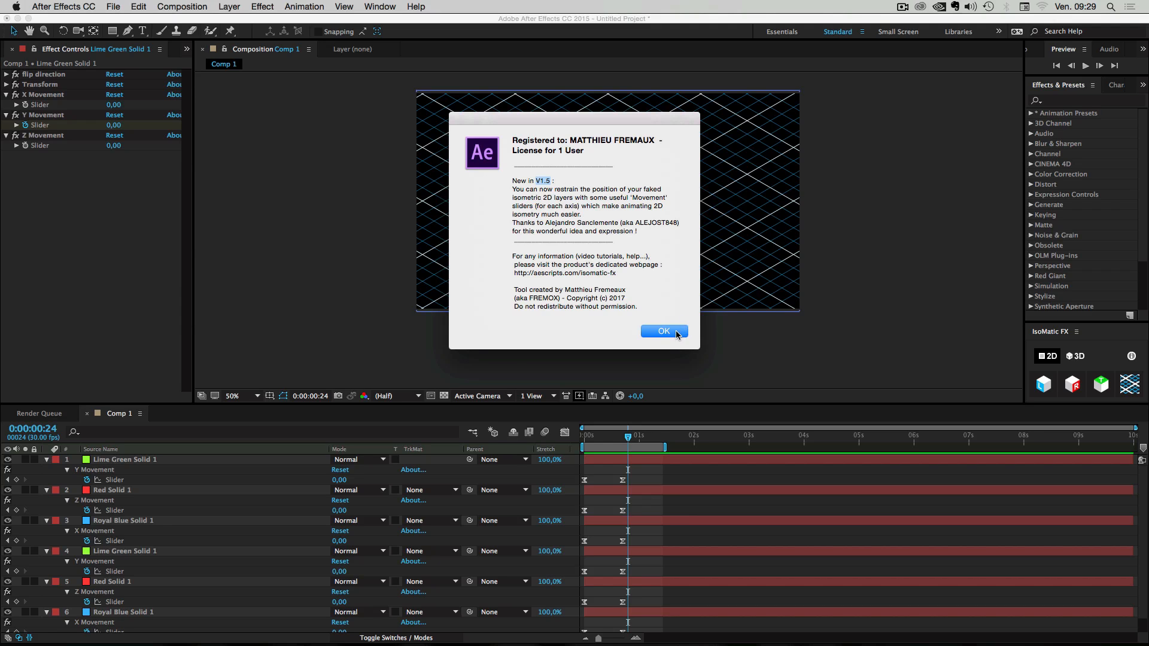
# - Dismiss the IsoMatic FX version notes to reveal the assembled cube at 0:00:00:24
pyautogui.click(662, 332)
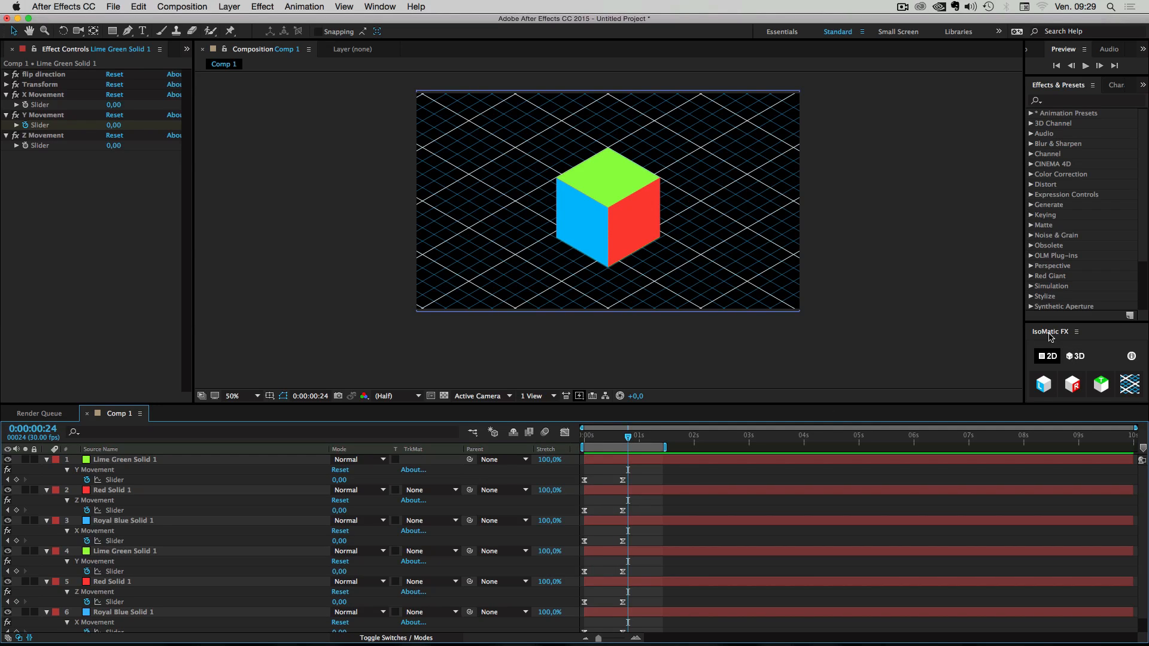
pyautogui.moveTo(1067, 335)
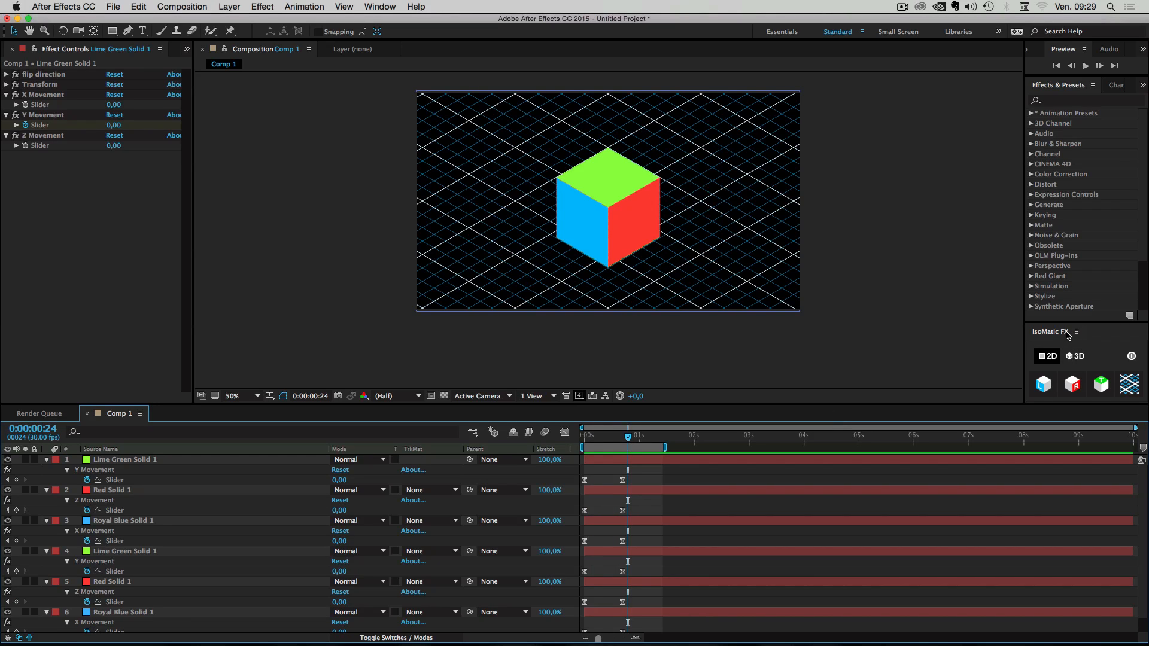
pyautogui.moveTo(1069, 335)
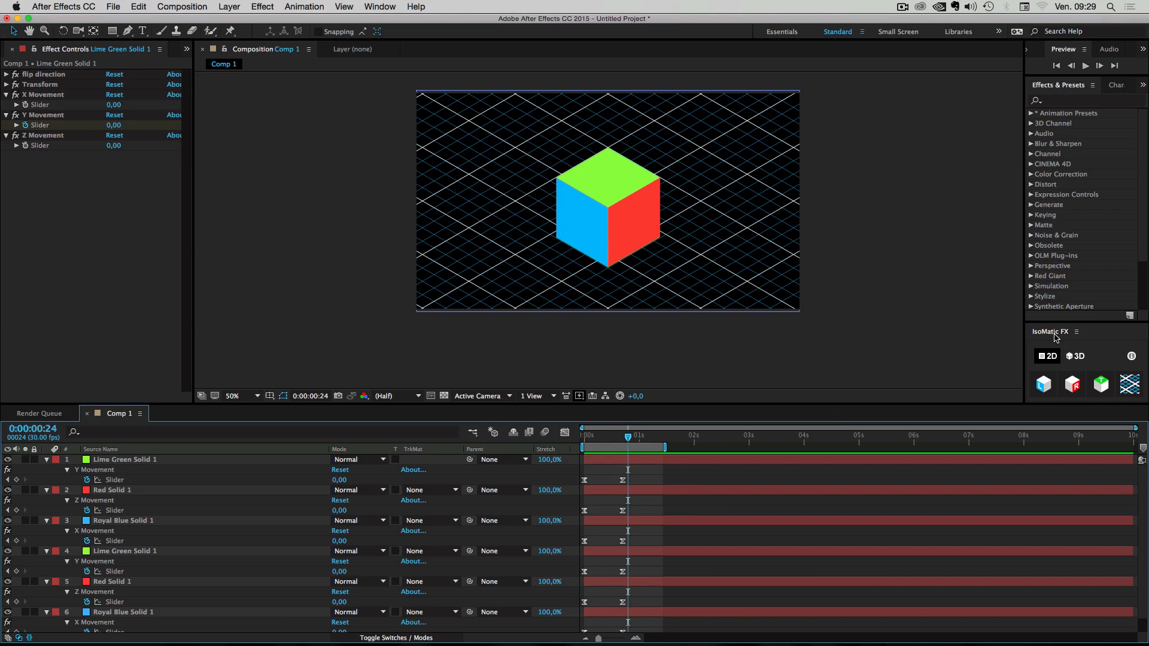
pyautogui.click(592, 439)
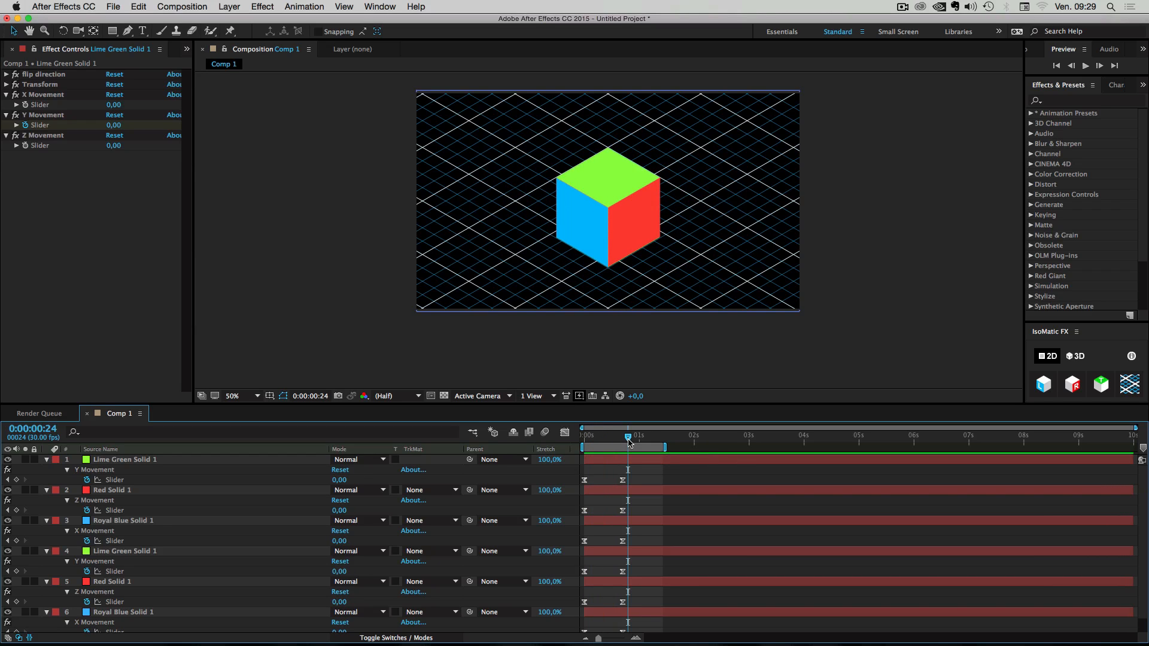
pyautogui.moveTo(626, 440)
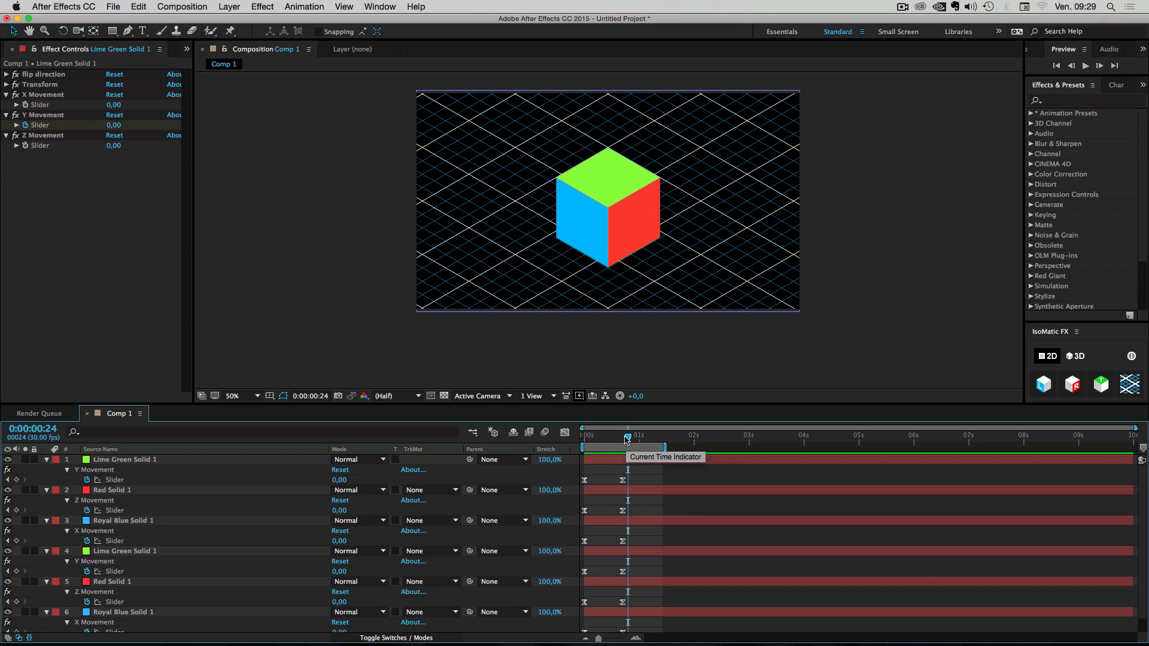